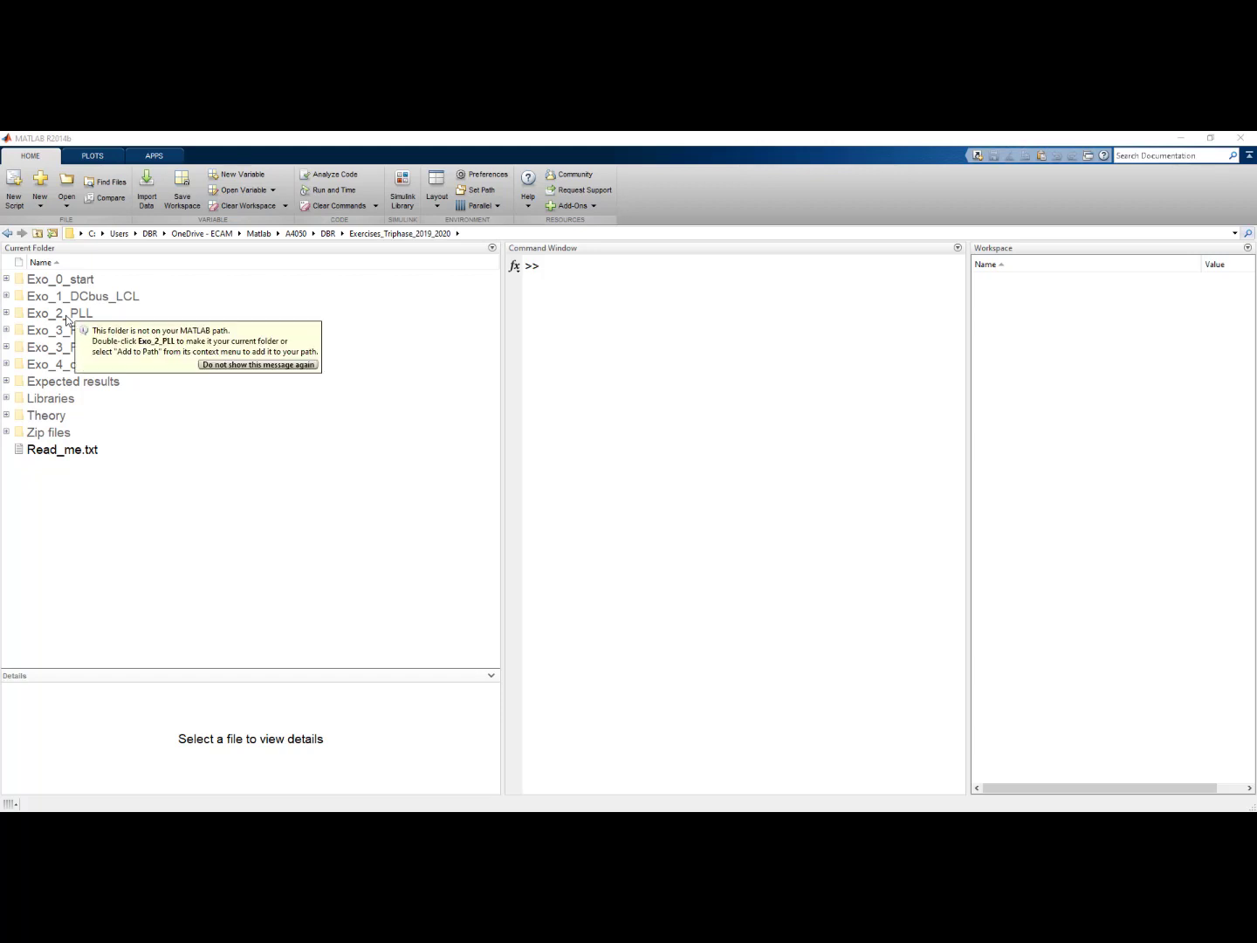
Step: Open the Grid_converter_control_exo_2.slx model from the Exo_2_PLL folder
double_click(59, 312)
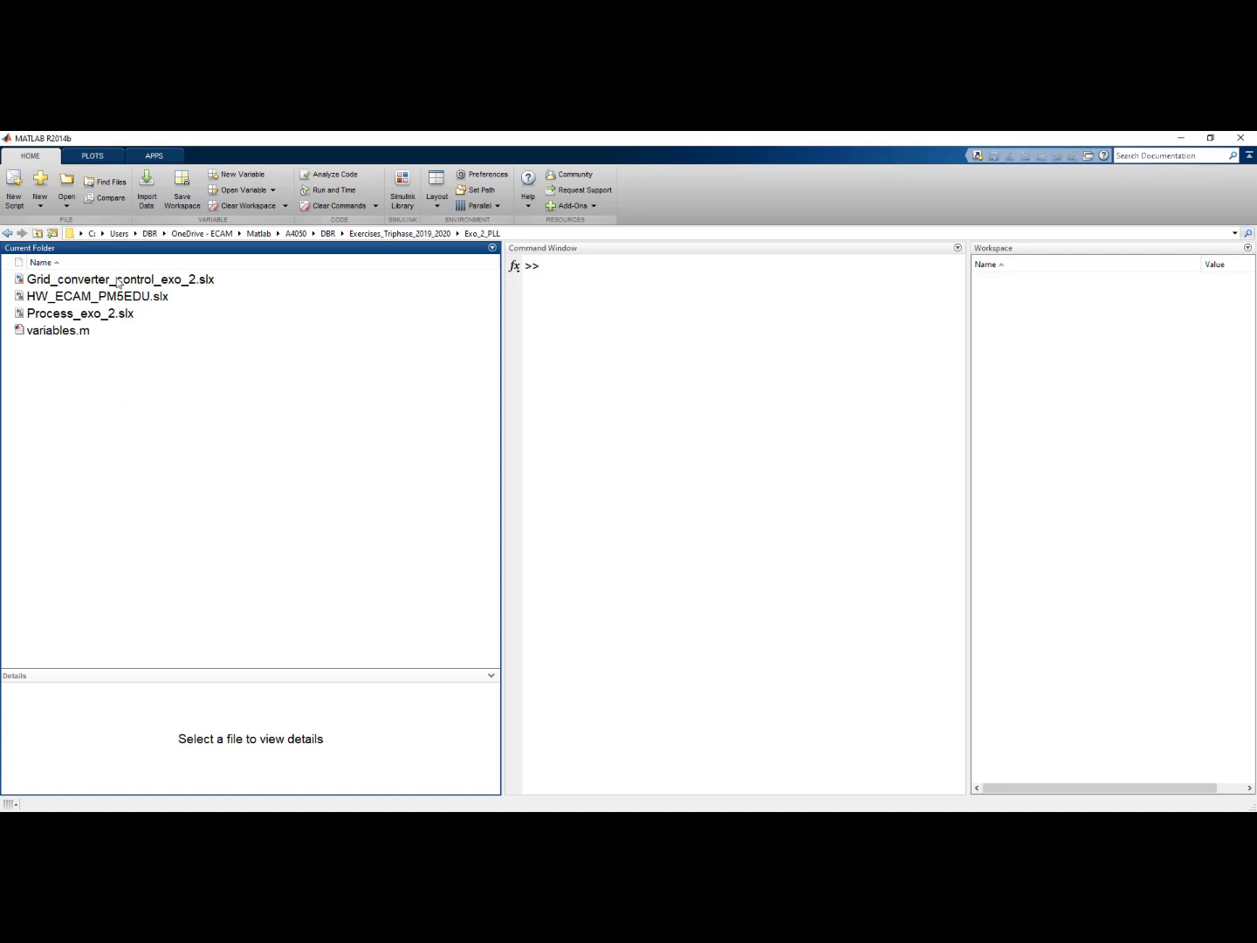
left_click(120, 280)
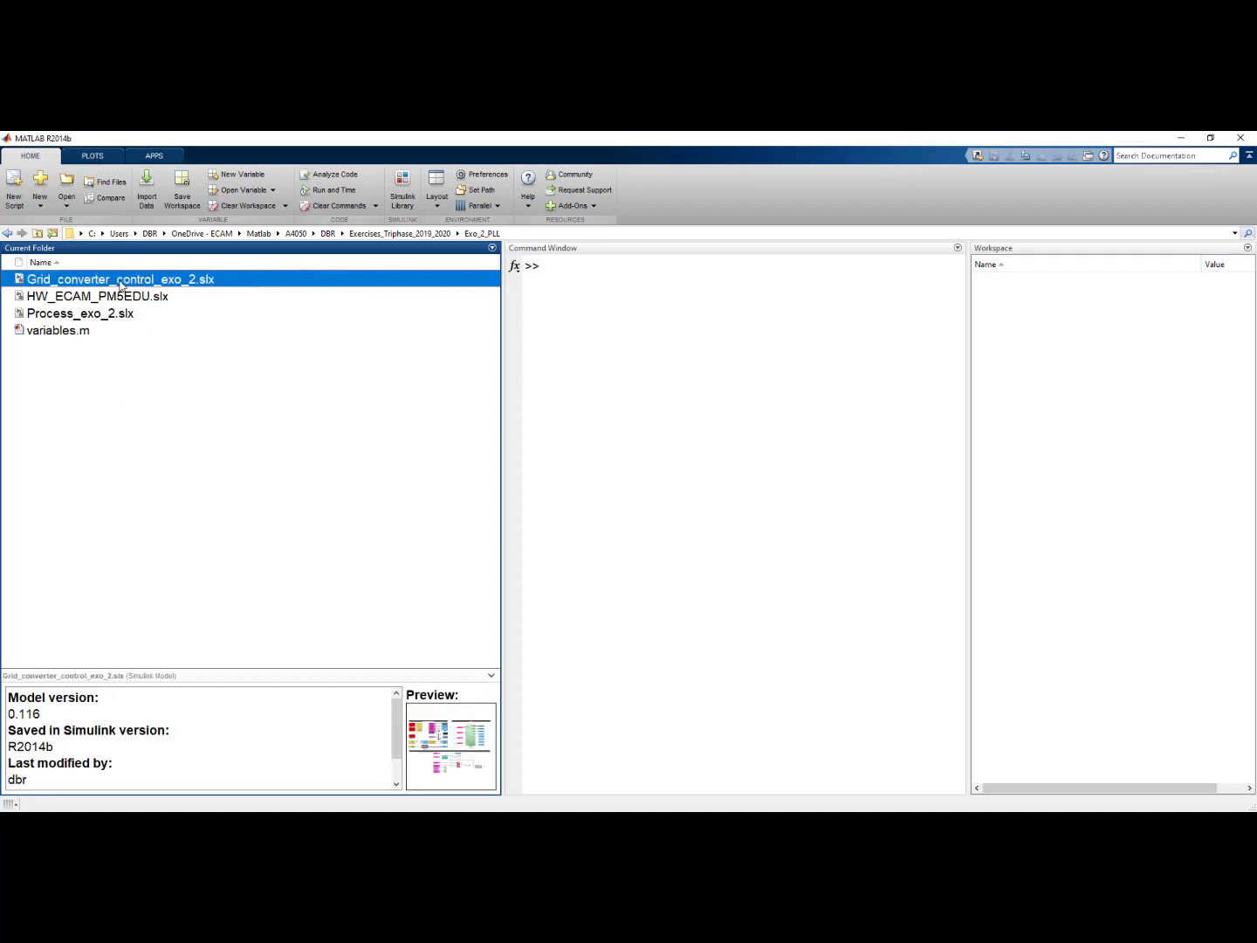
double_click(120, 279)
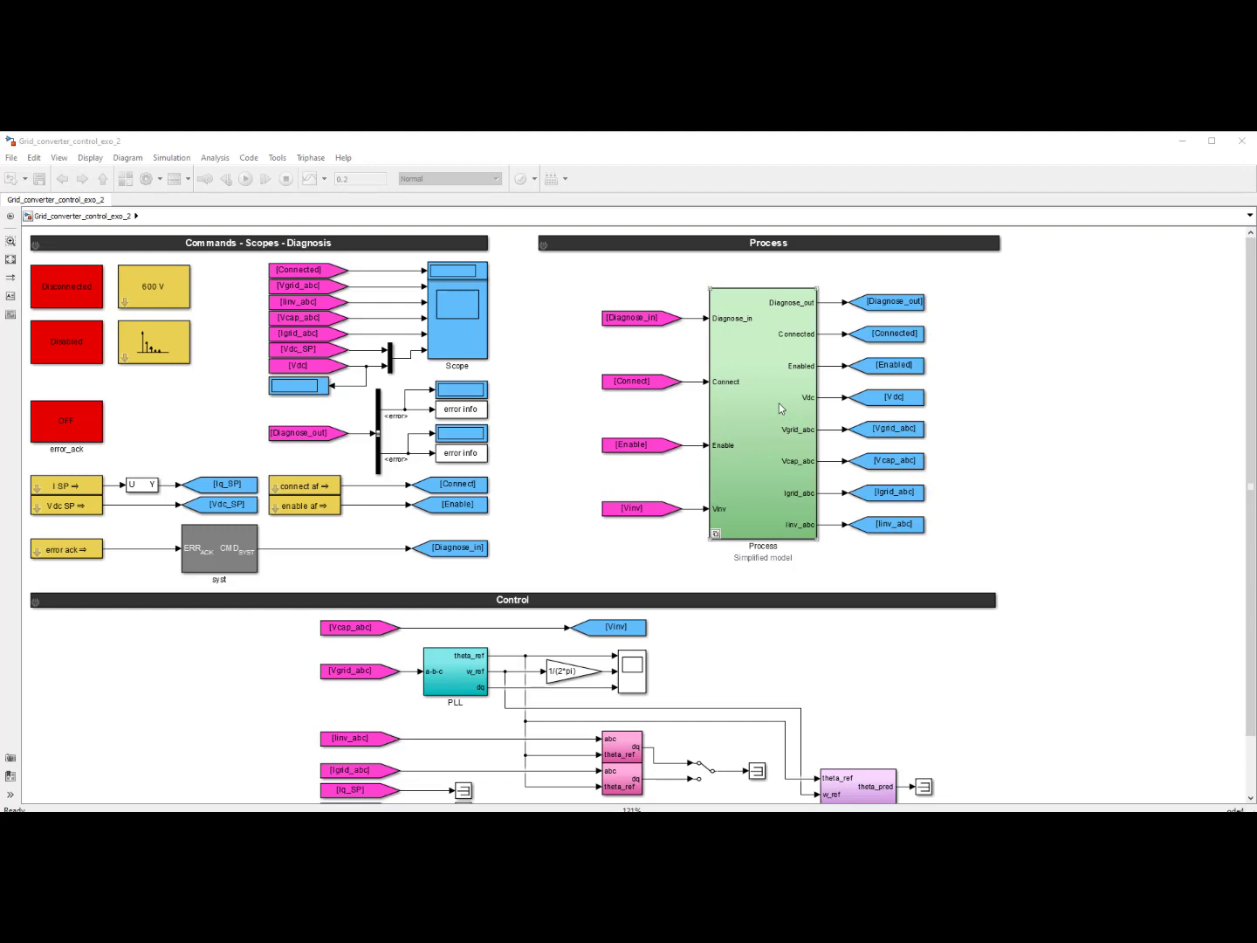
double_click(761, 410)
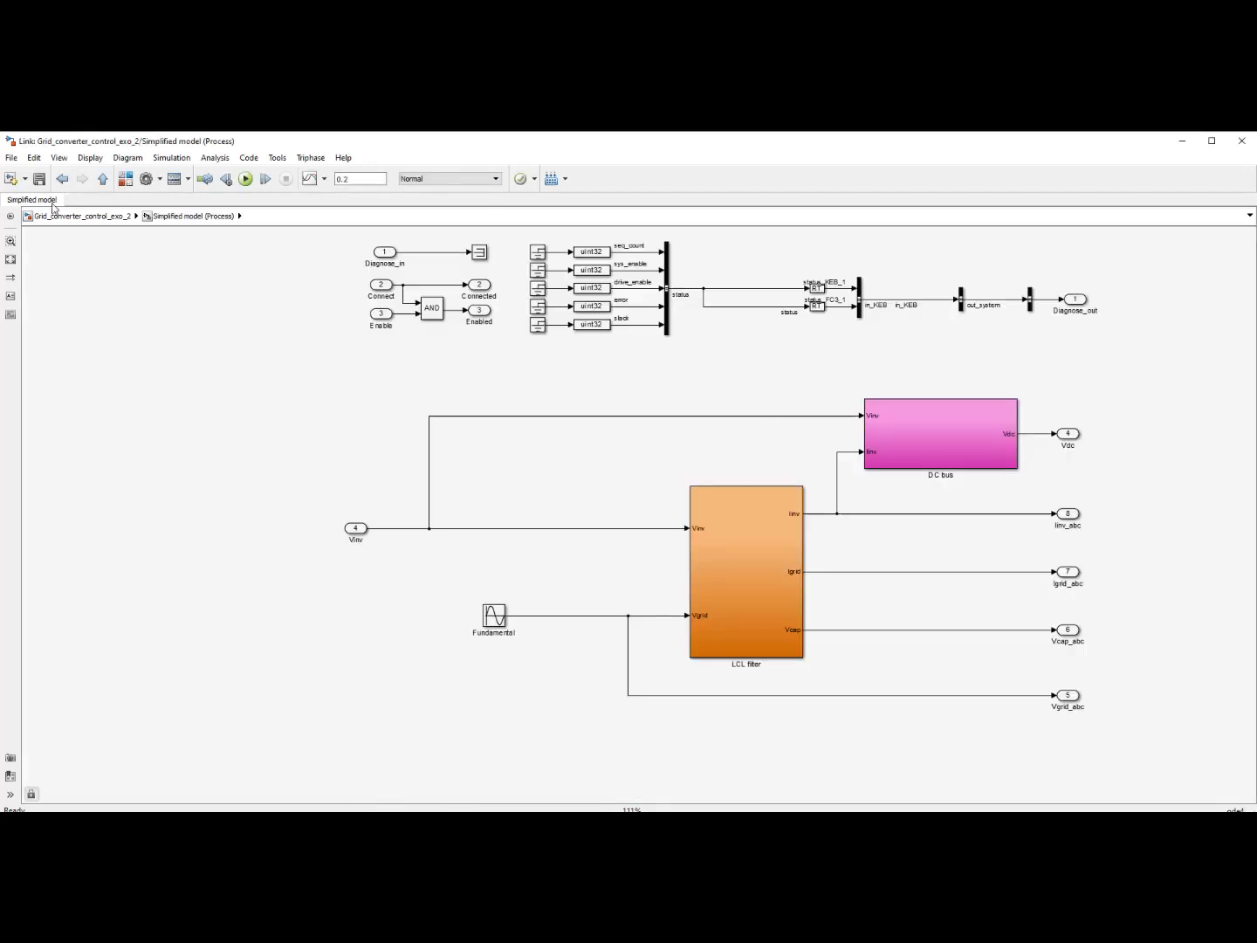
left_click(84, 216)
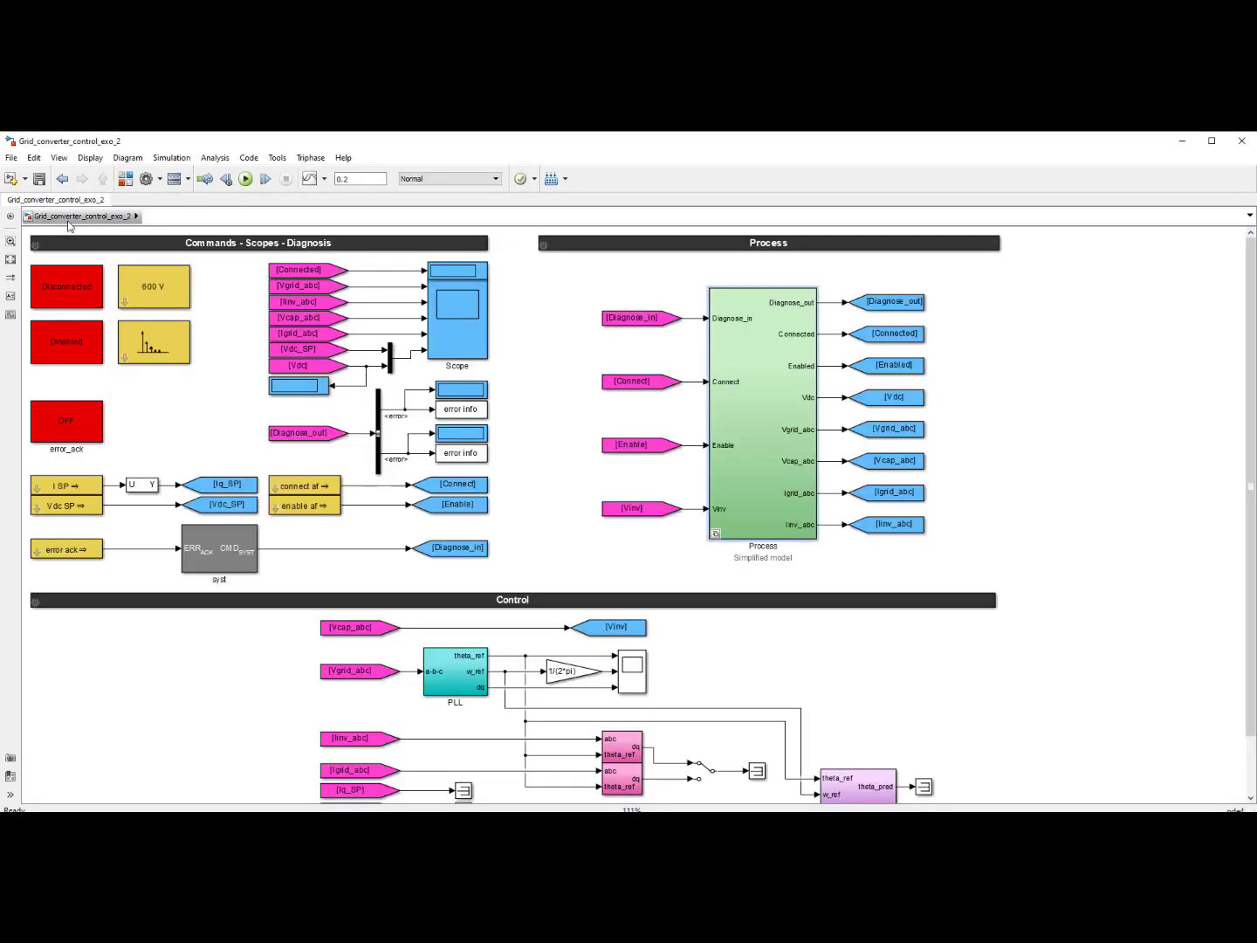
left_click(352, 627)
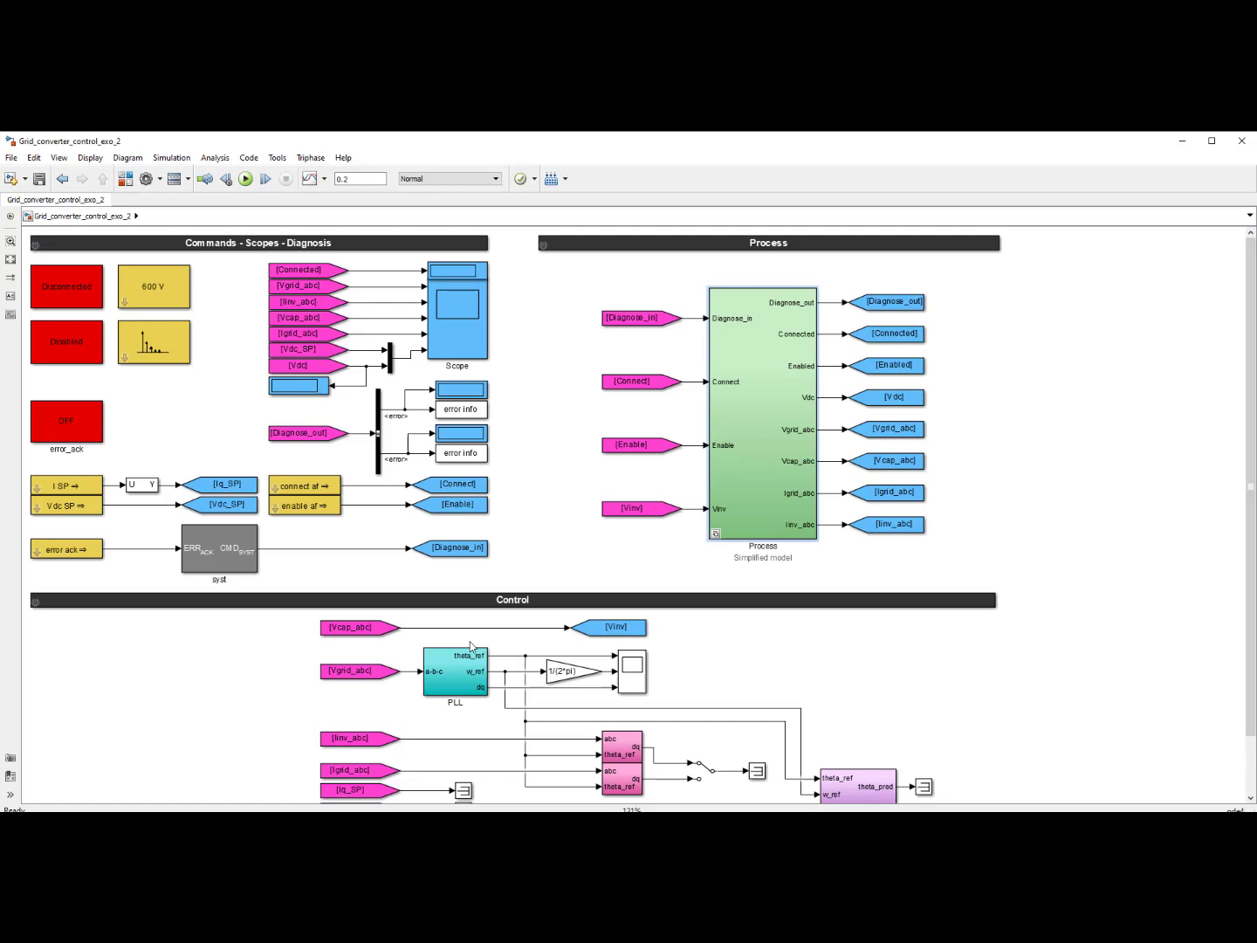
mouse_move(486, 637)
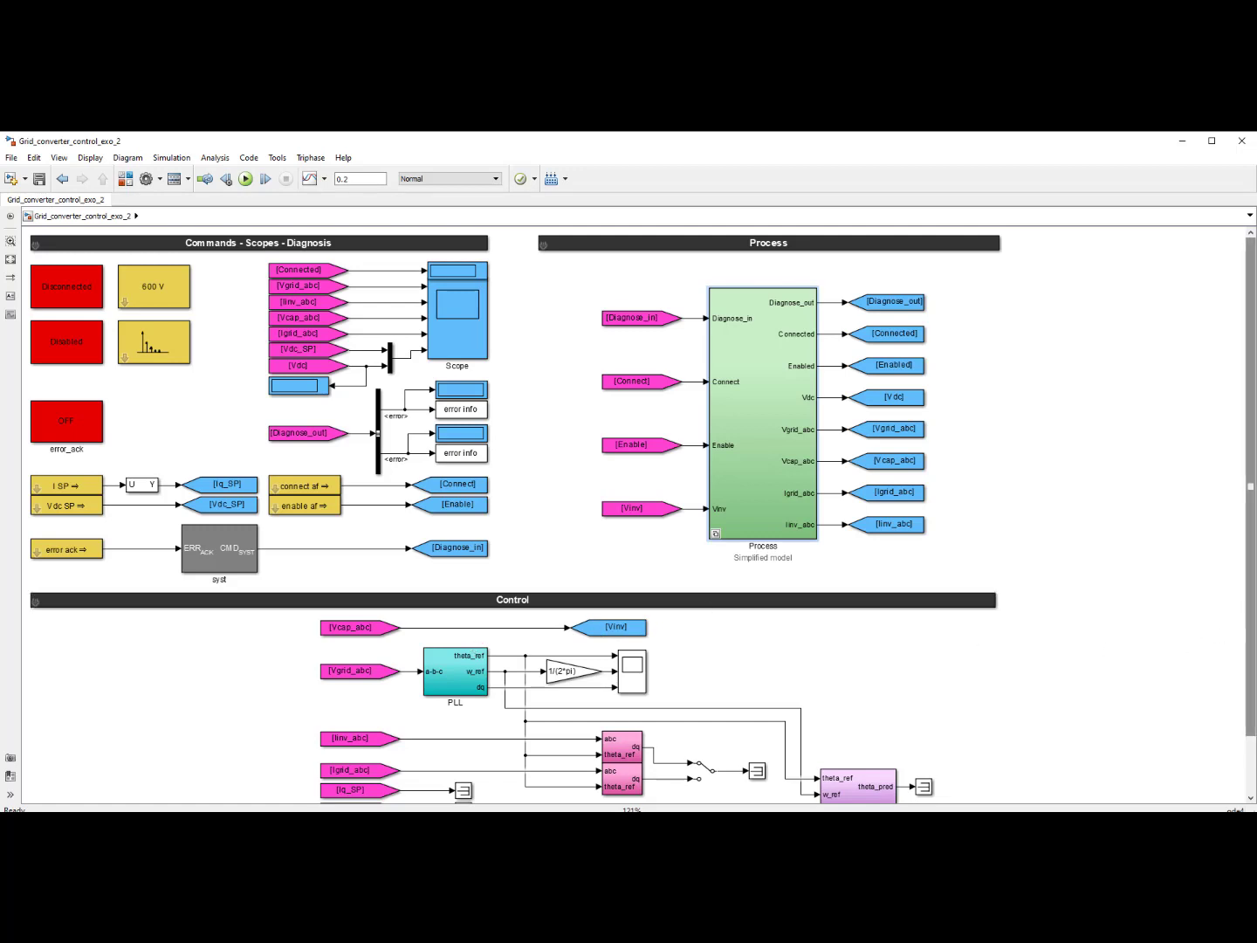
scroll("down", 3)
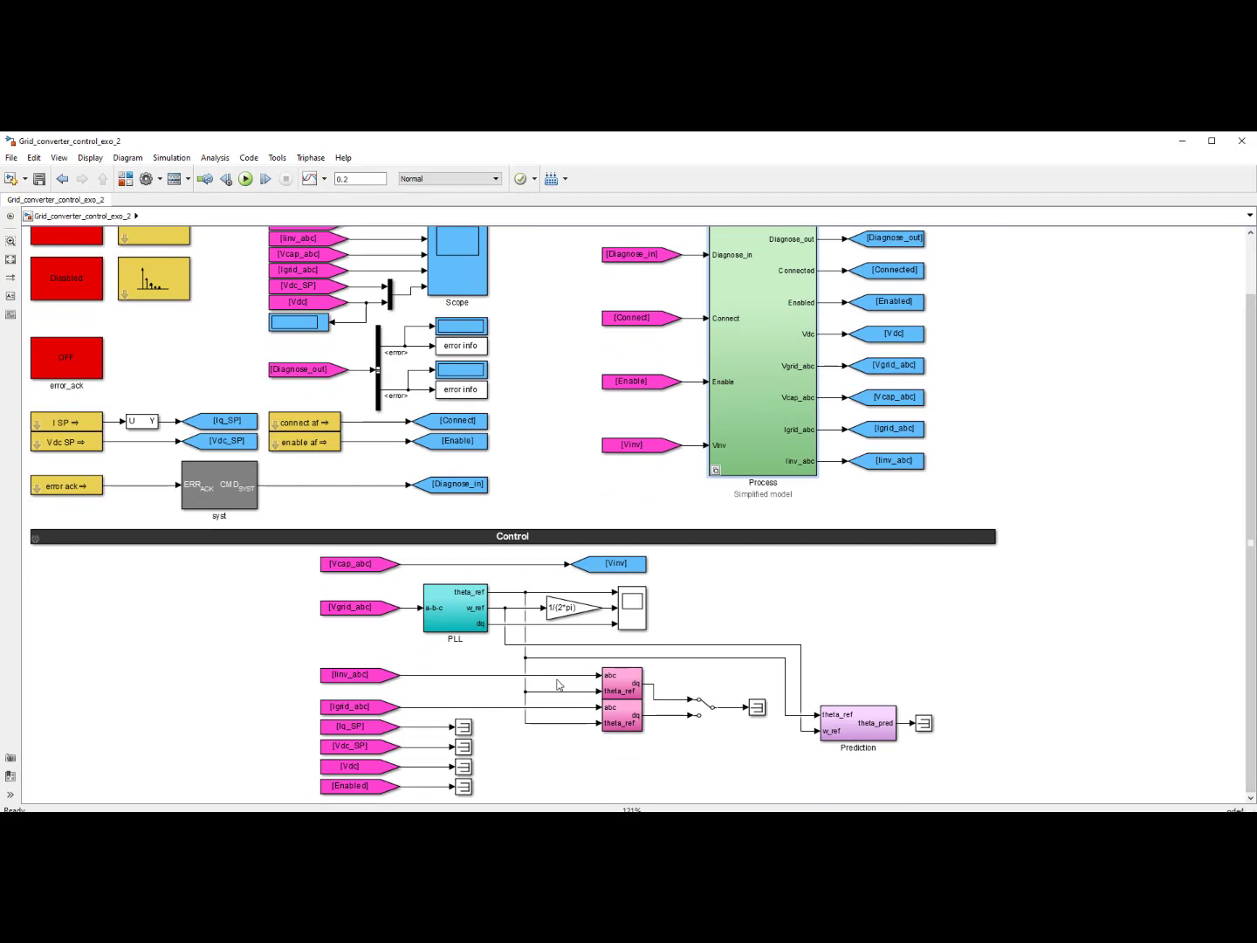
mouse_move(513, 595)
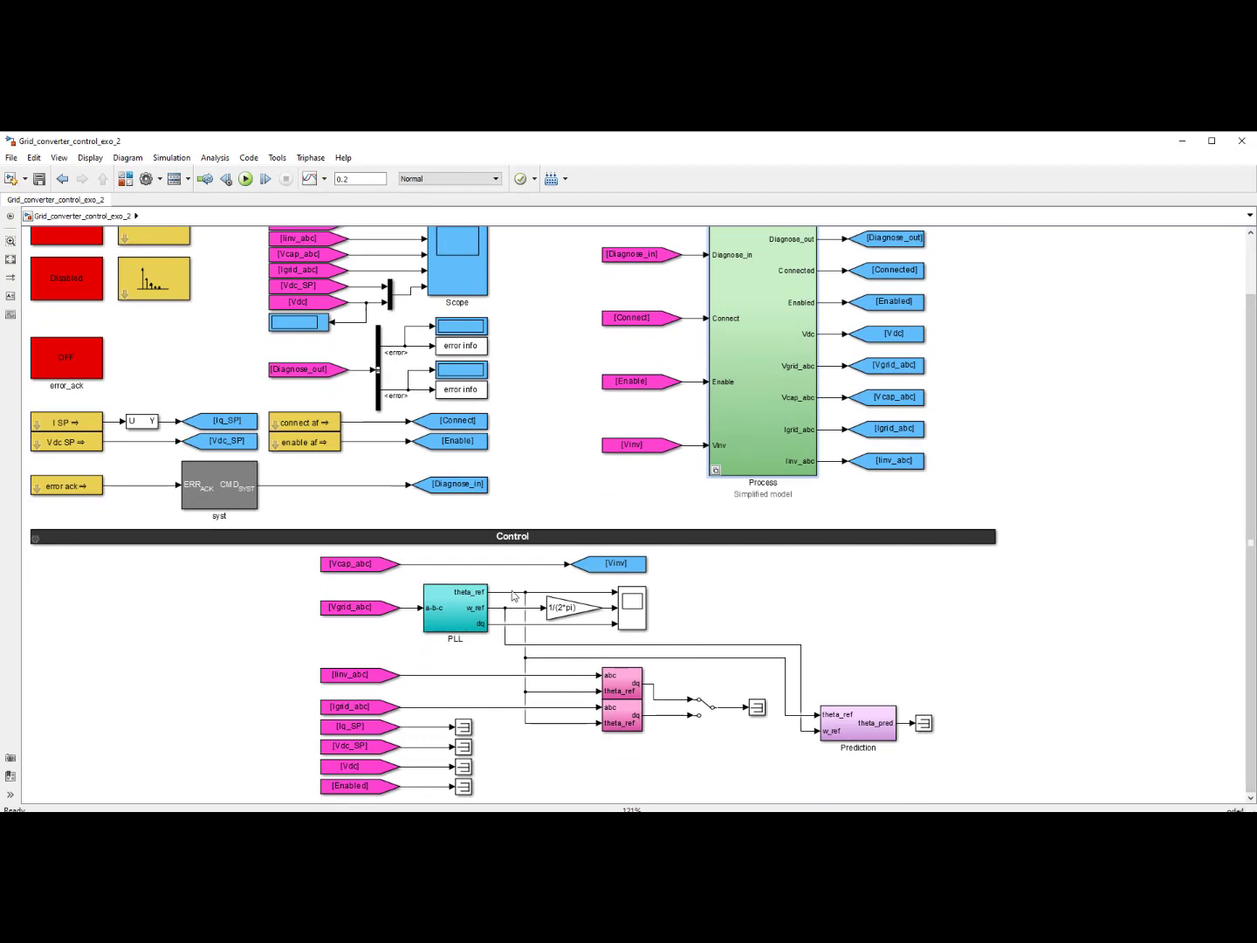
mouse_move(426, 628)
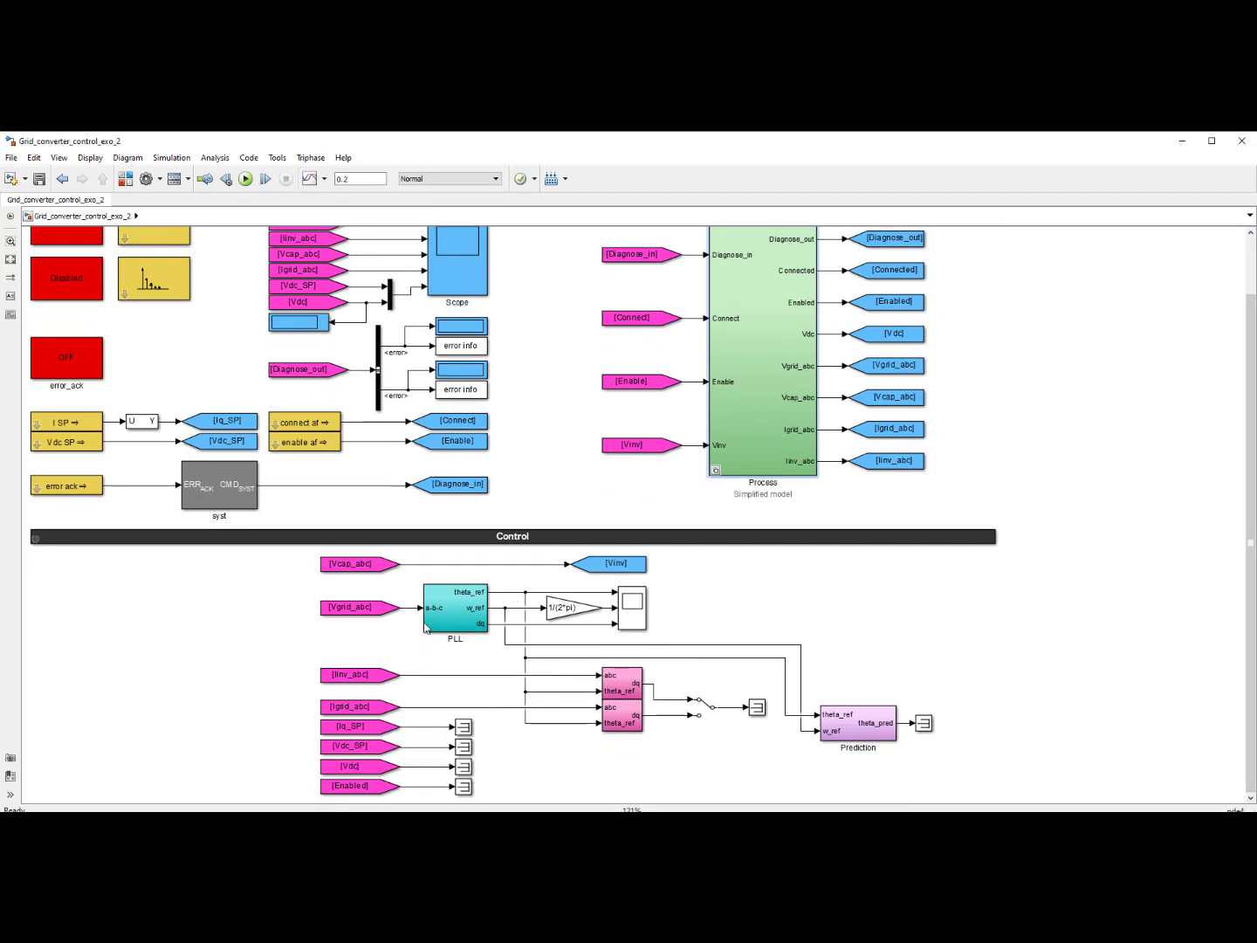
mouse_move(458, 621)
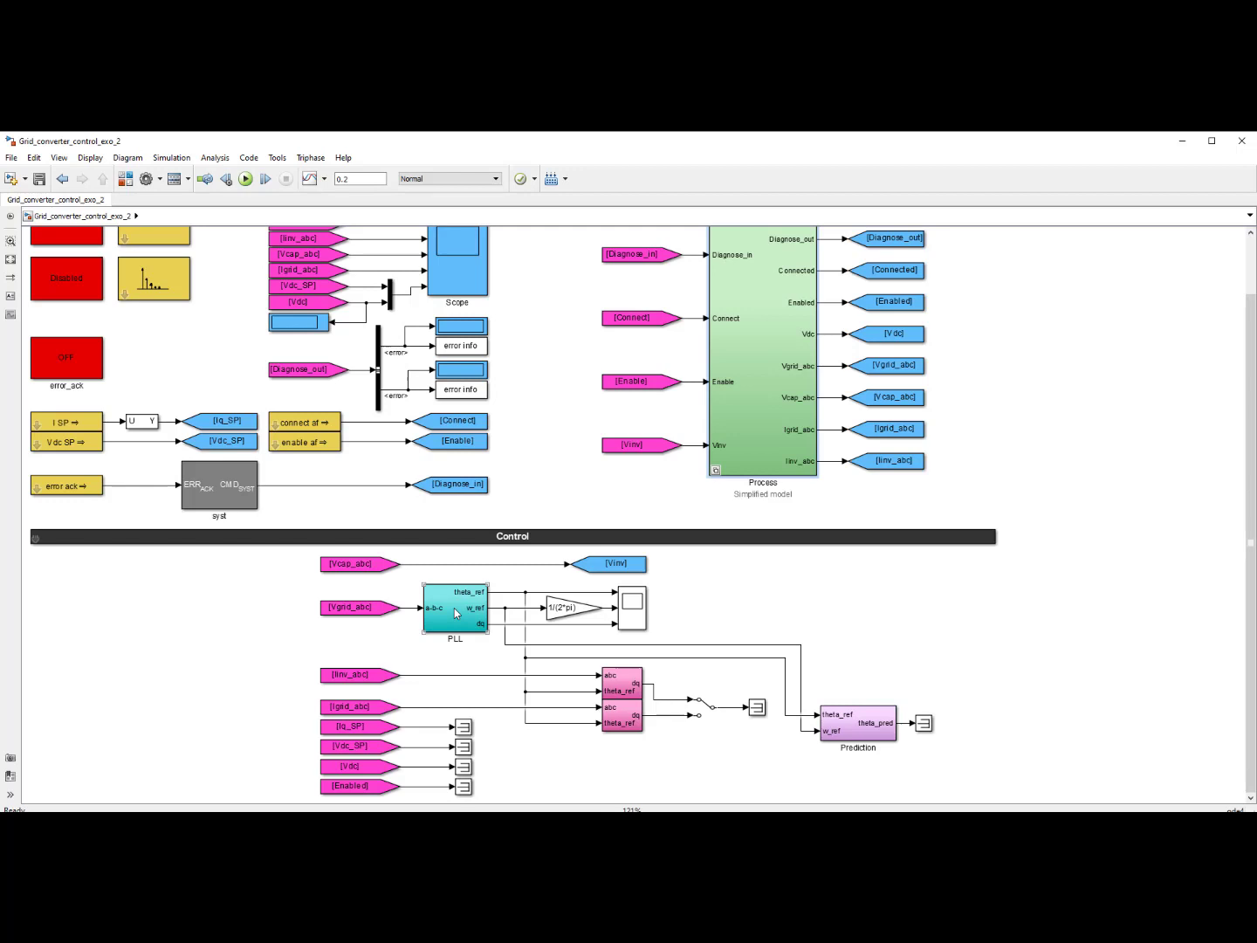
mouse_move(450, 602)
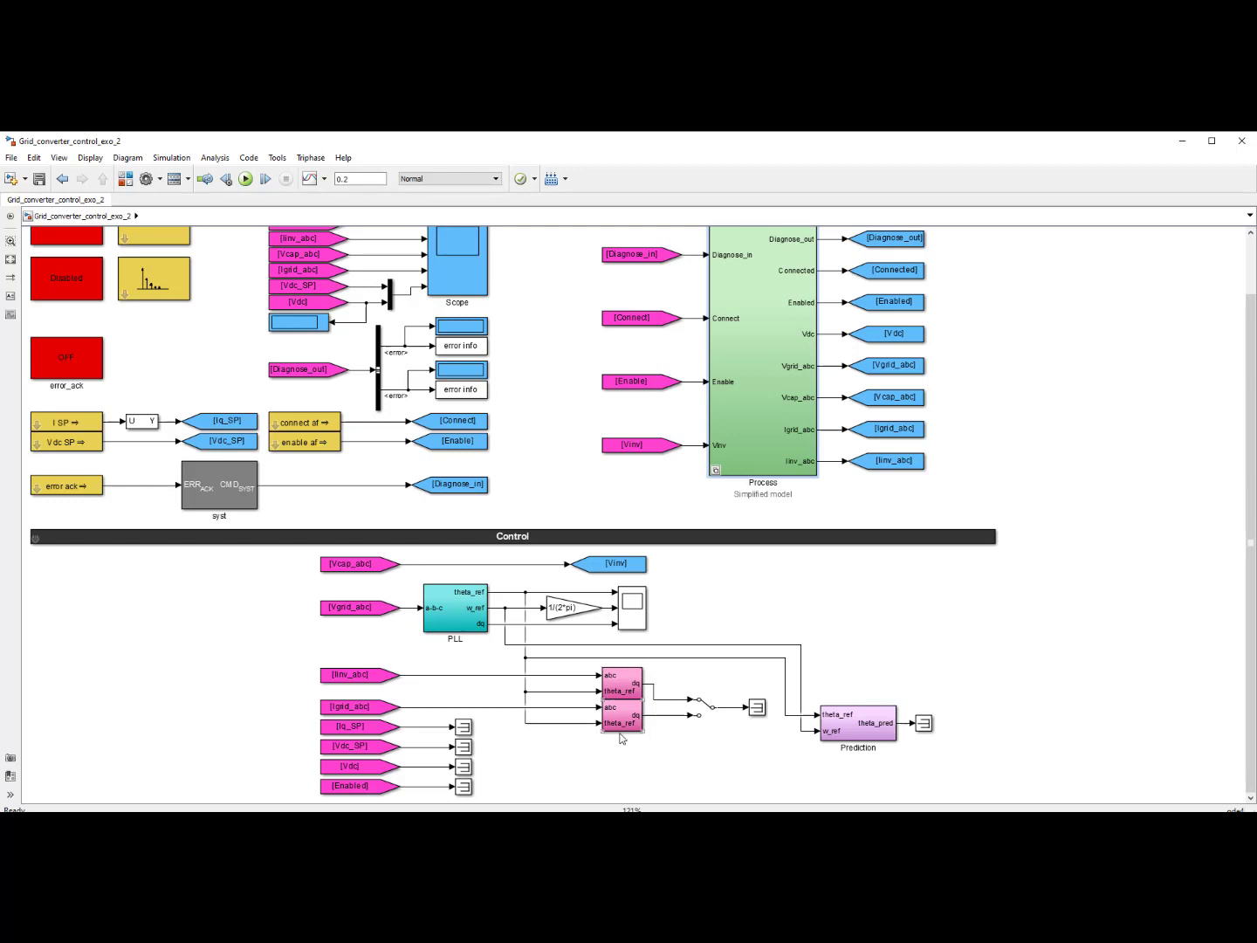
left_click(349, 674)
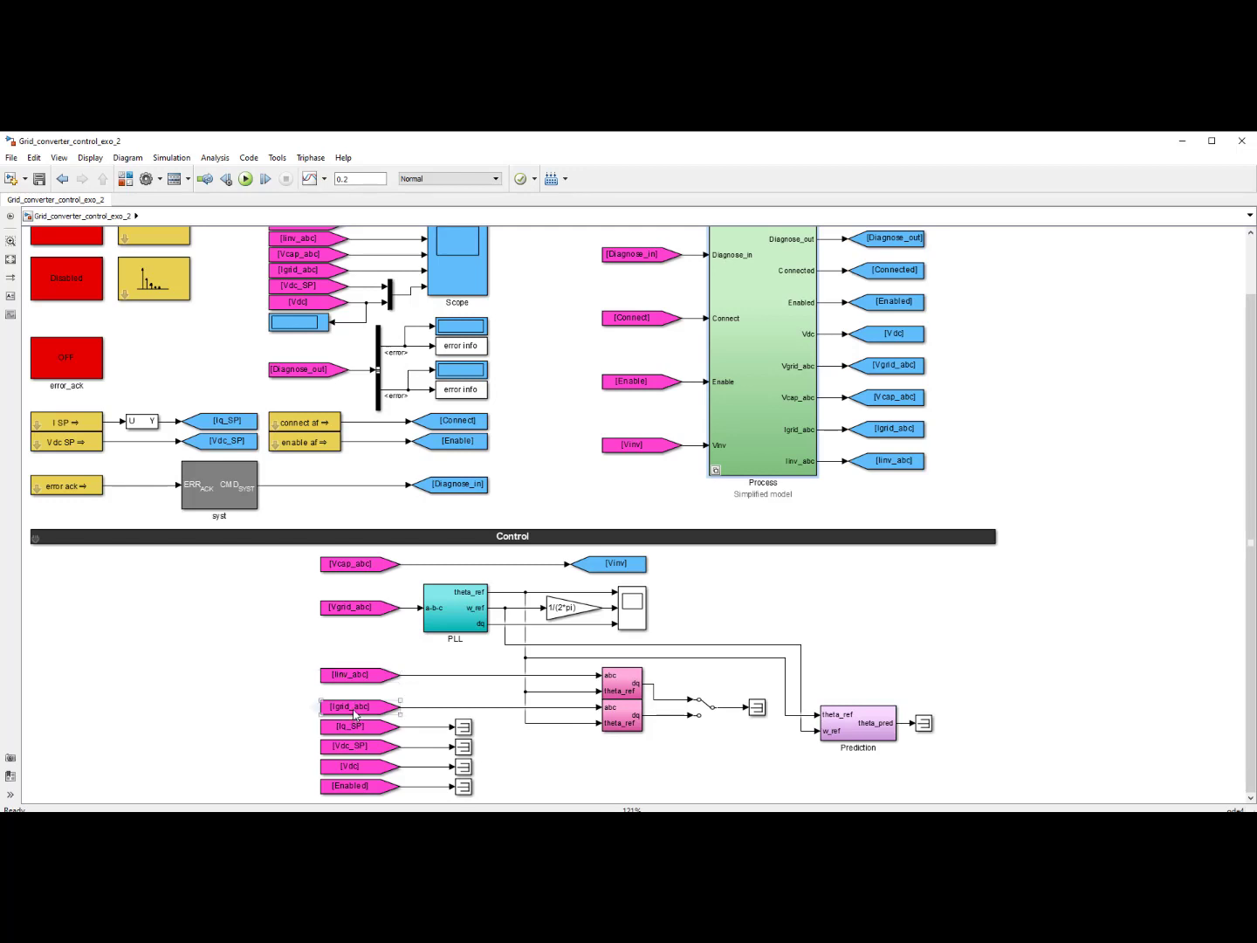
left_click(349, 674)
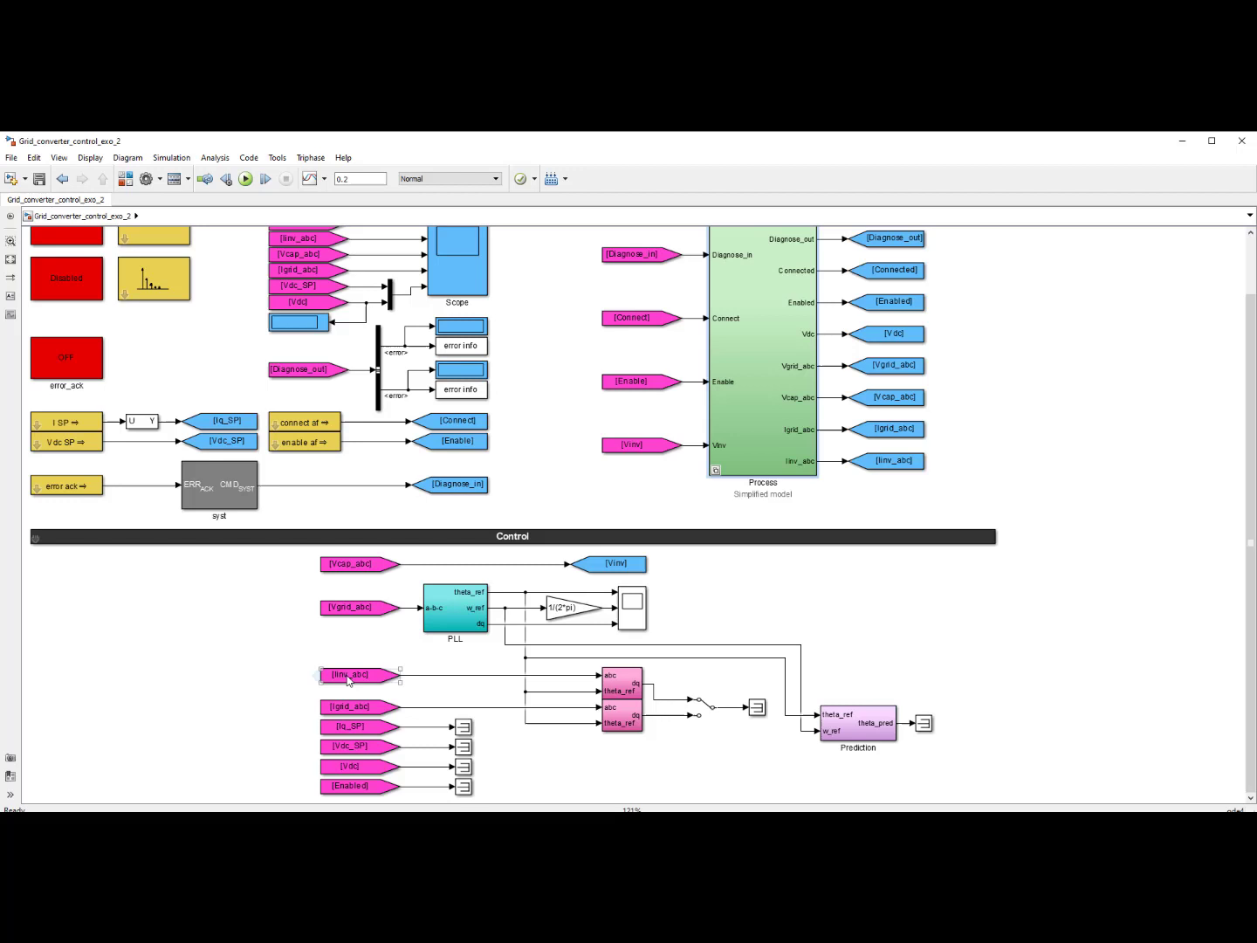
mouse_move(353, 700)
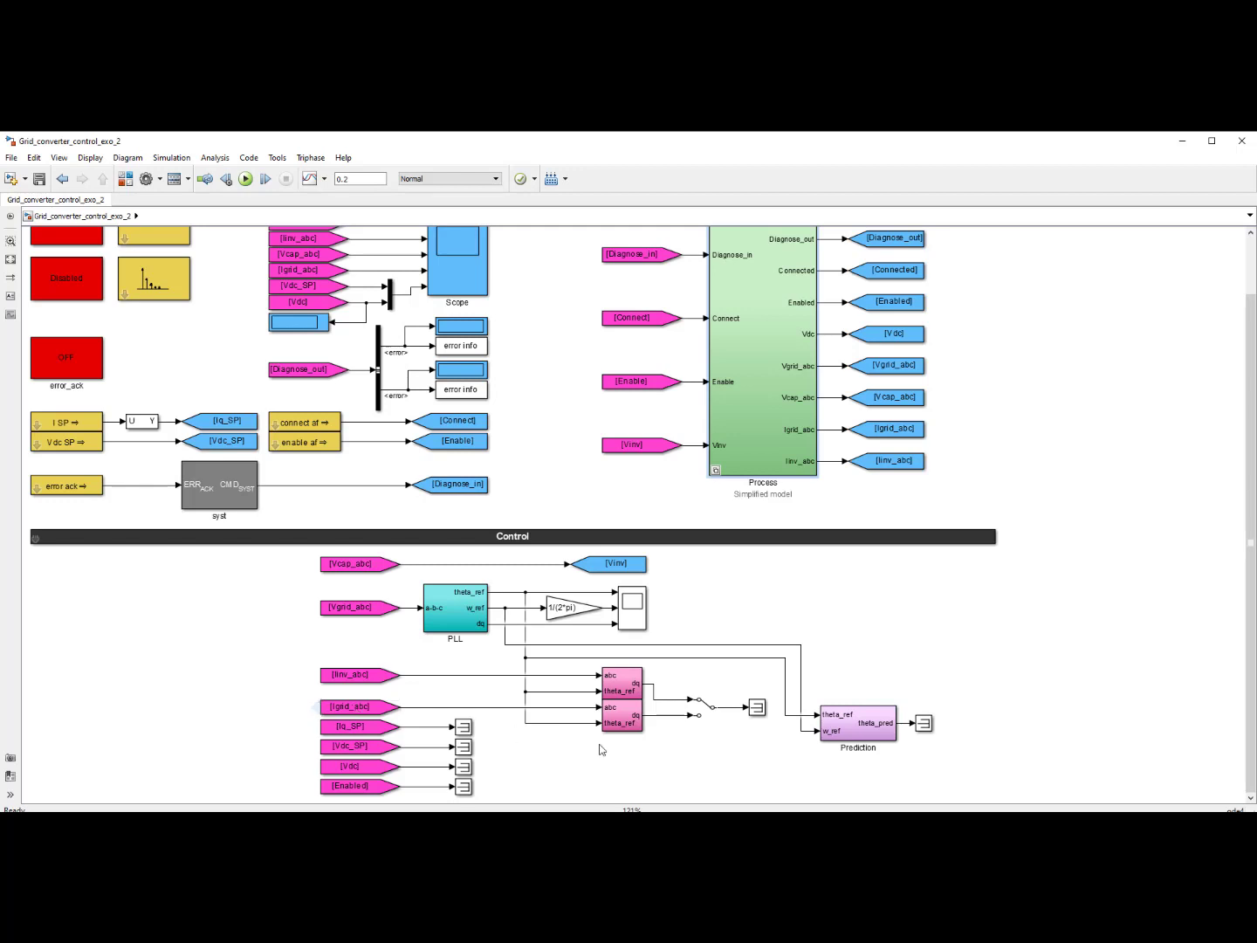
mouse_move(688, 730)
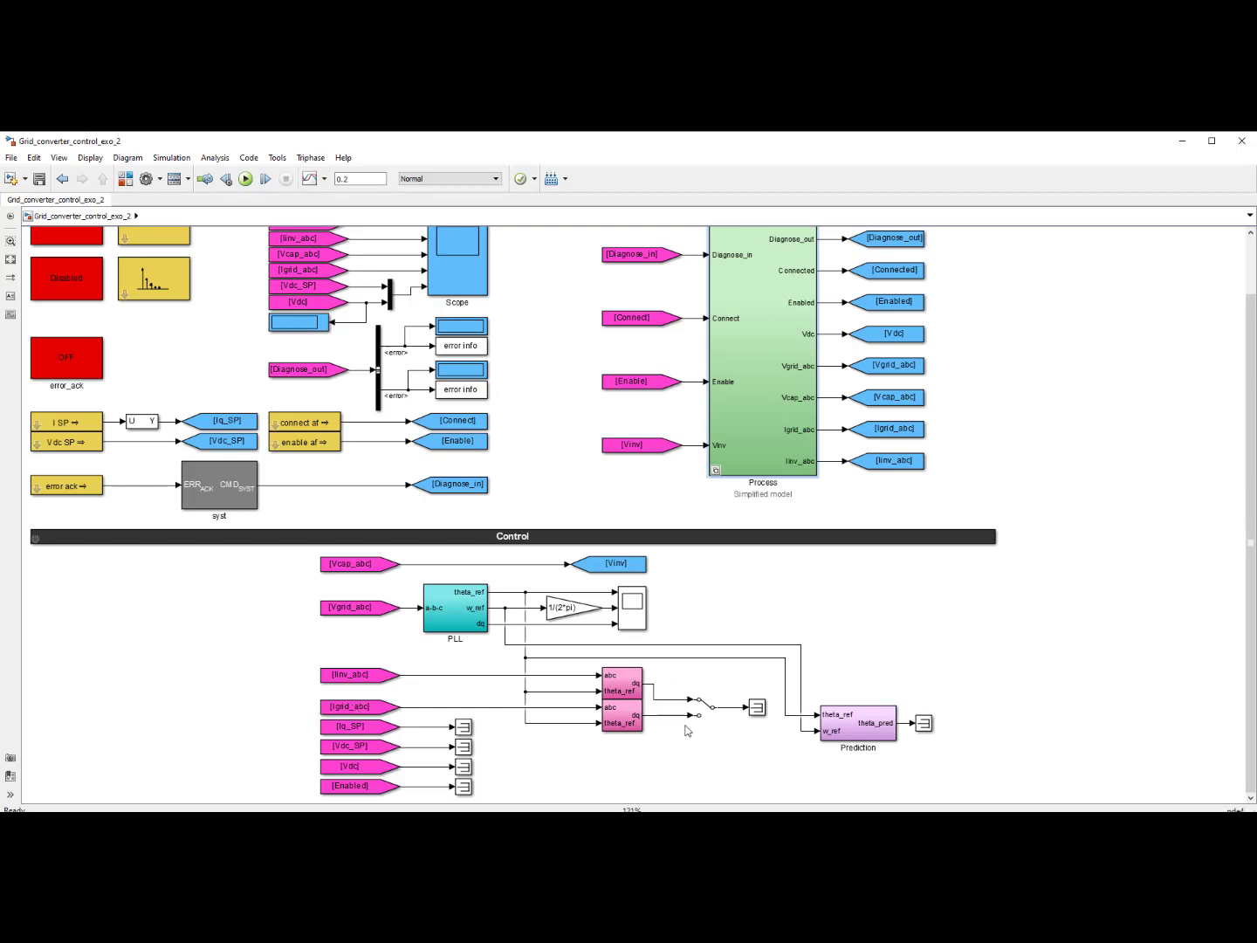
mouse_move(709, 732)
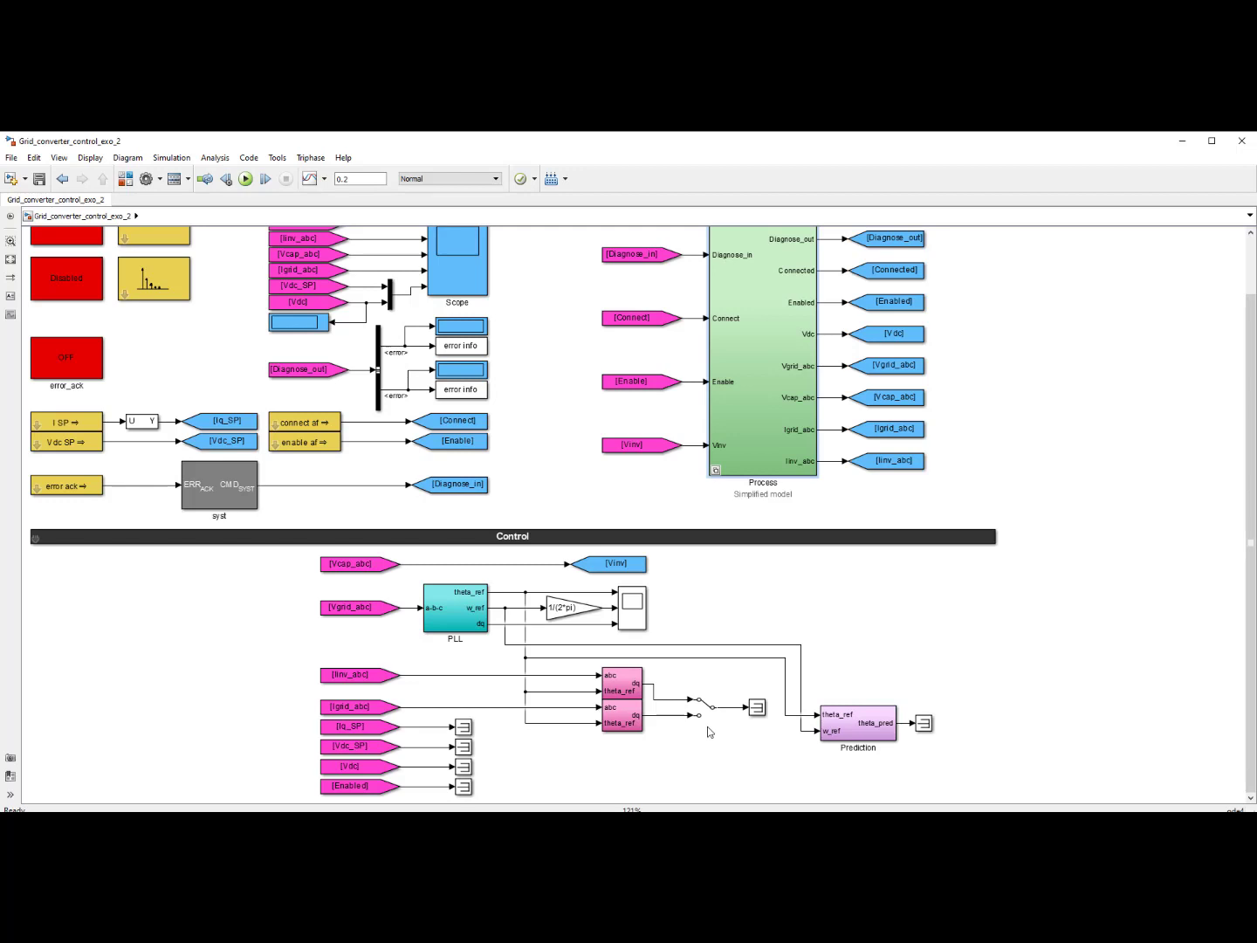
mouse_move(807, 752)
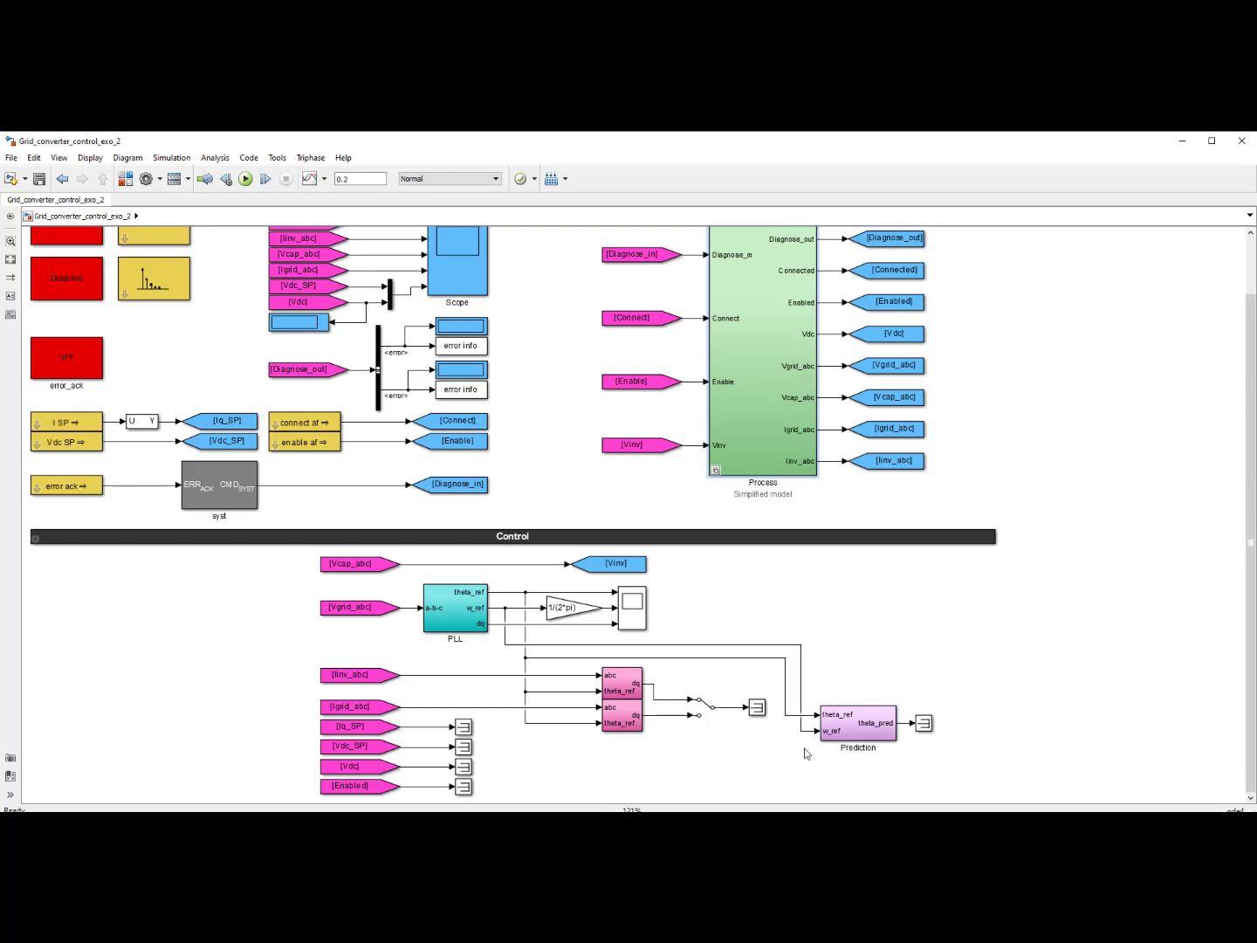
mouse_move(925, 702)
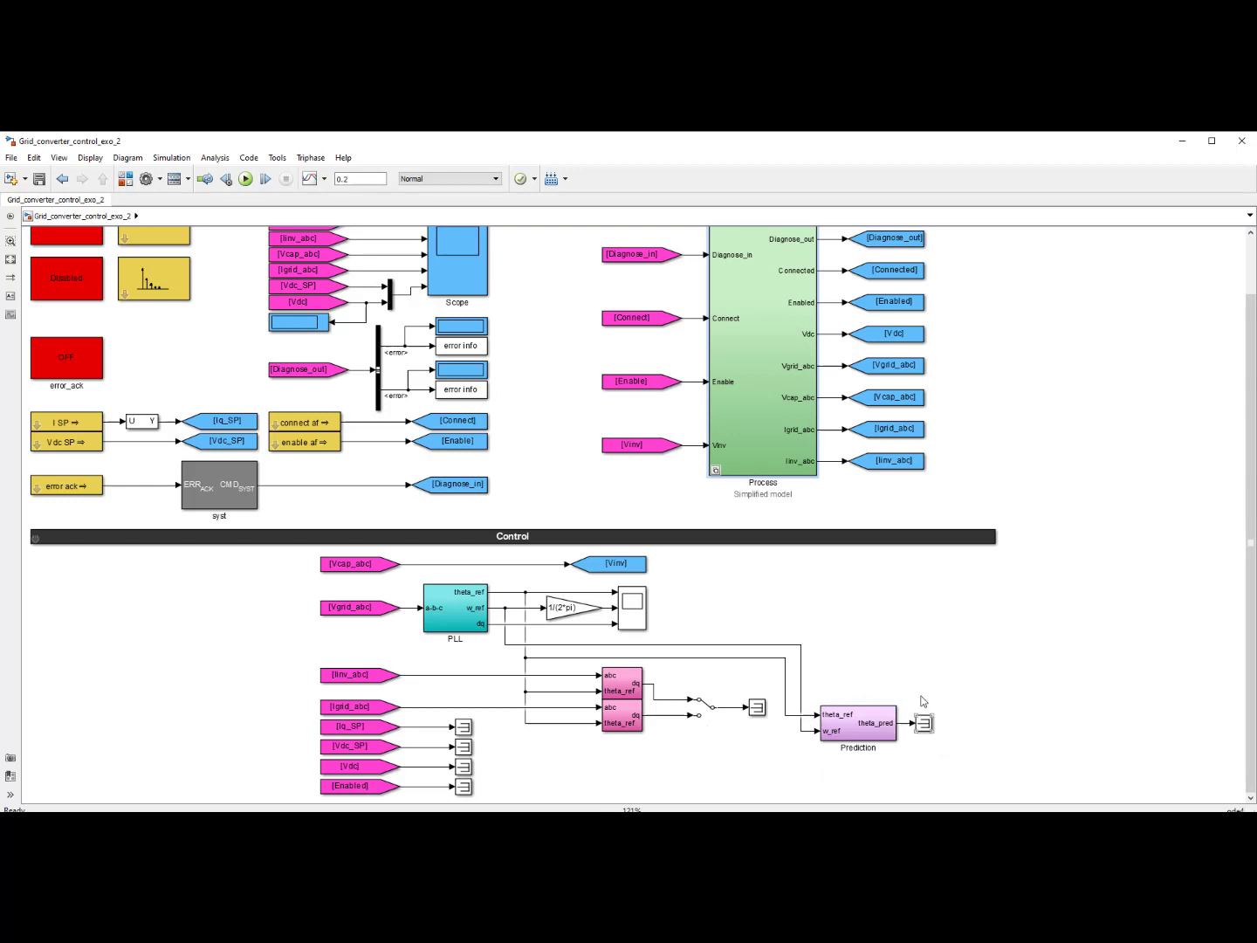
mouse_move(835, 670)
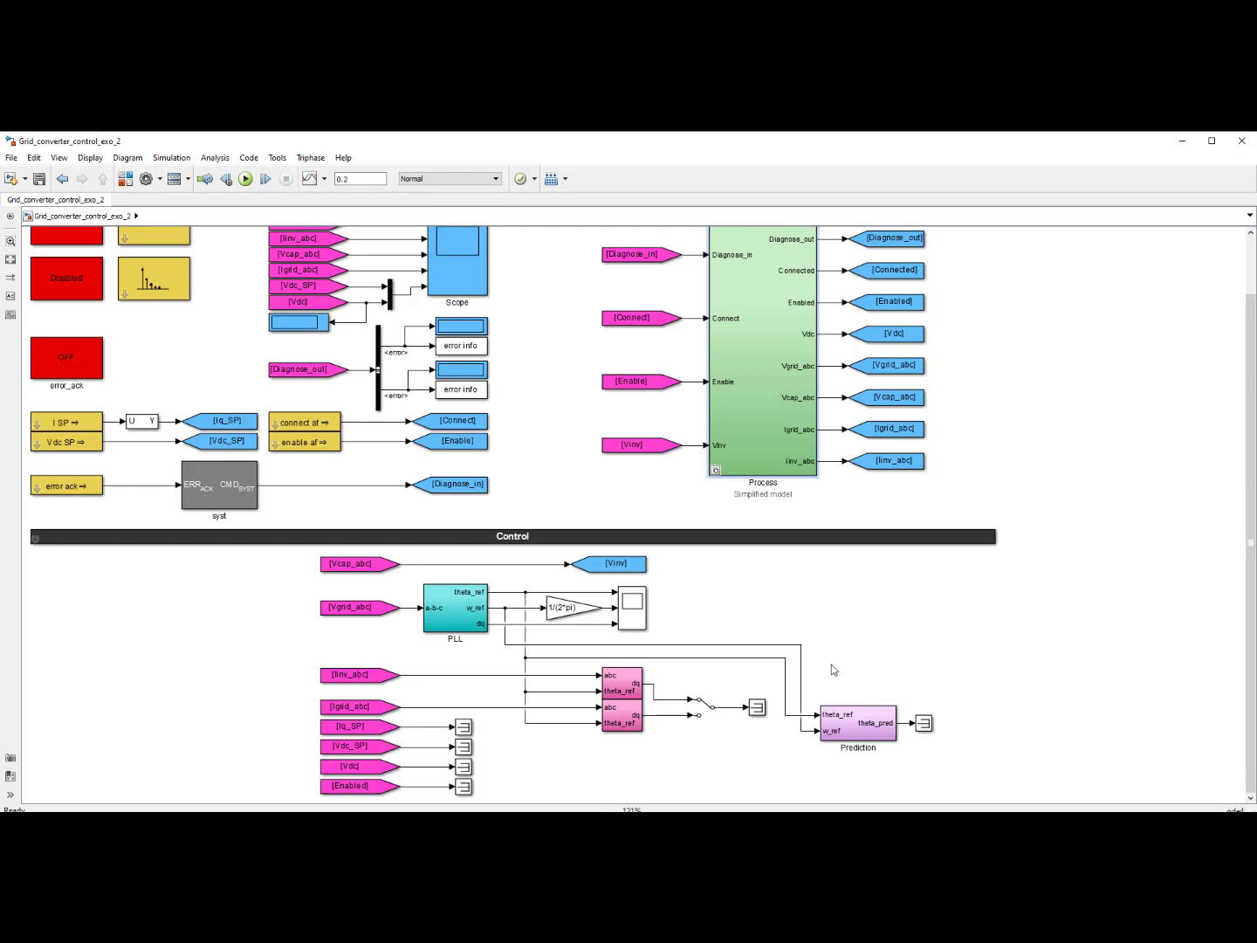
mouse_move(812, 758)
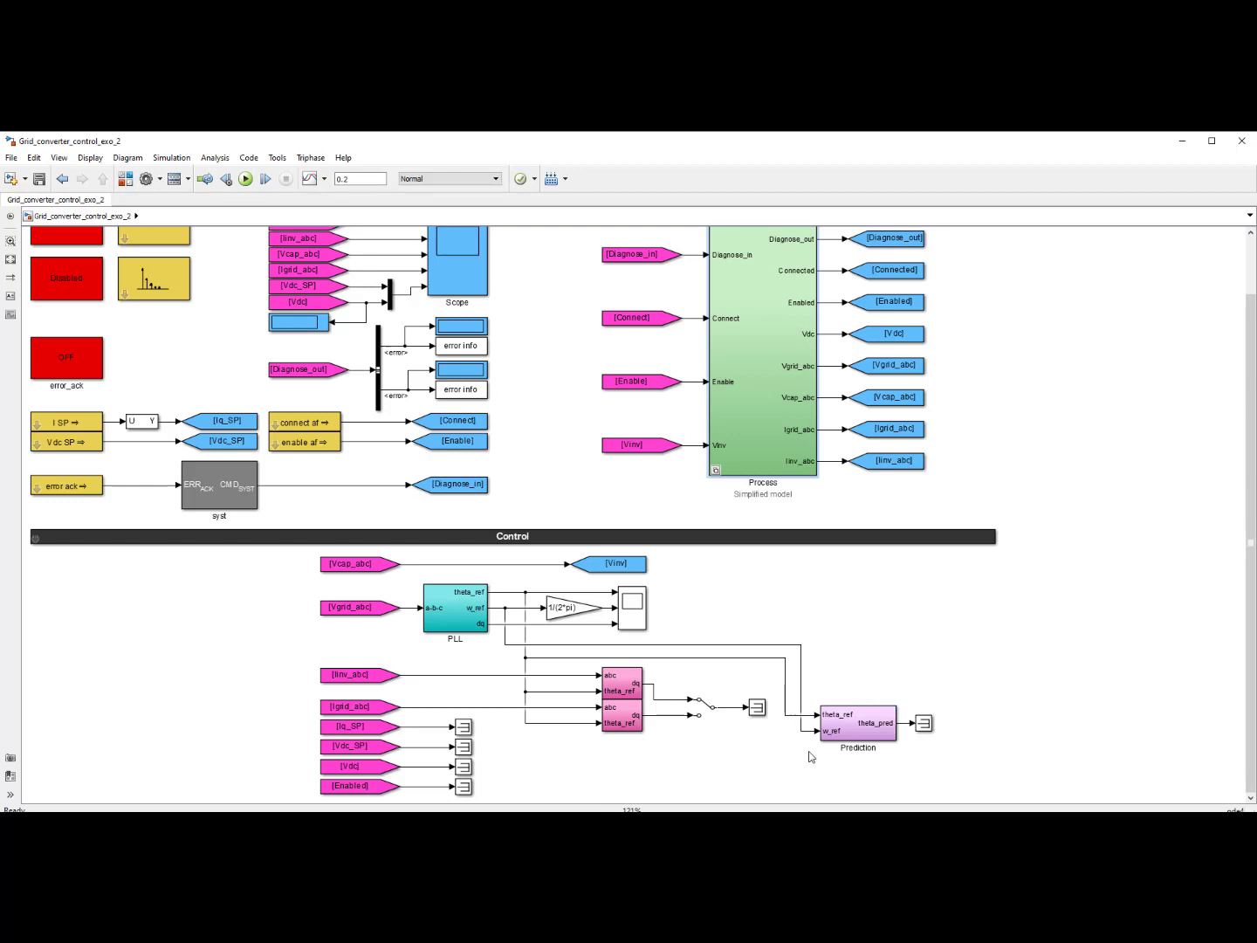
mouse_move(824, 761)
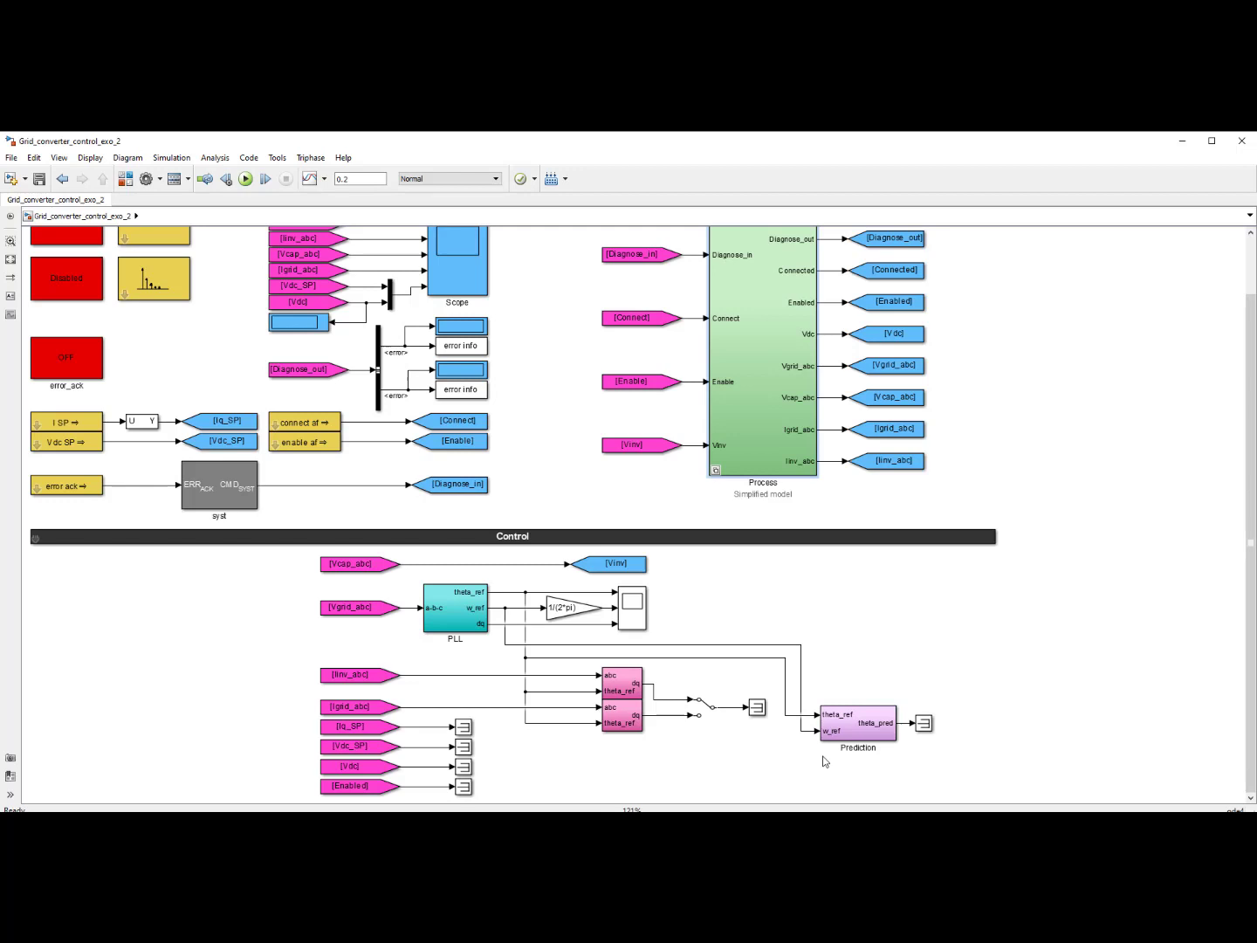
mouse_move(839, 688)
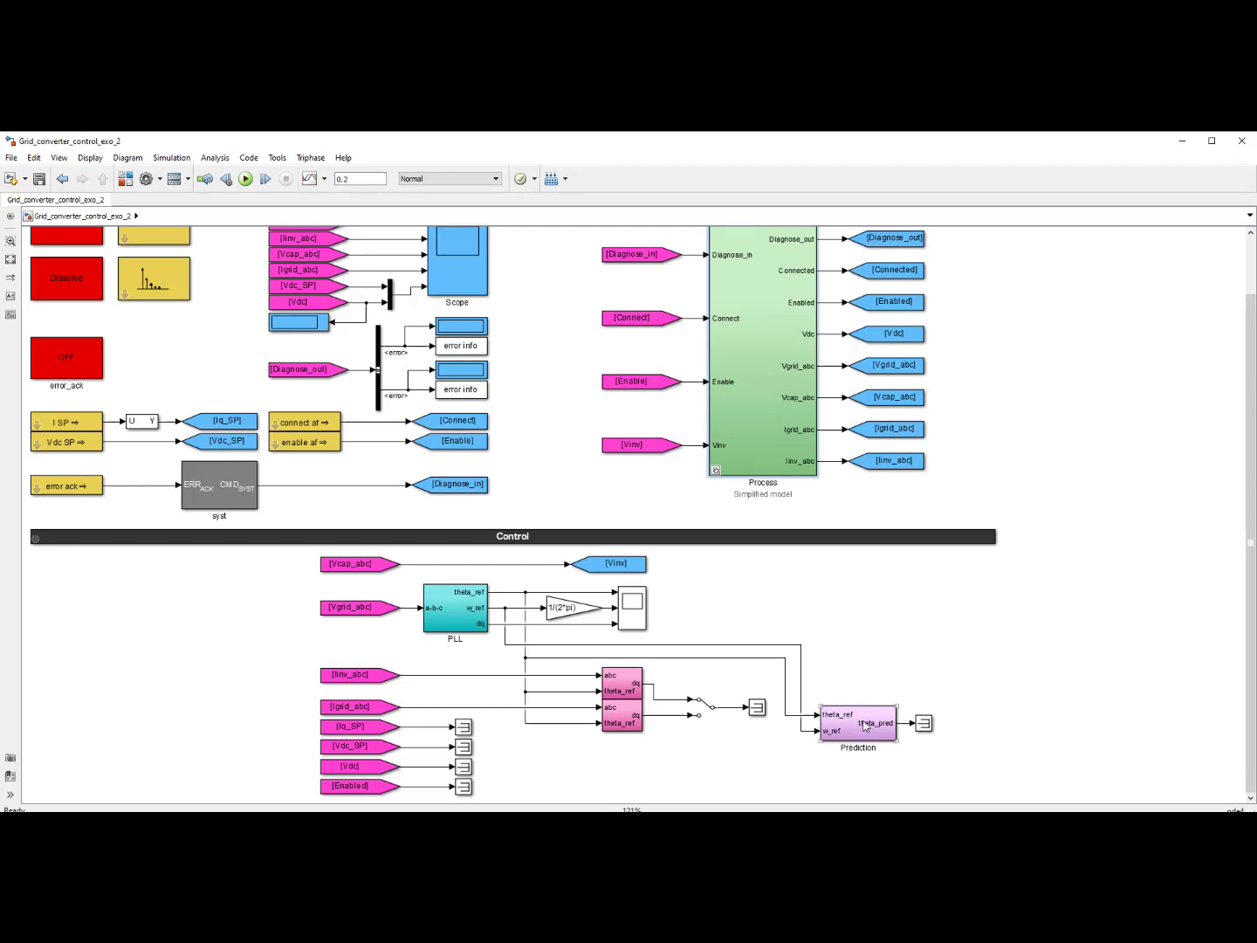
Step: Look inside the Prediction subsystem combining theta_ref and w_ref into theta_pred
double_click(856, 720)
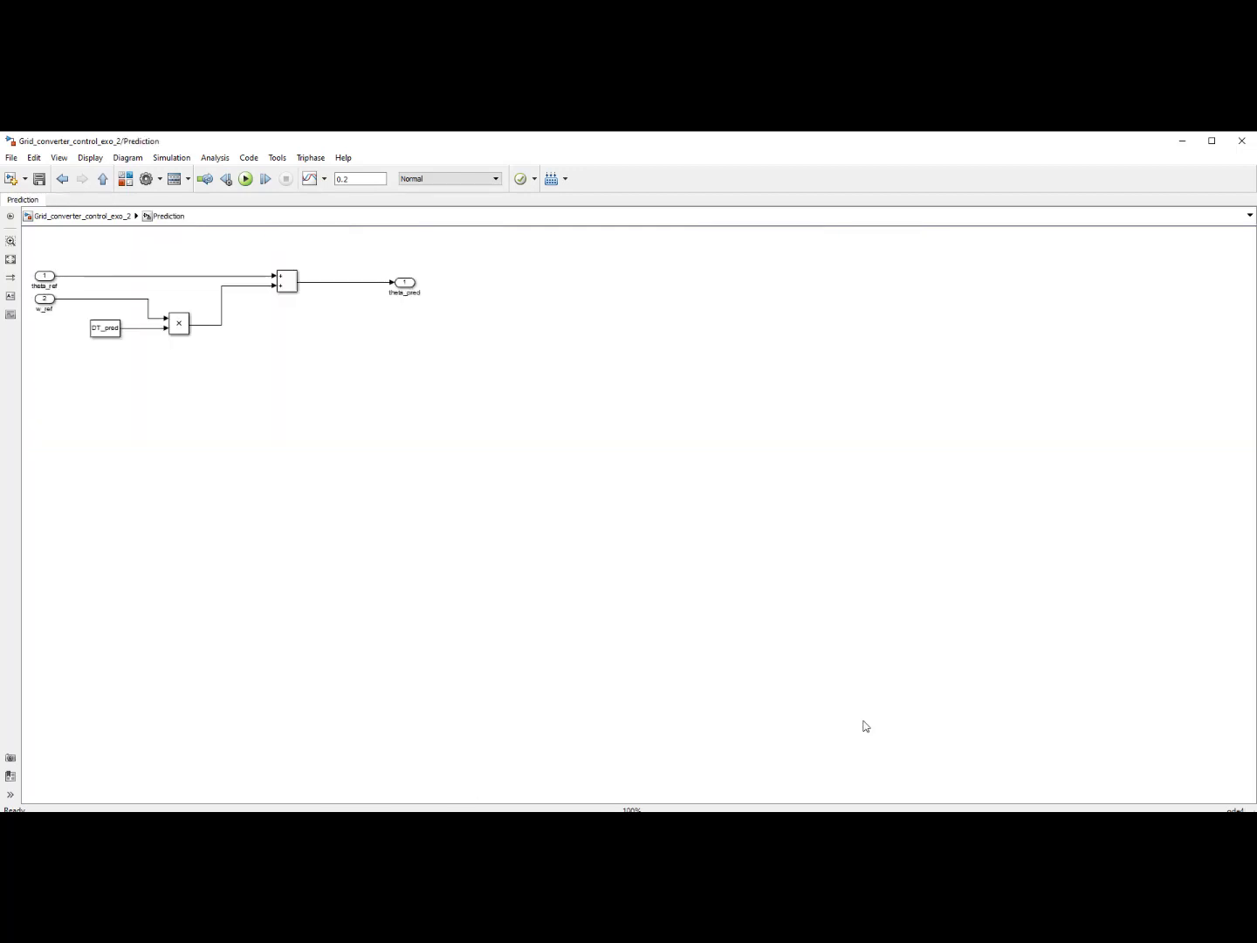
mouse_move(217, 245)
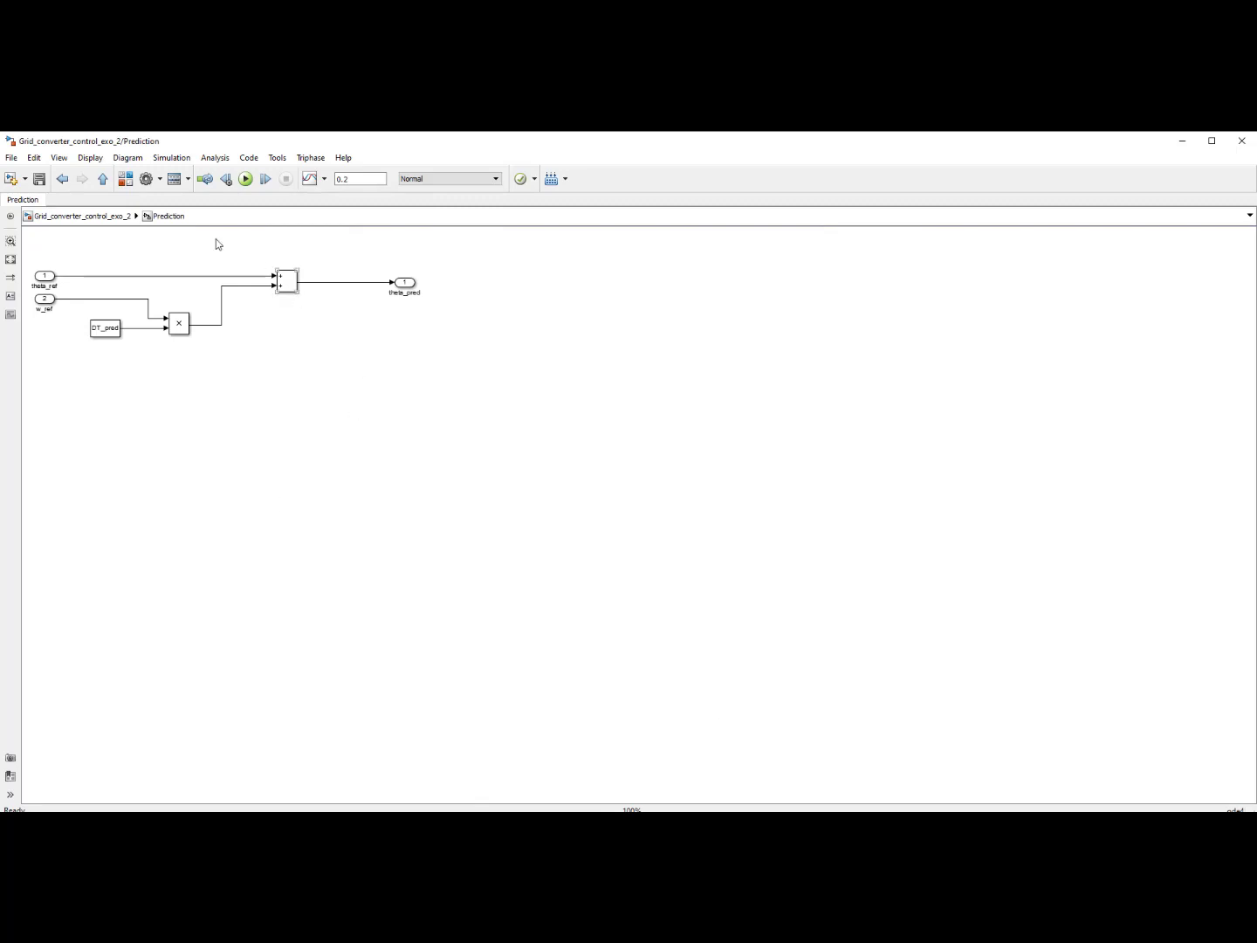
mouse_move(93, 294)
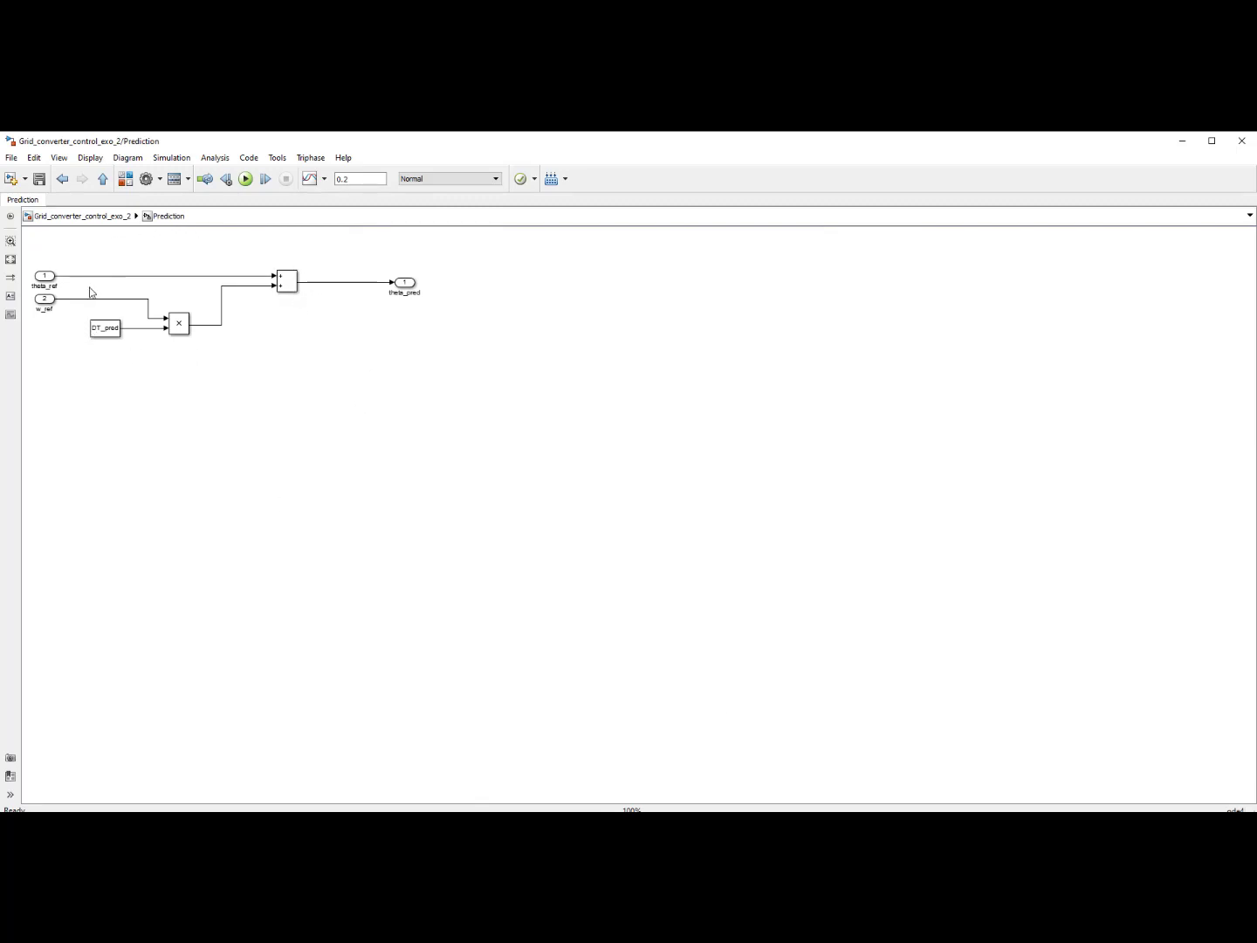
mouse_move(140, 349)
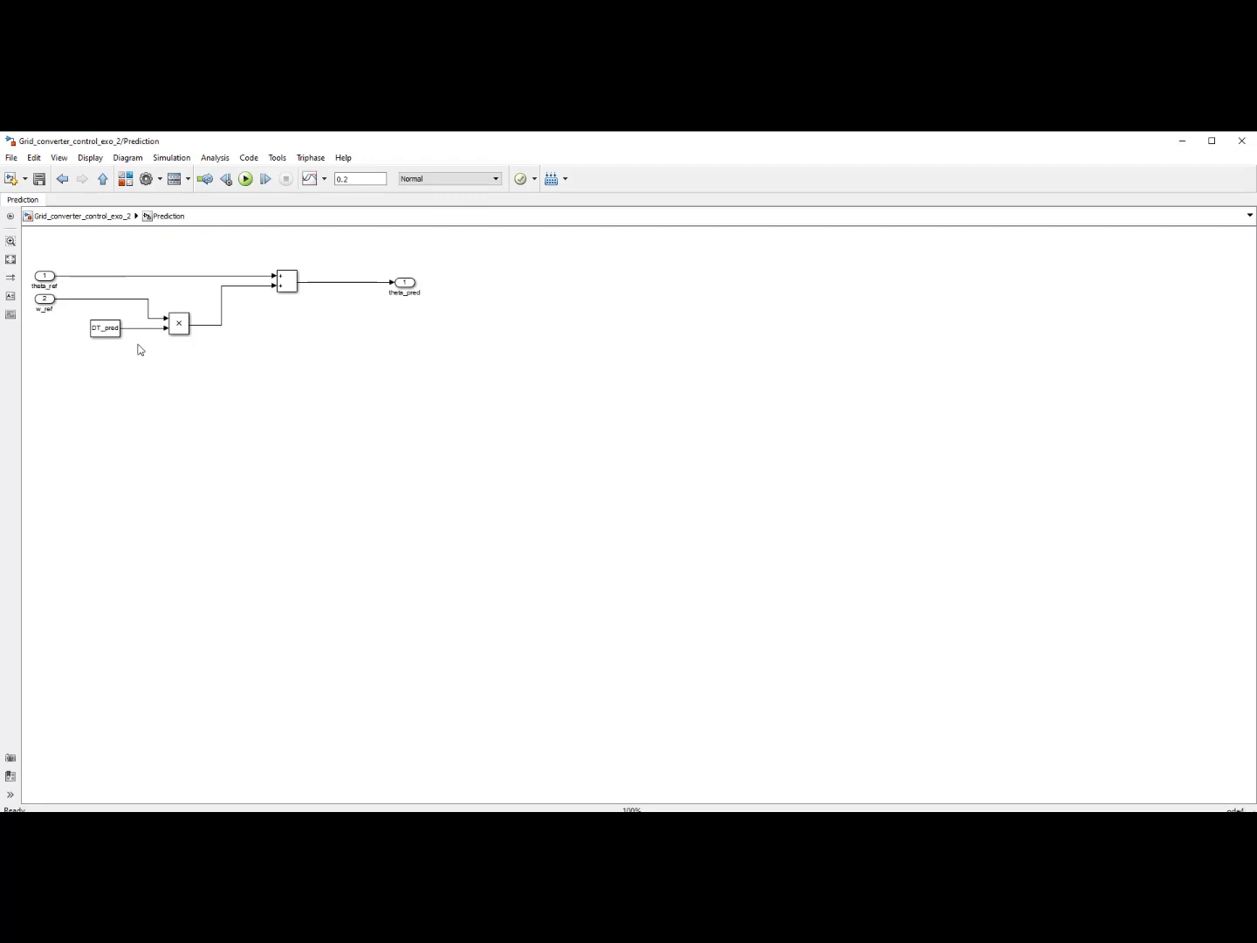
mouse_move(96, 354)
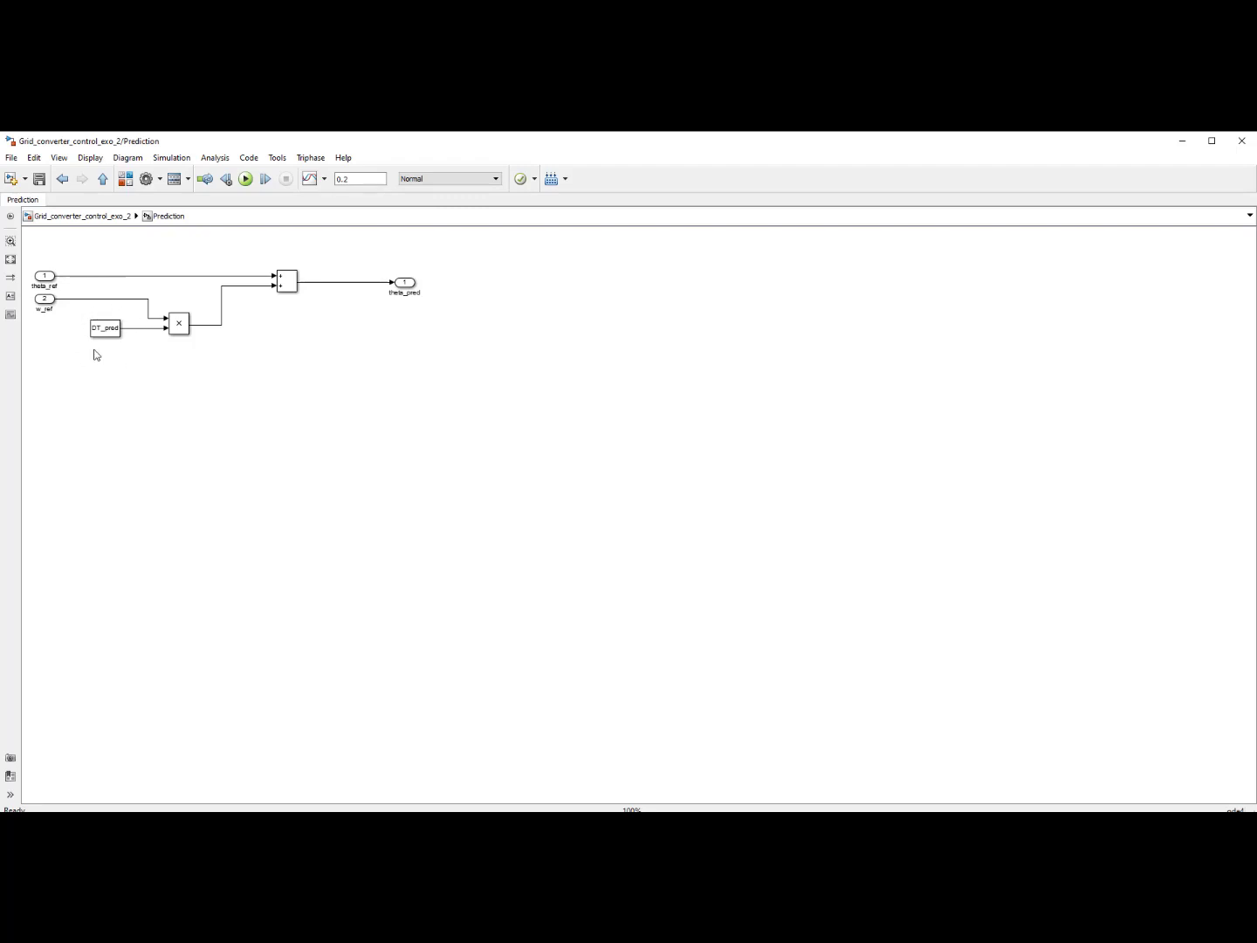
mouse_move(140, 328)
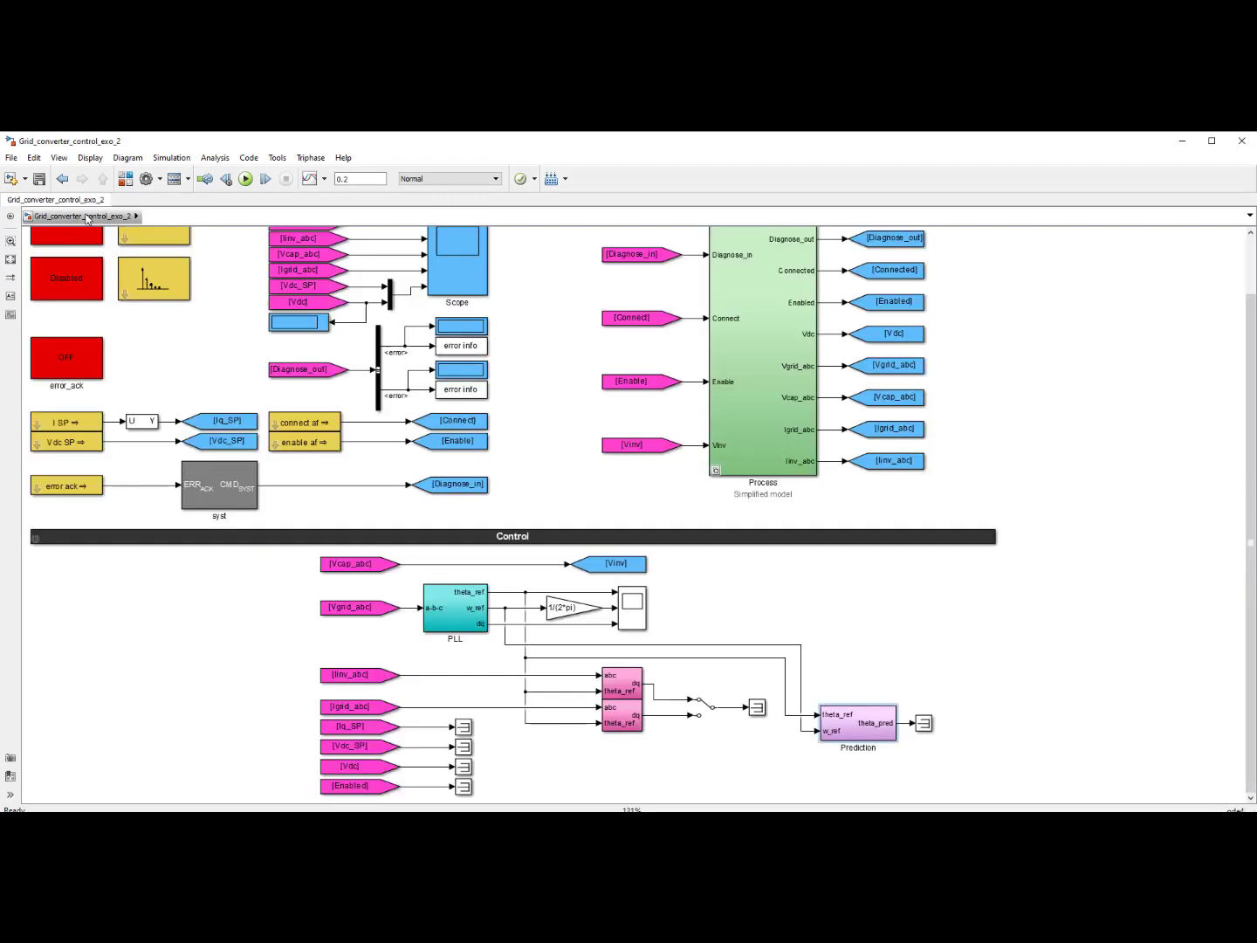
left_click(244, 178)
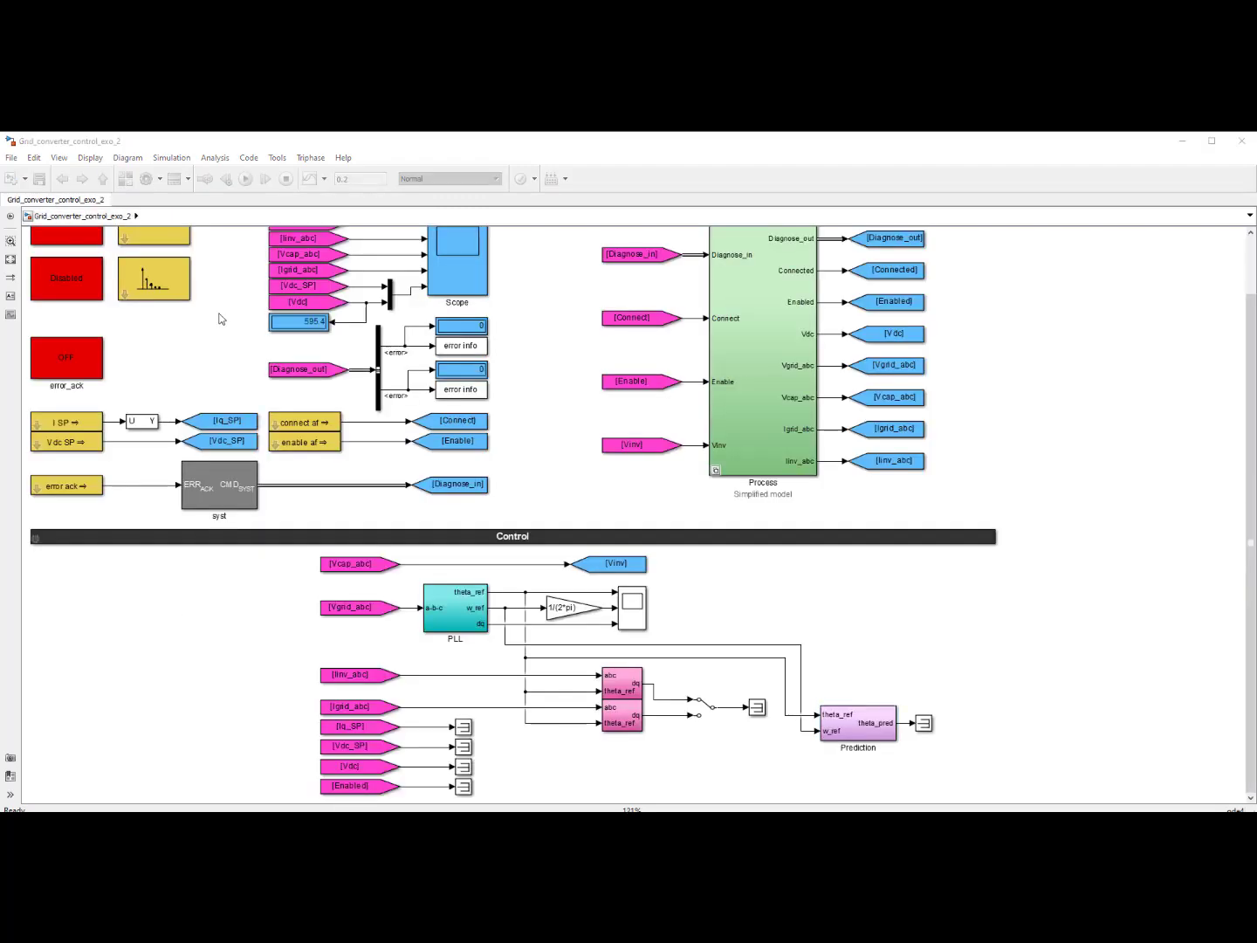
left_click(248, 178)
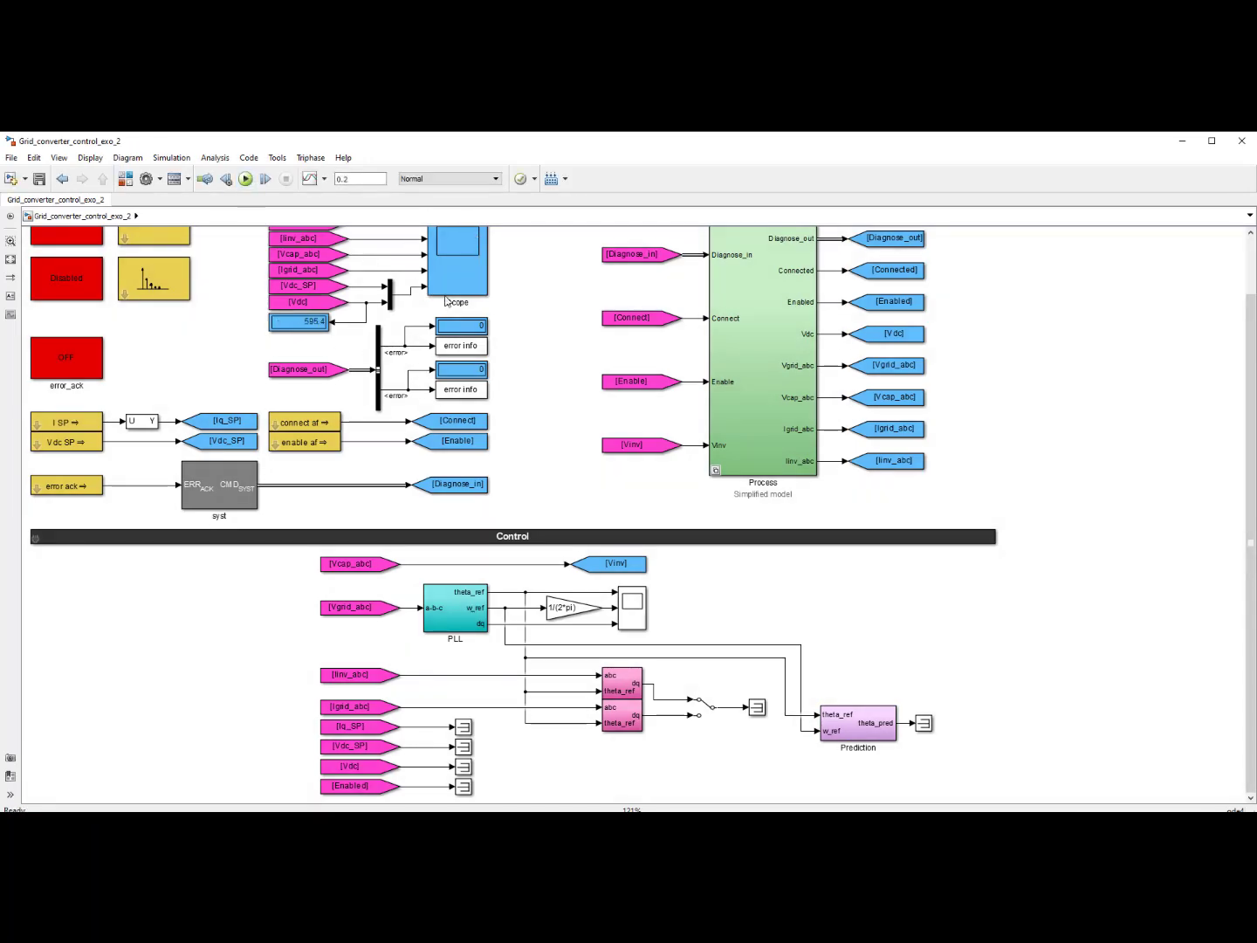
mouse_move(478, 231)
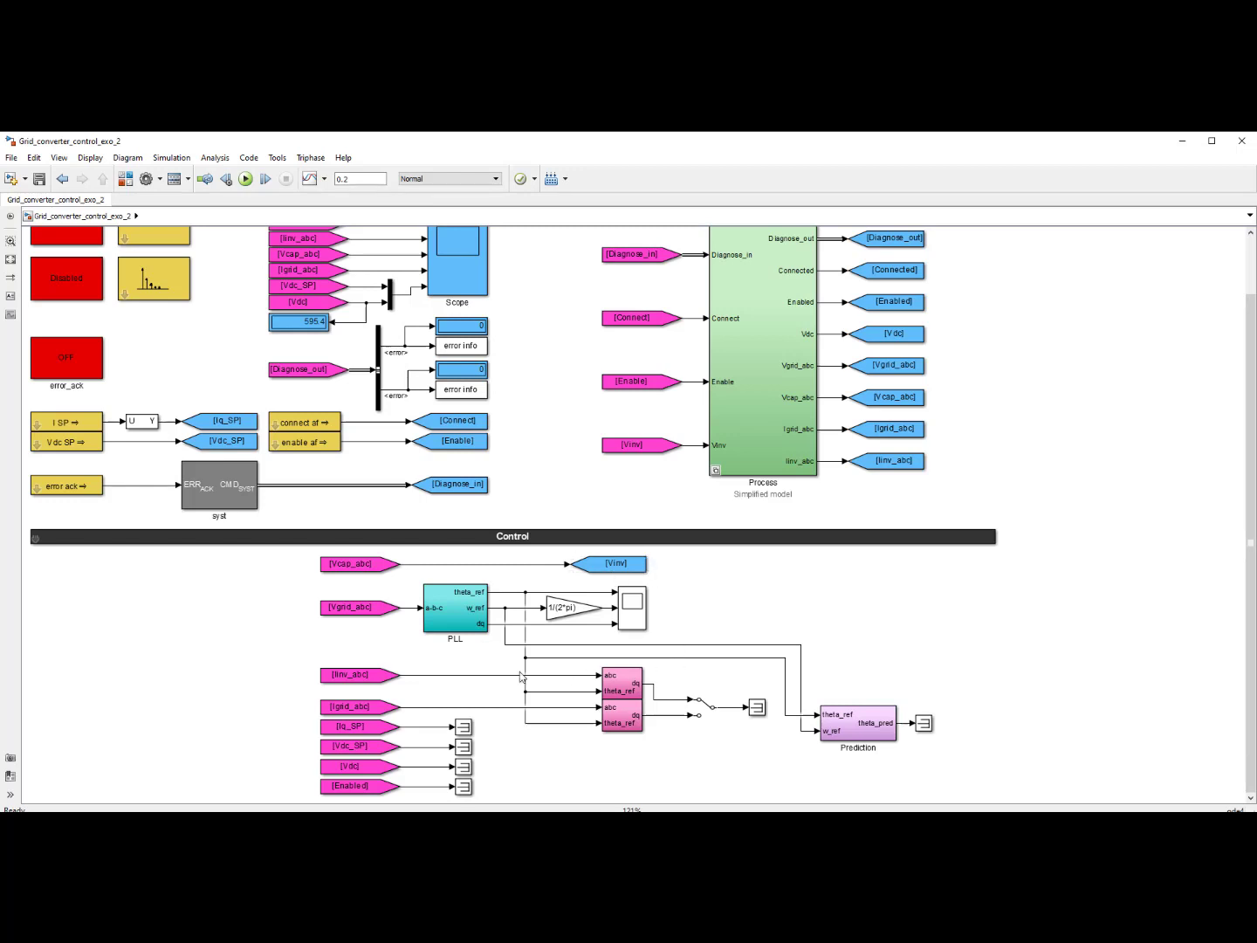
mouse_move(648, 632)
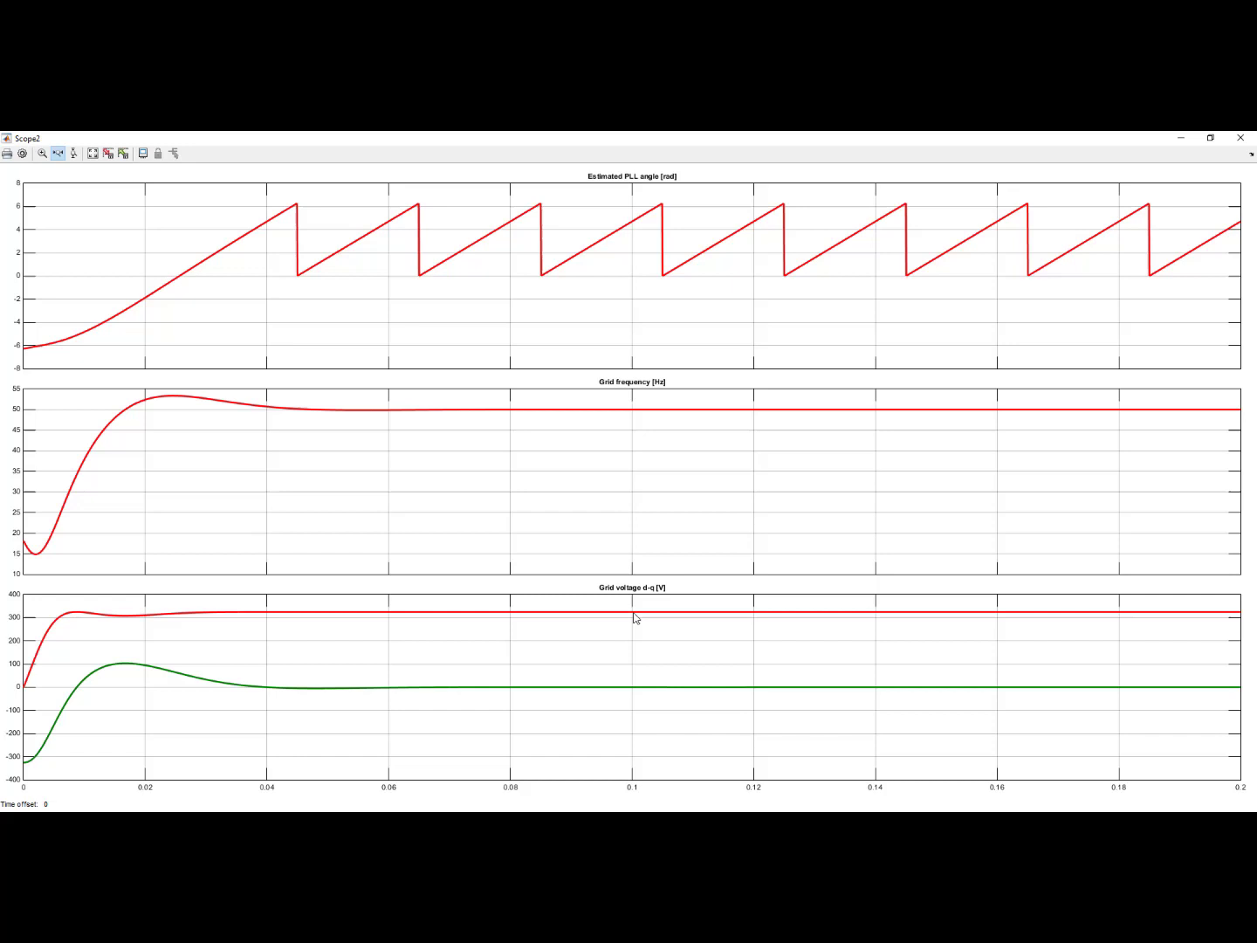
mouse_move(1224, 770)
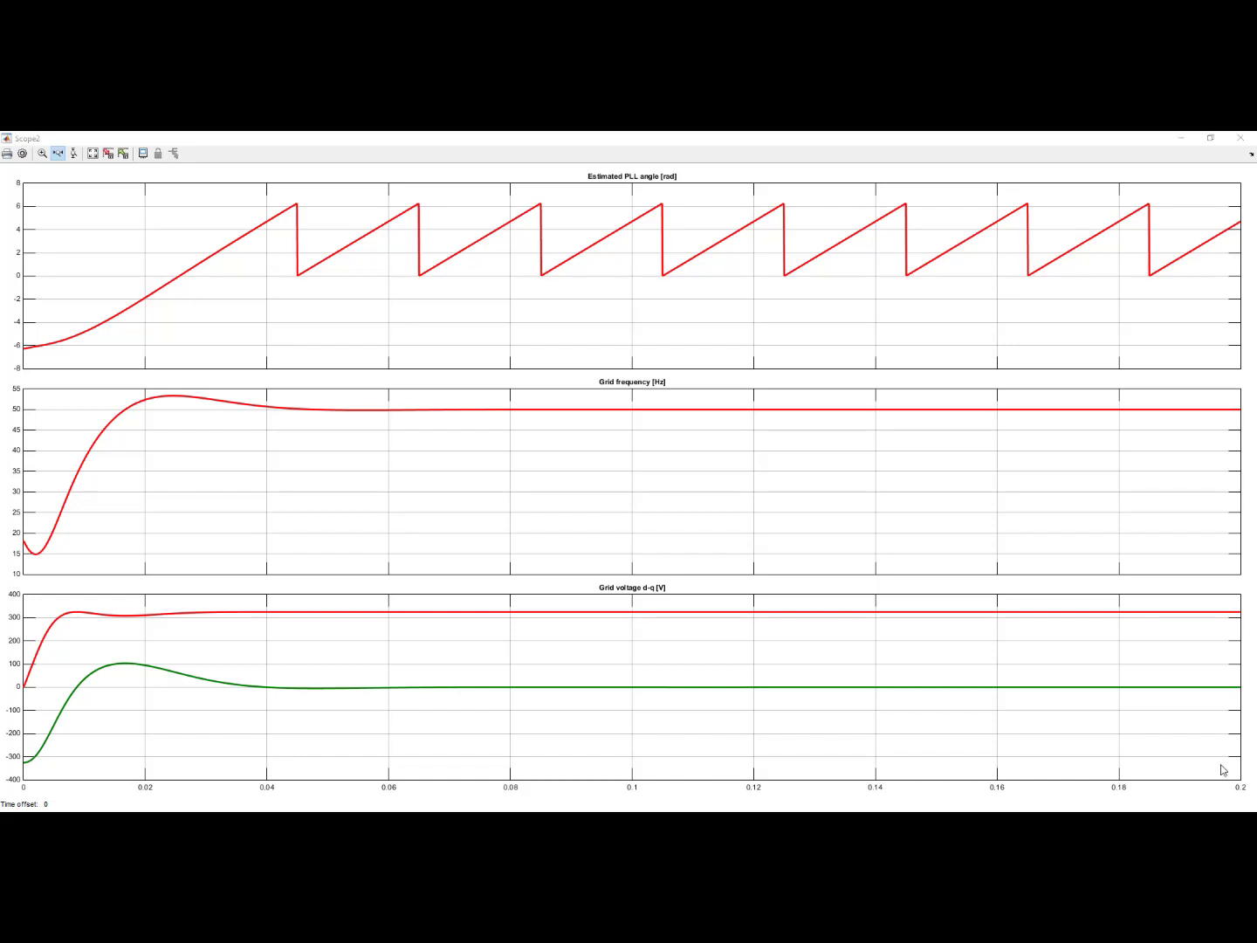
mouse_move(597, 194)
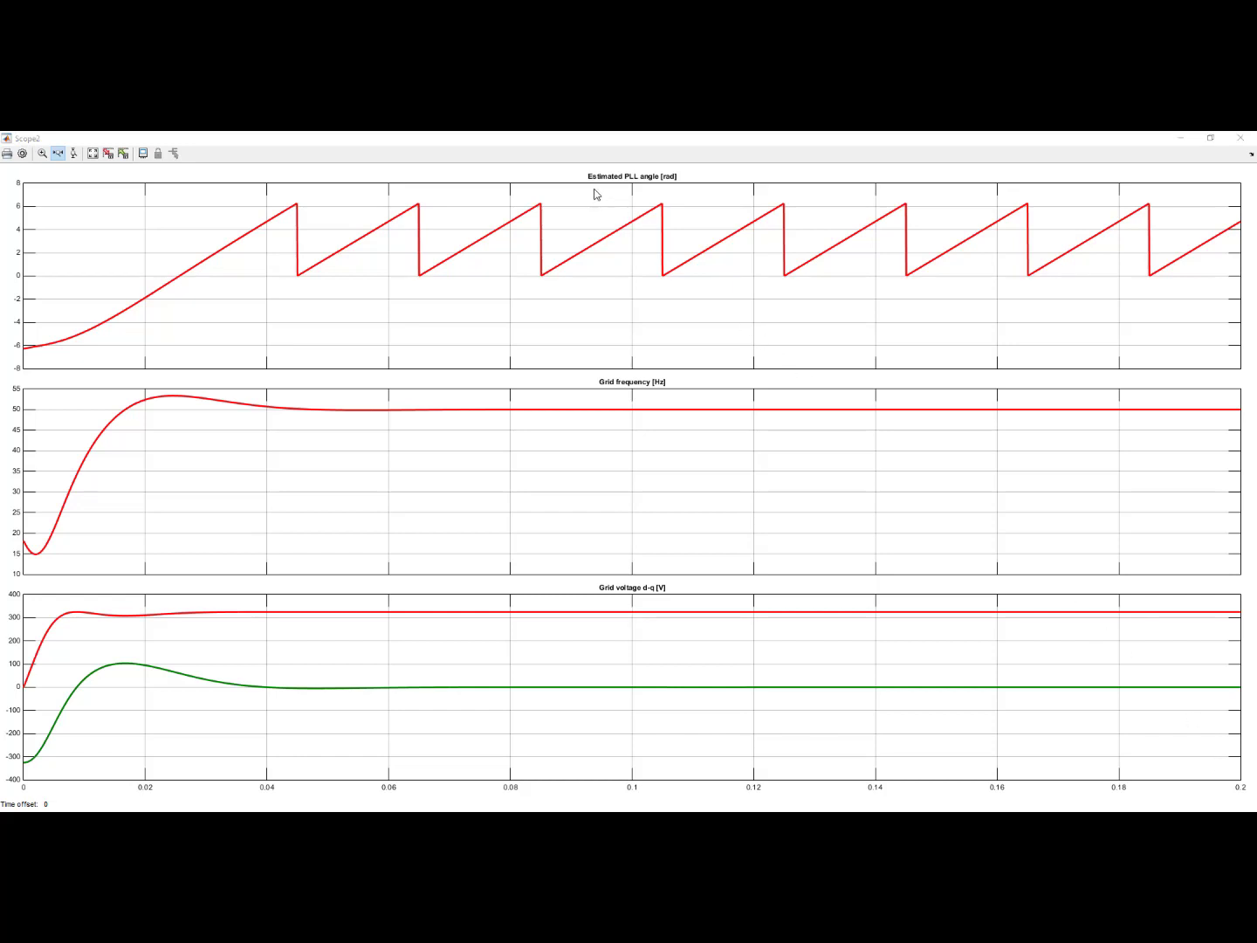
mouse_move(626, 189)
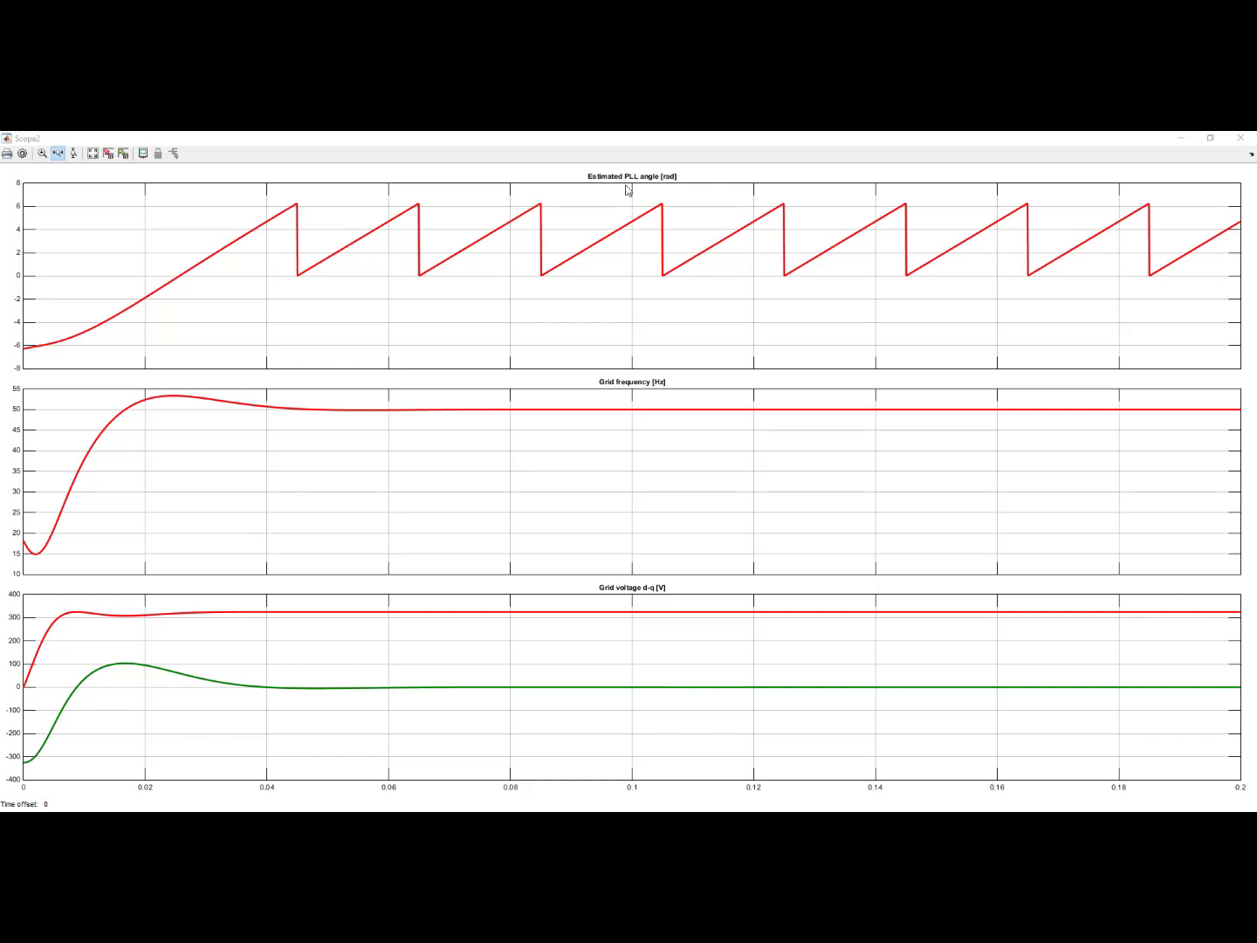
mouse_move(454, 279)
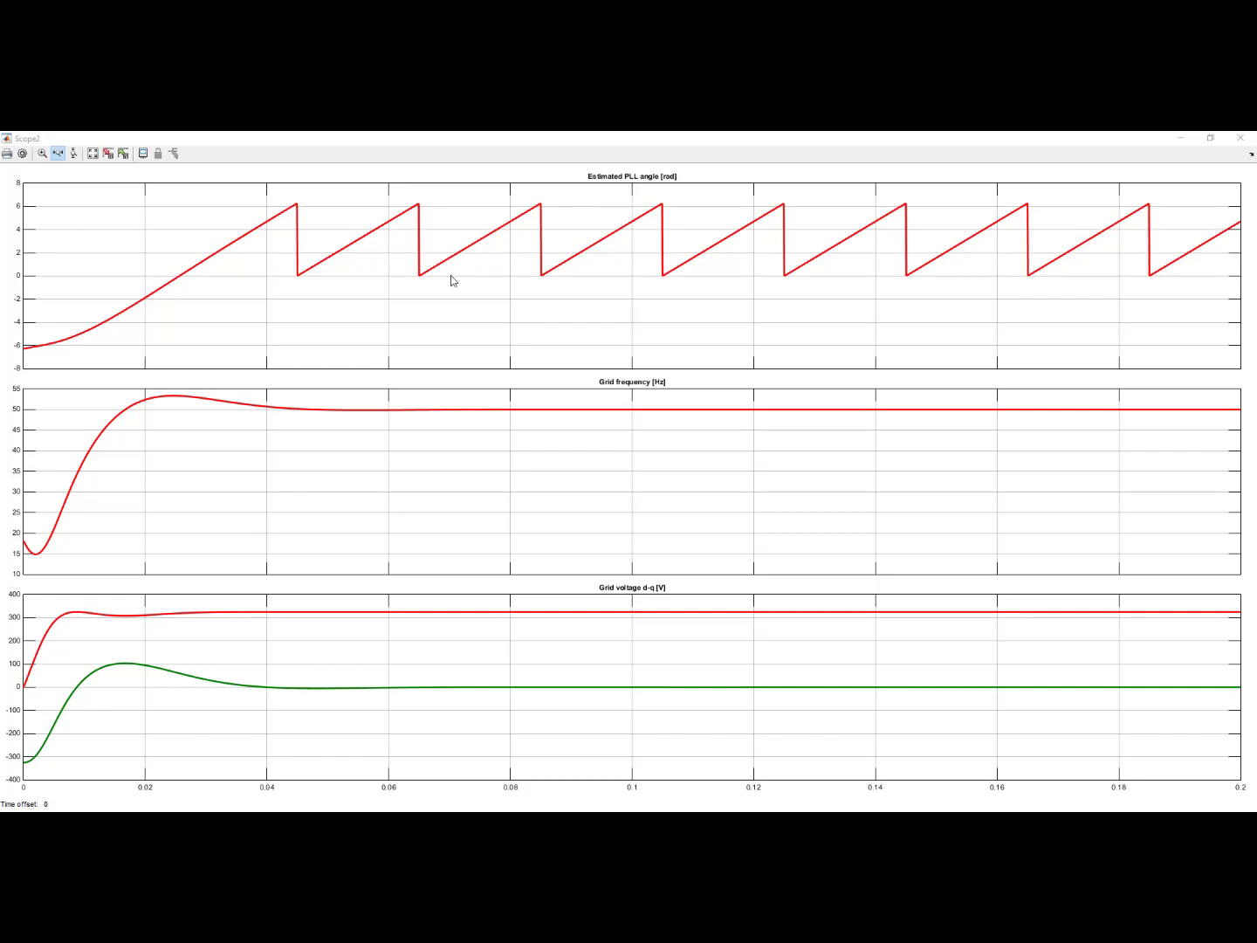
mouse_move(308, 289)
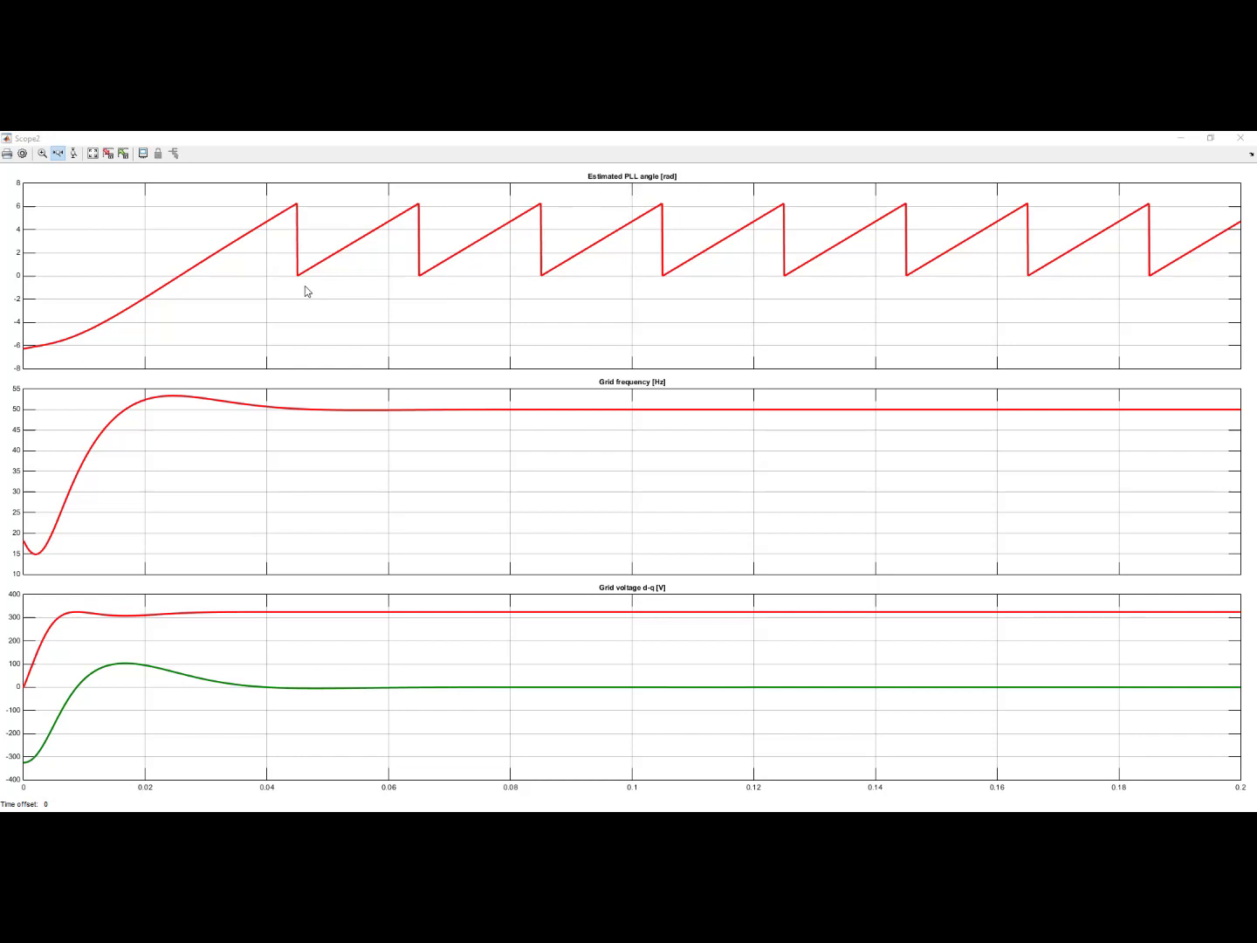
mouse_move(297, 283)
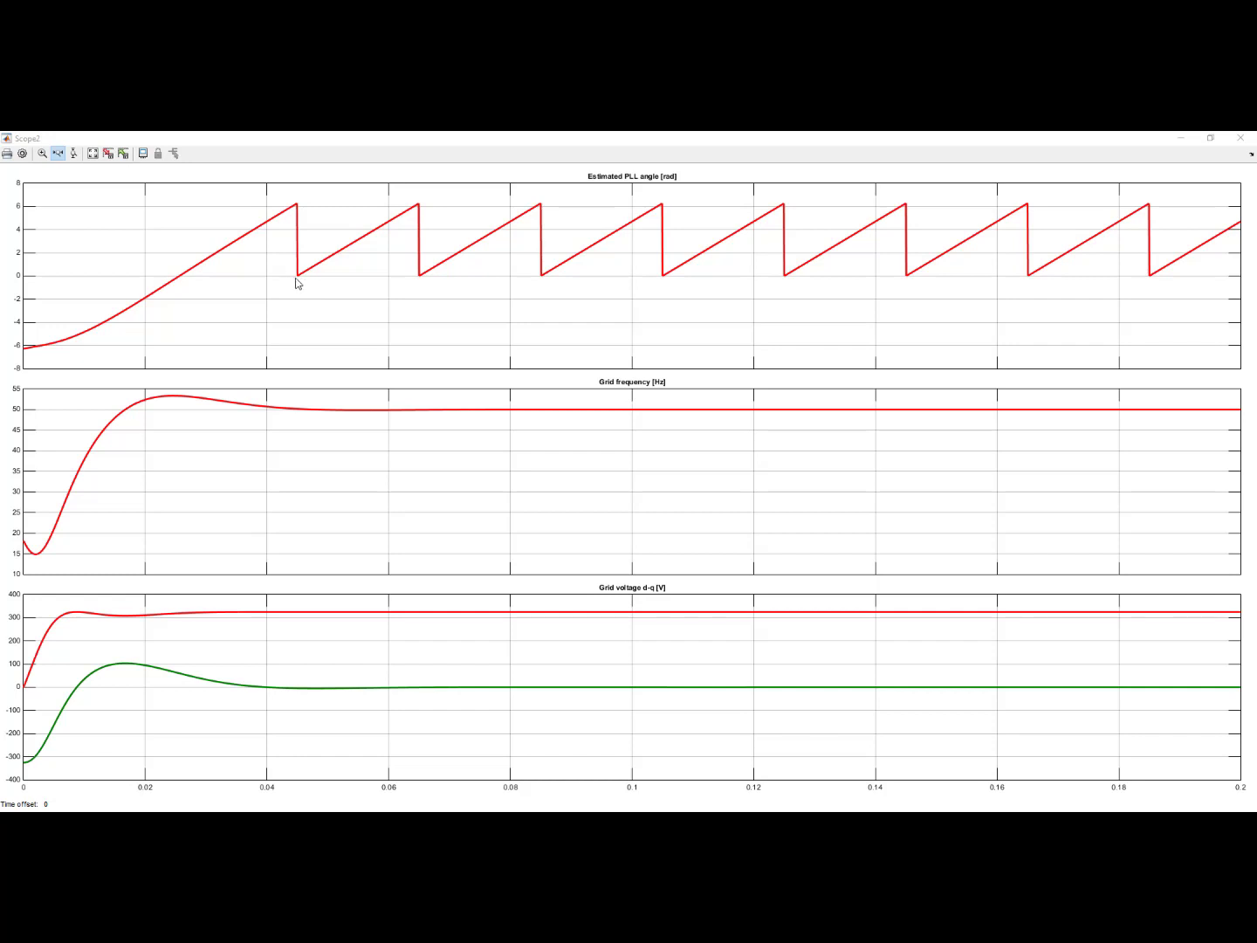
mouse_move(421, 218)
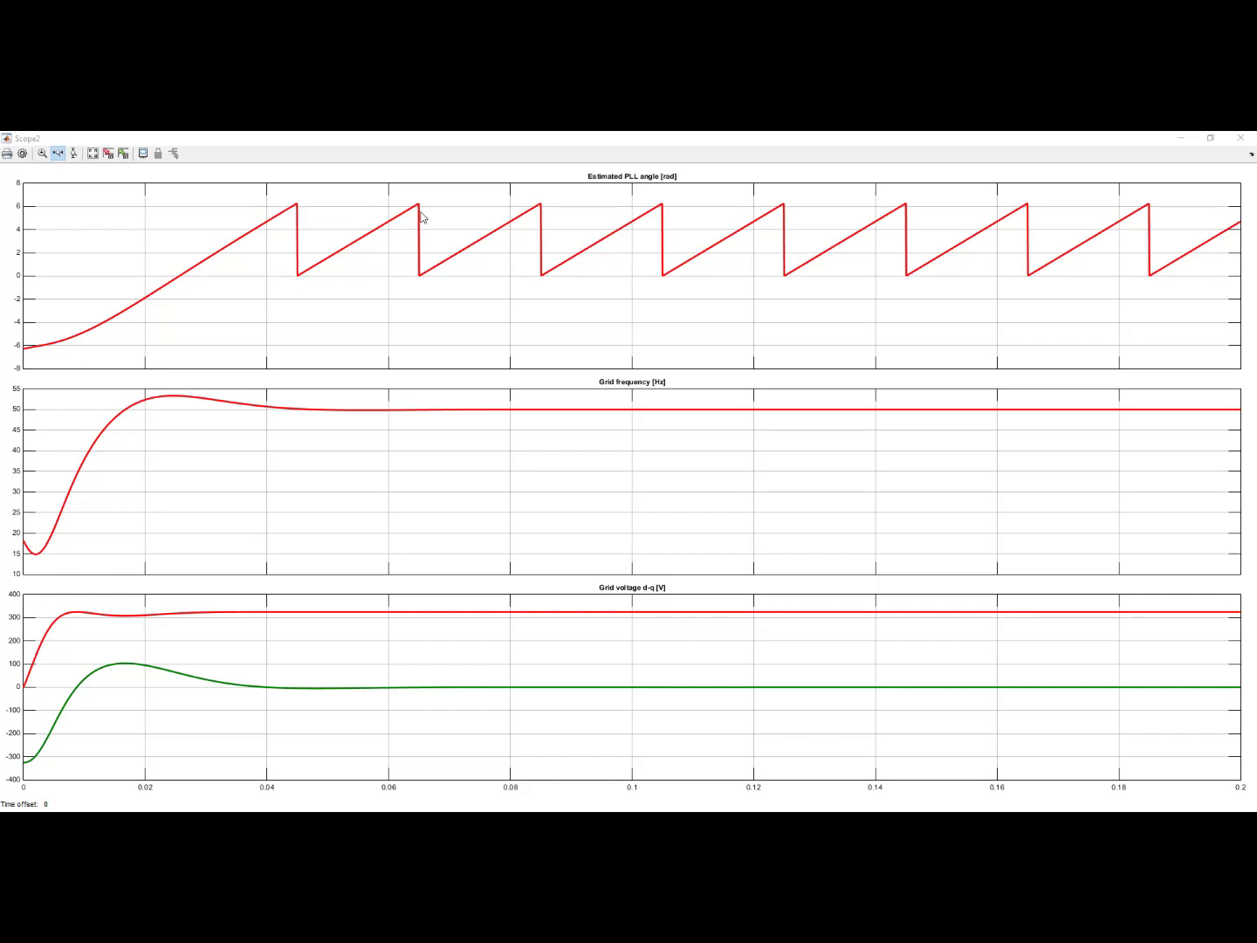
mouse_move(403, 223)
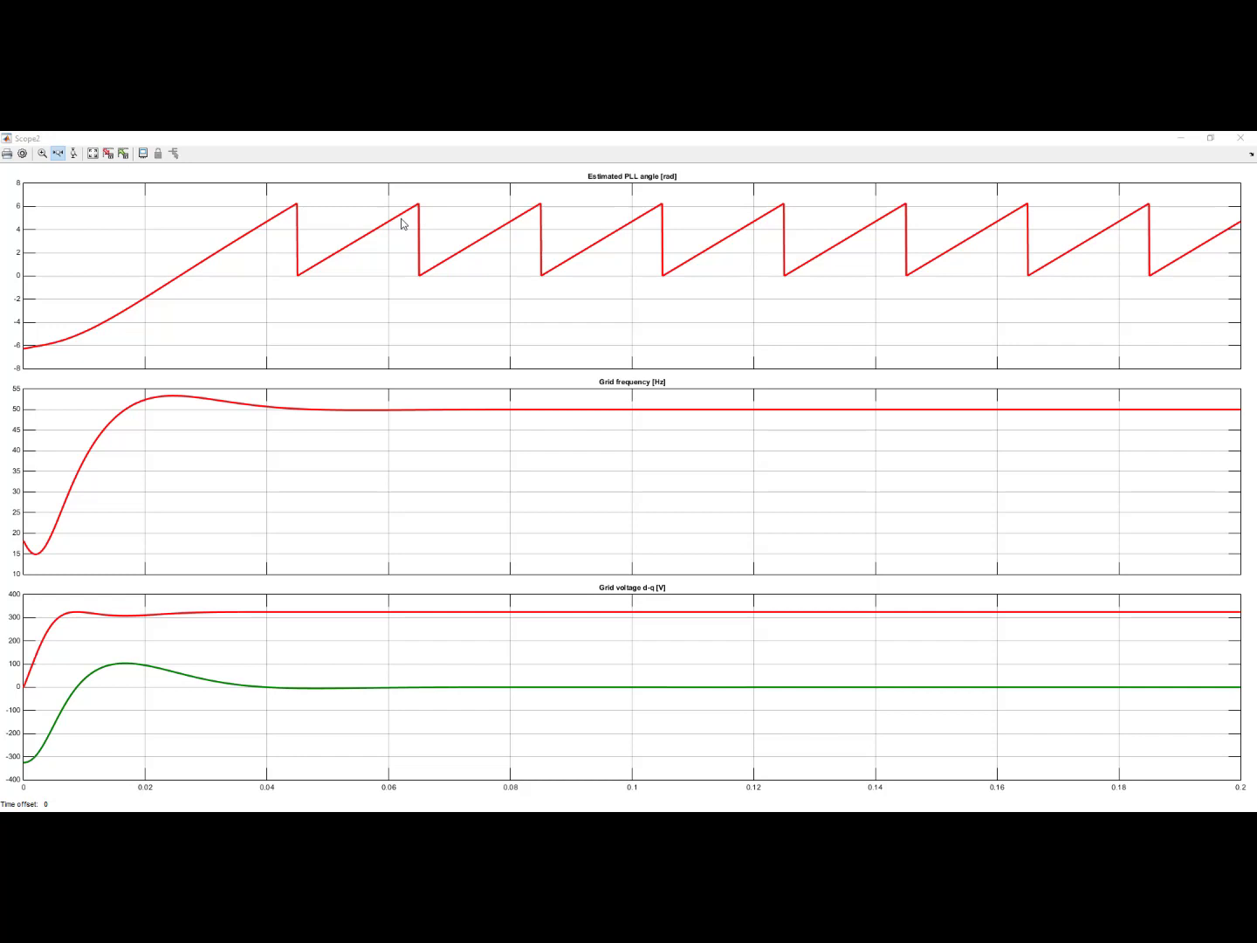
mouse_move(360, 251)
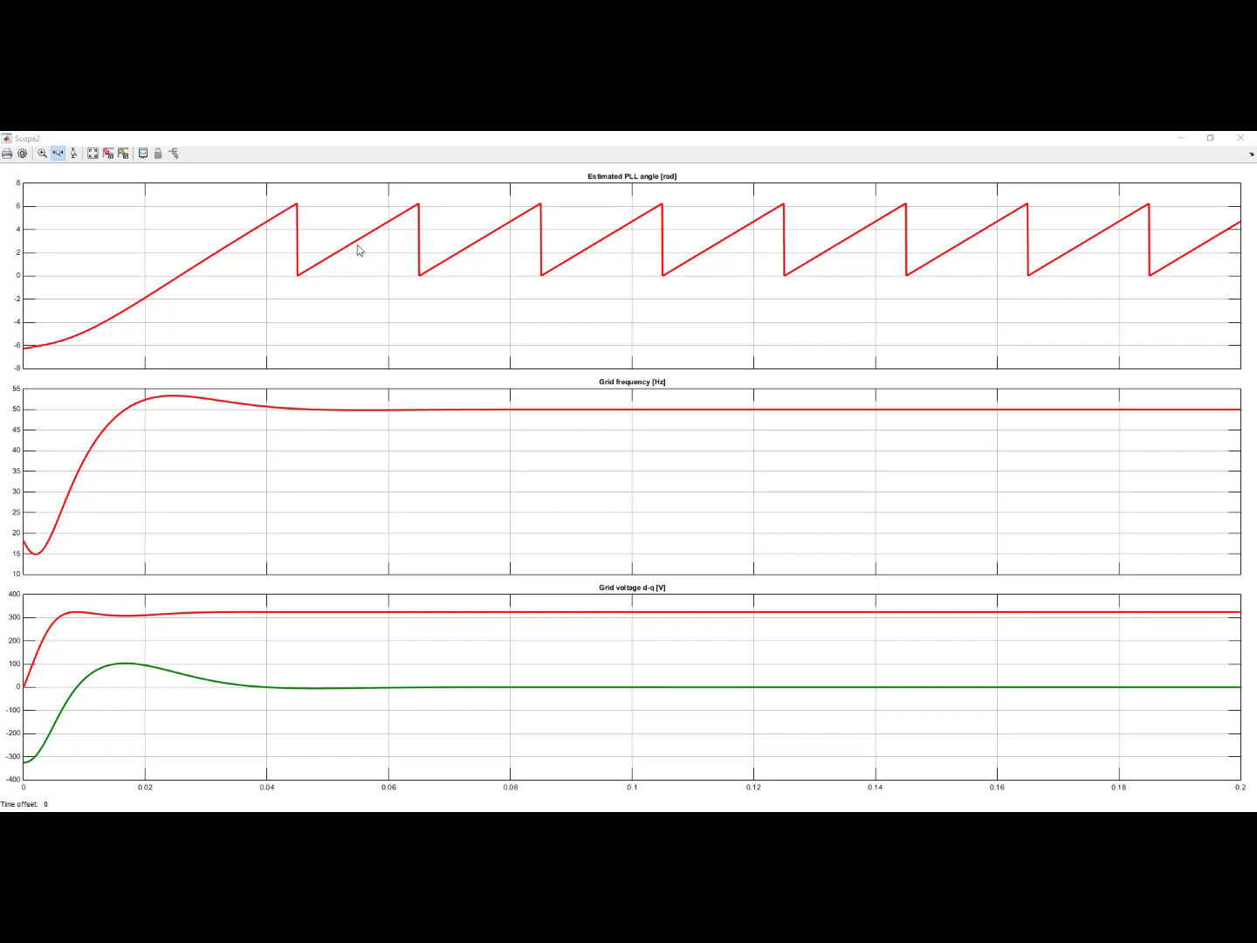
mouse_move(452, 192)
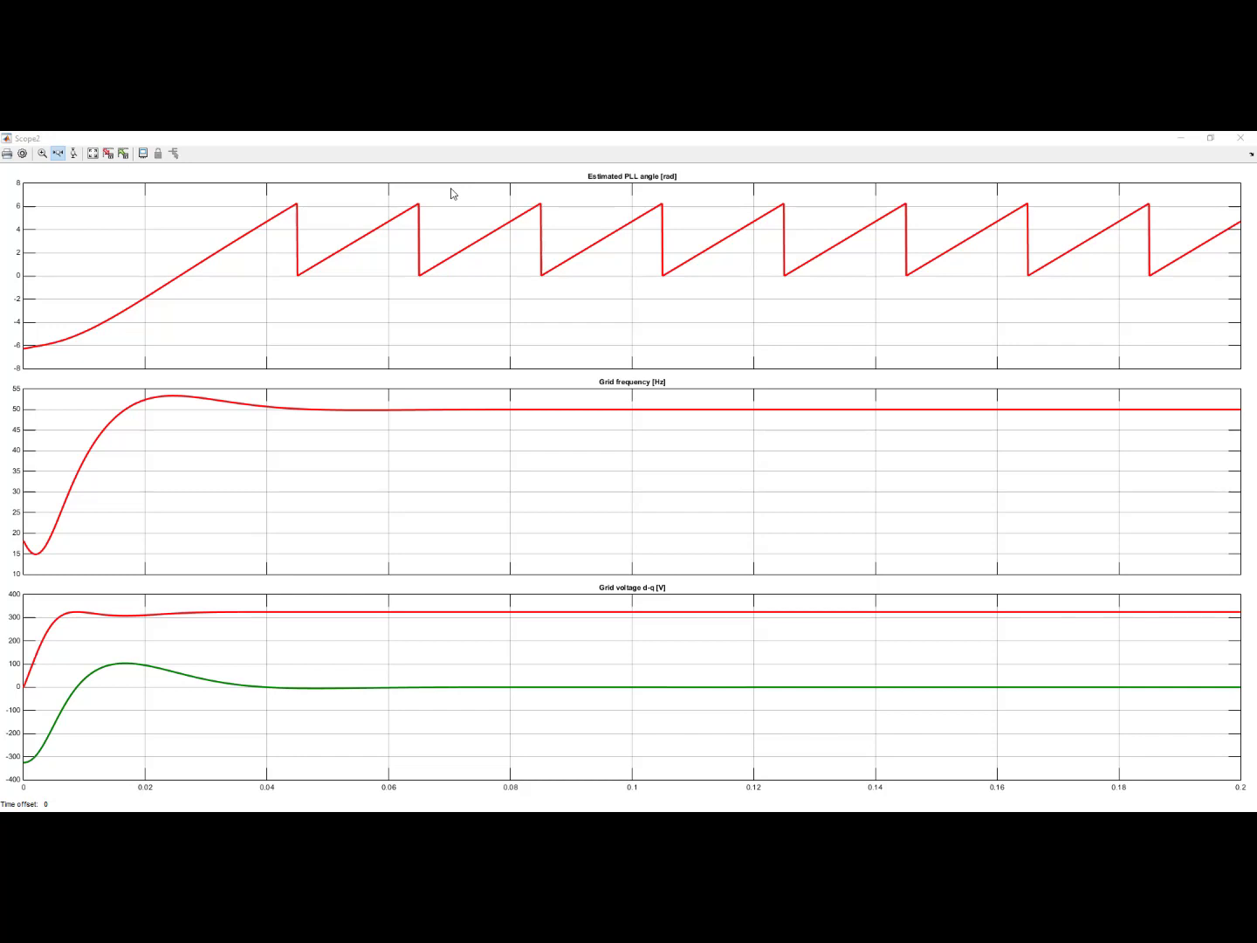
mouse_move(403, 206)
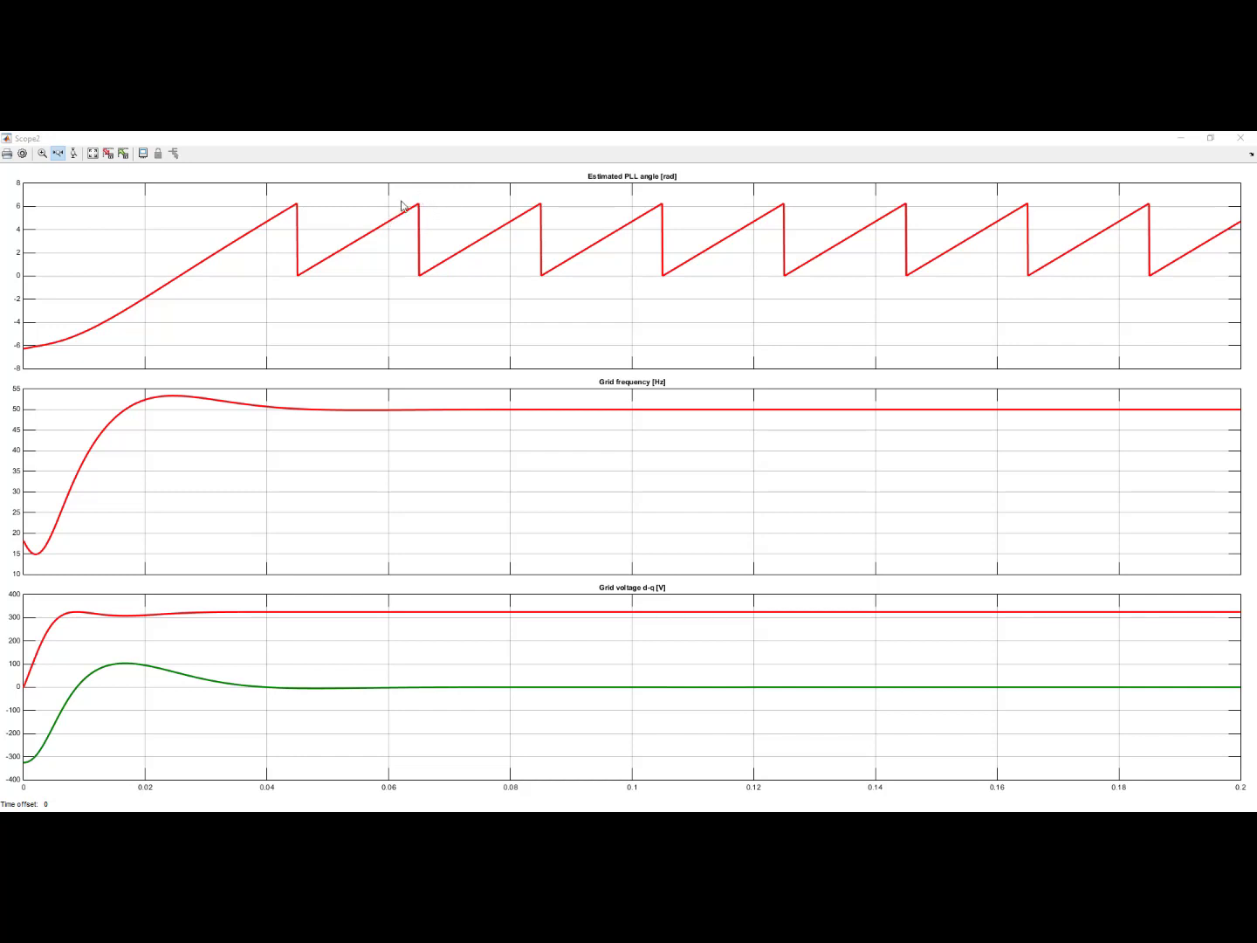
mouse_move(412, 220)
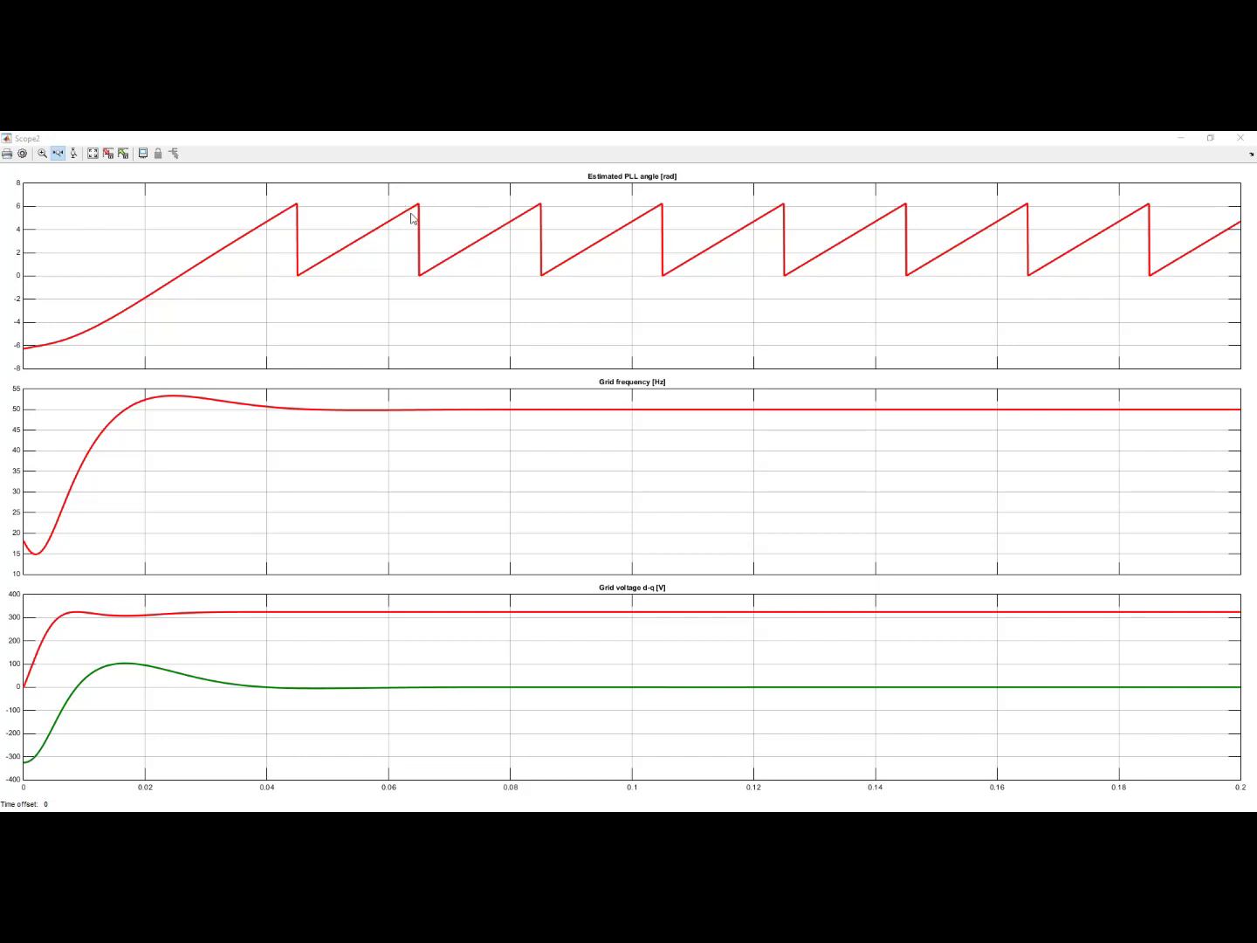
mouse_move(429, 276)
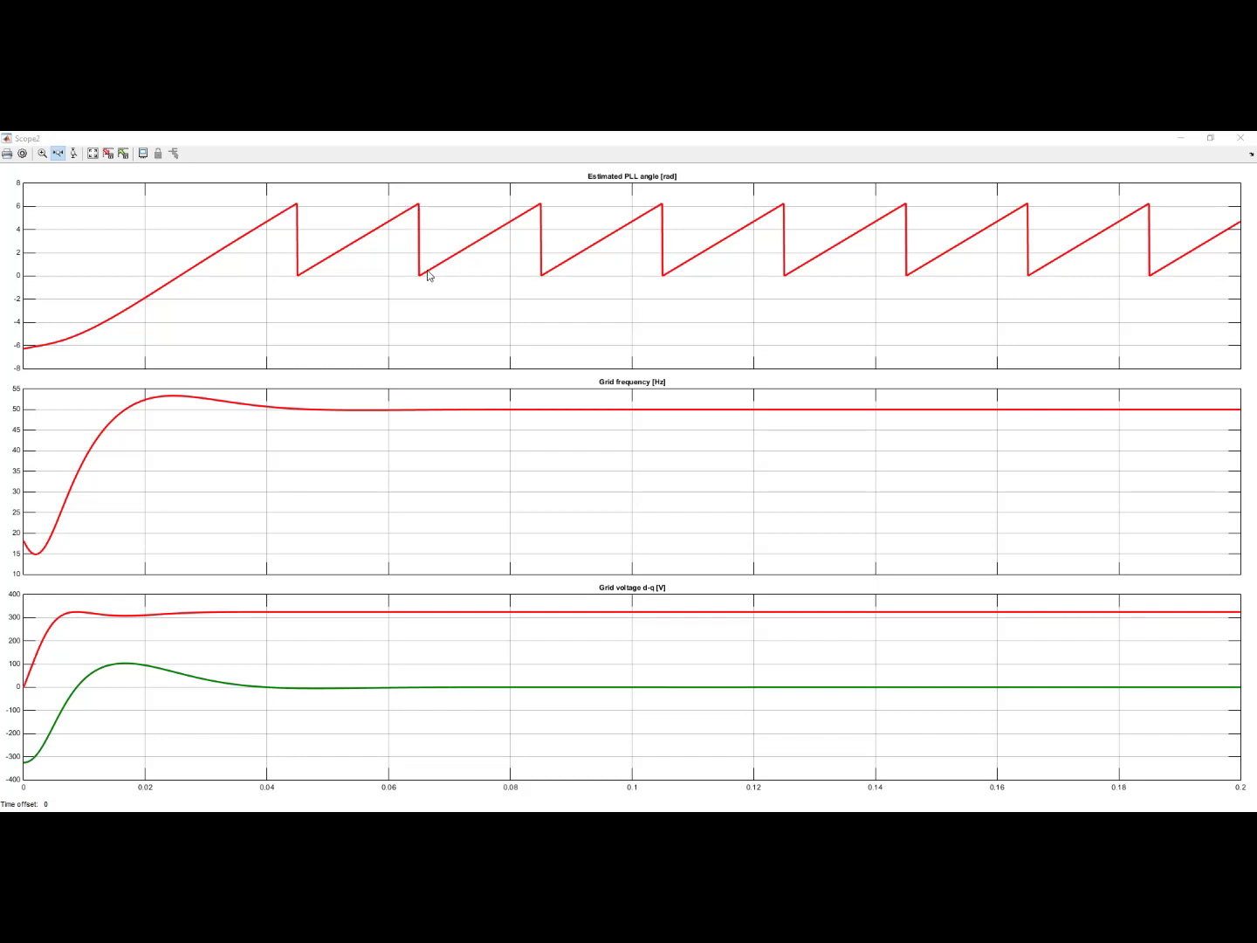
mouse_move(342, 269)
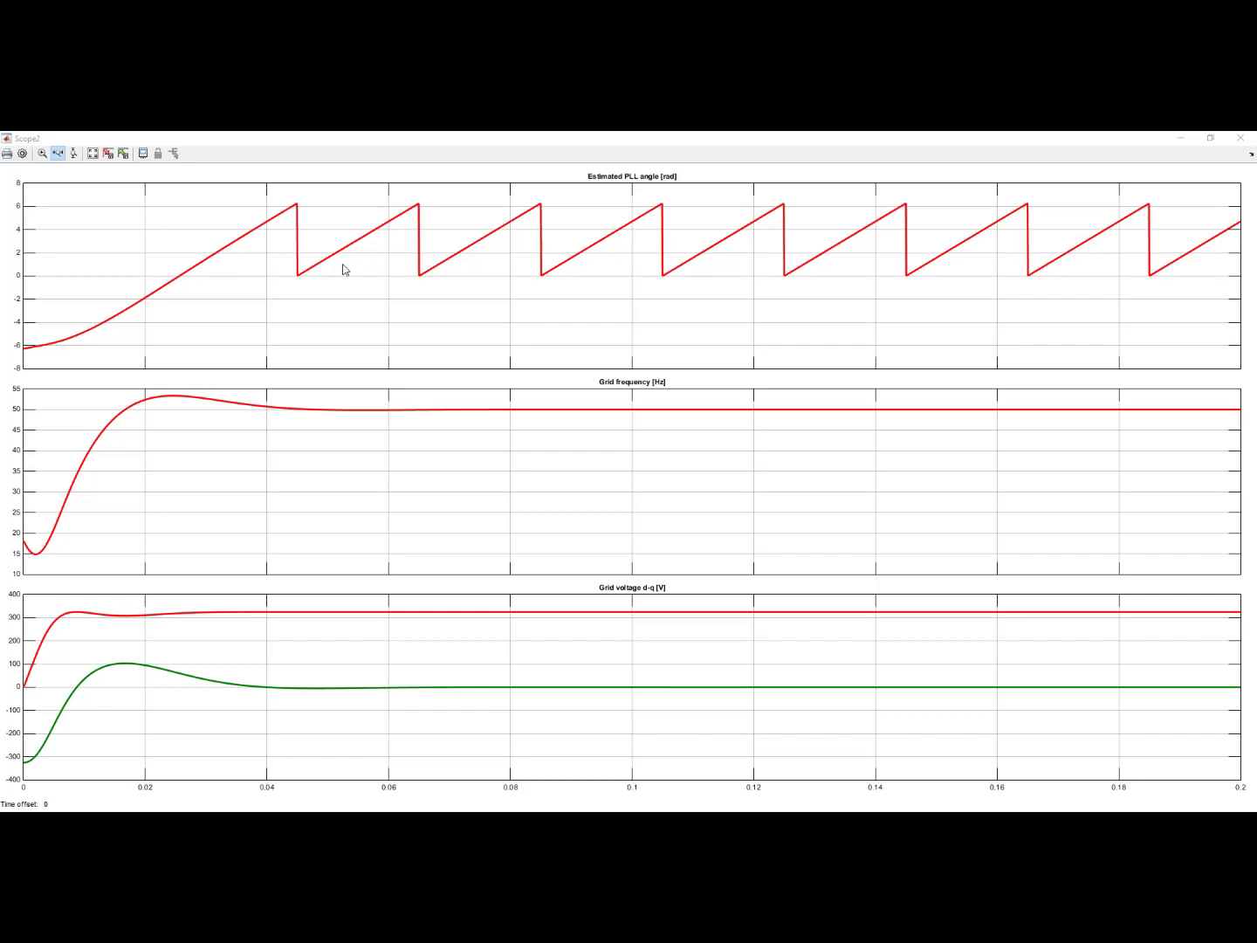
mouse_move(468, 225)
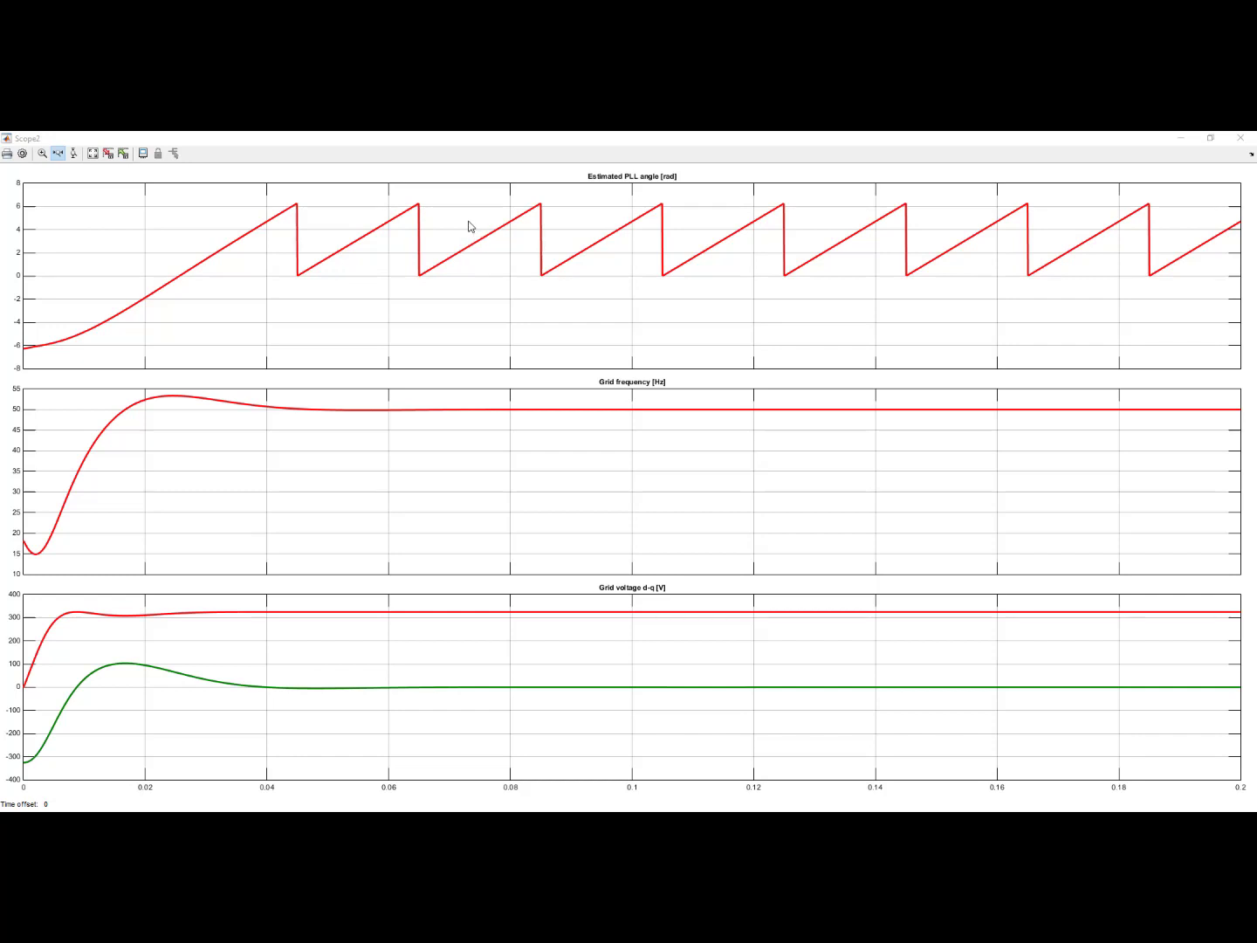
mouse_move(551, 415)
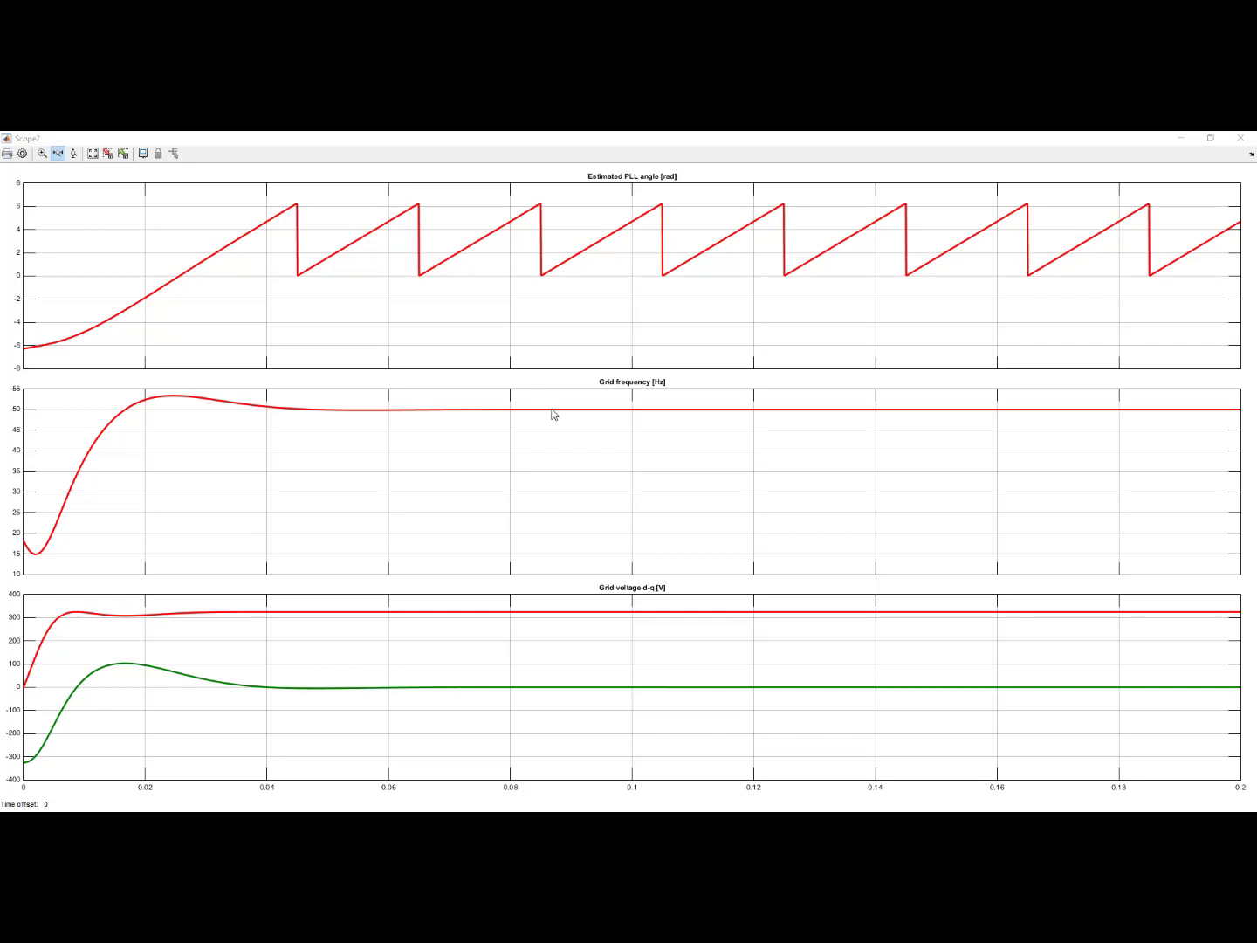
mouse_move(672, 391)
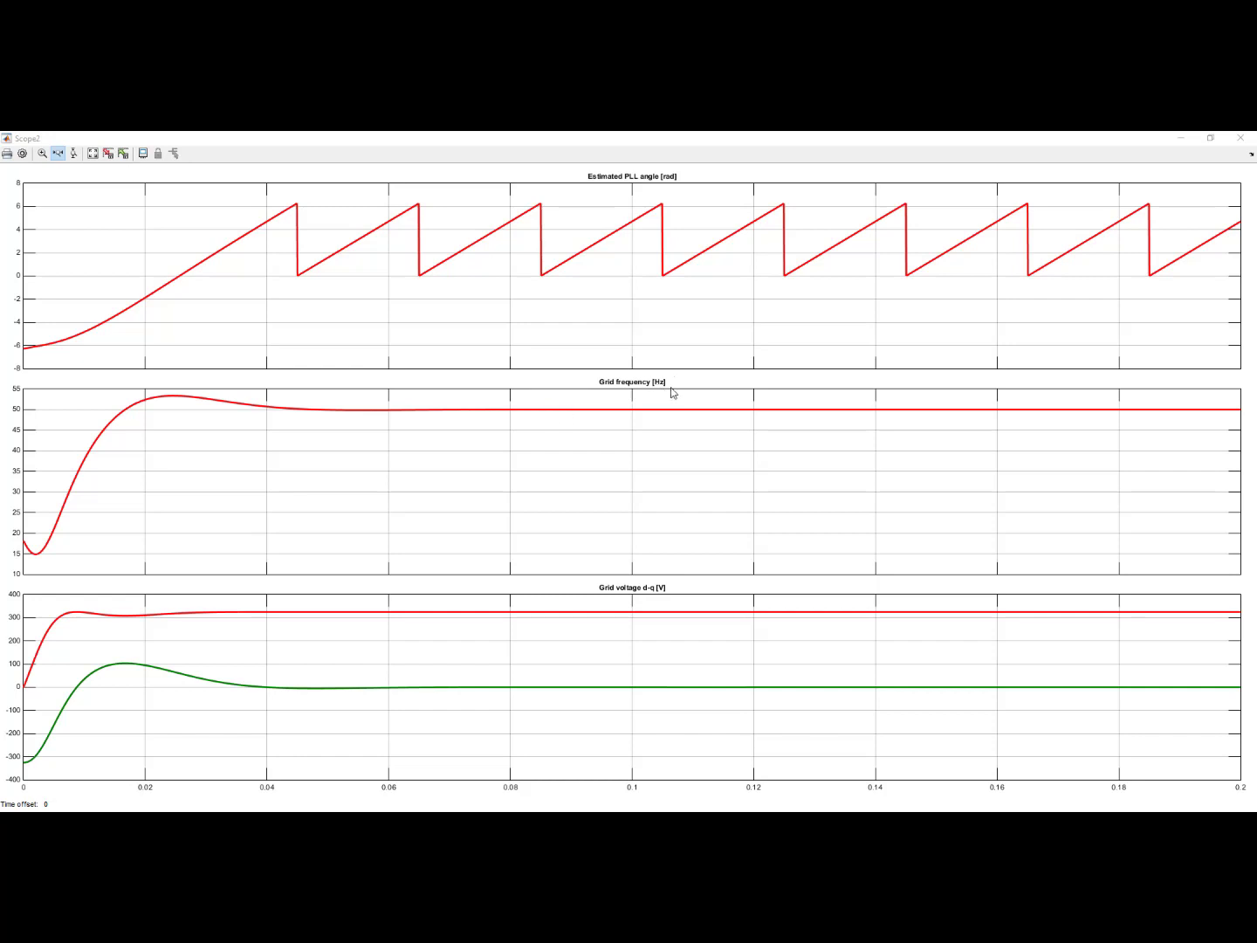
mouse_move(595, 415)
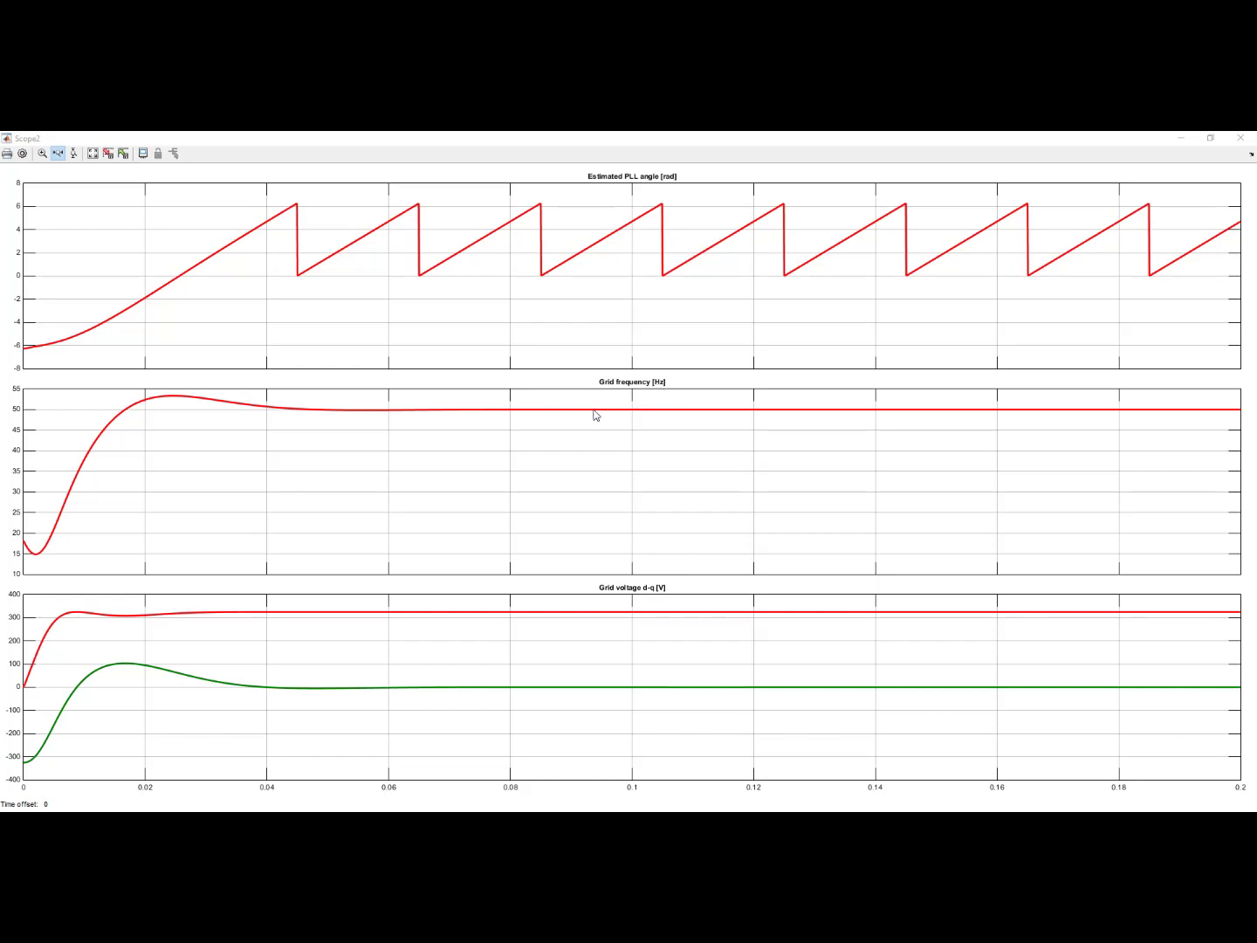
mouse_move(562, 620)
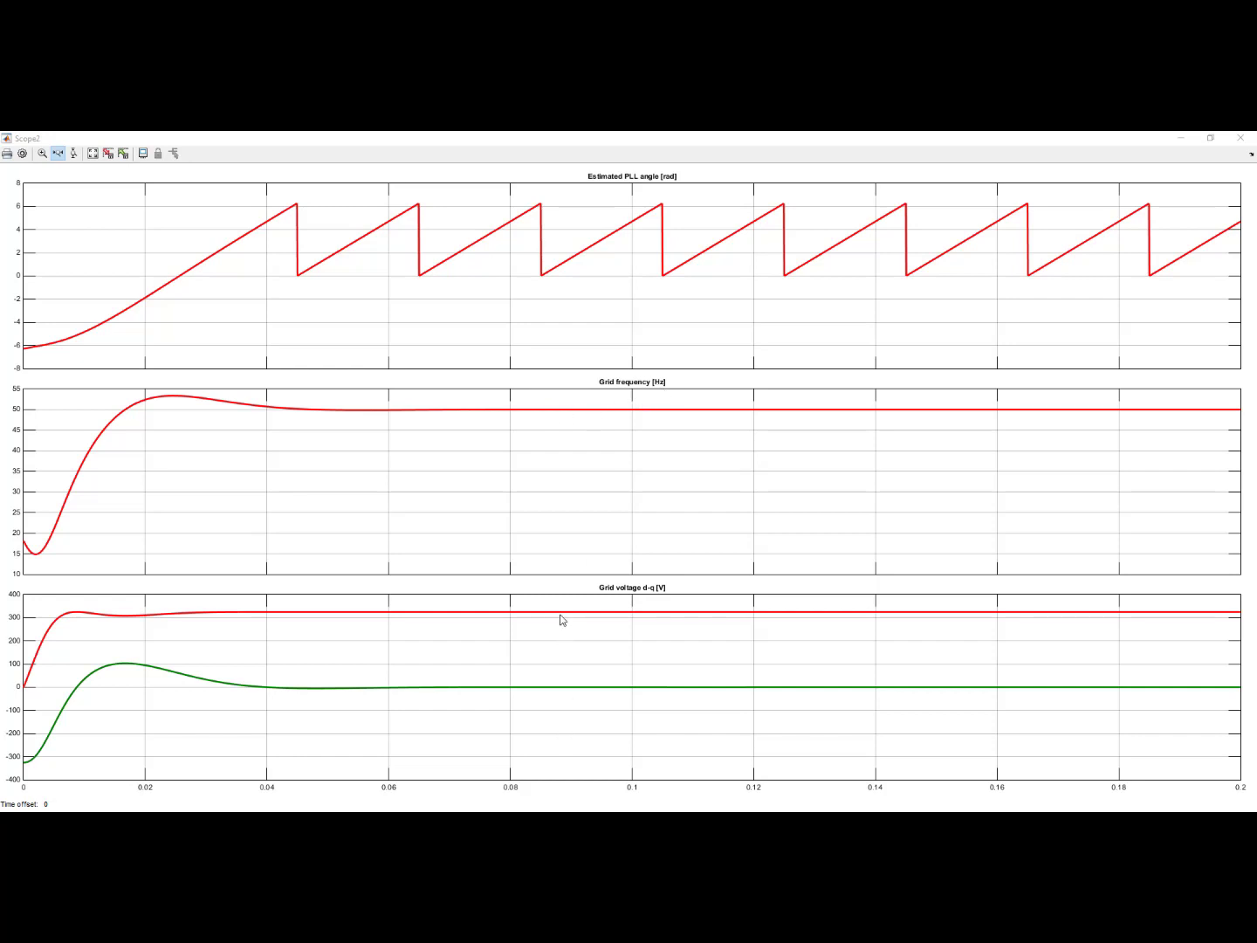
mouse_move(559, 704)
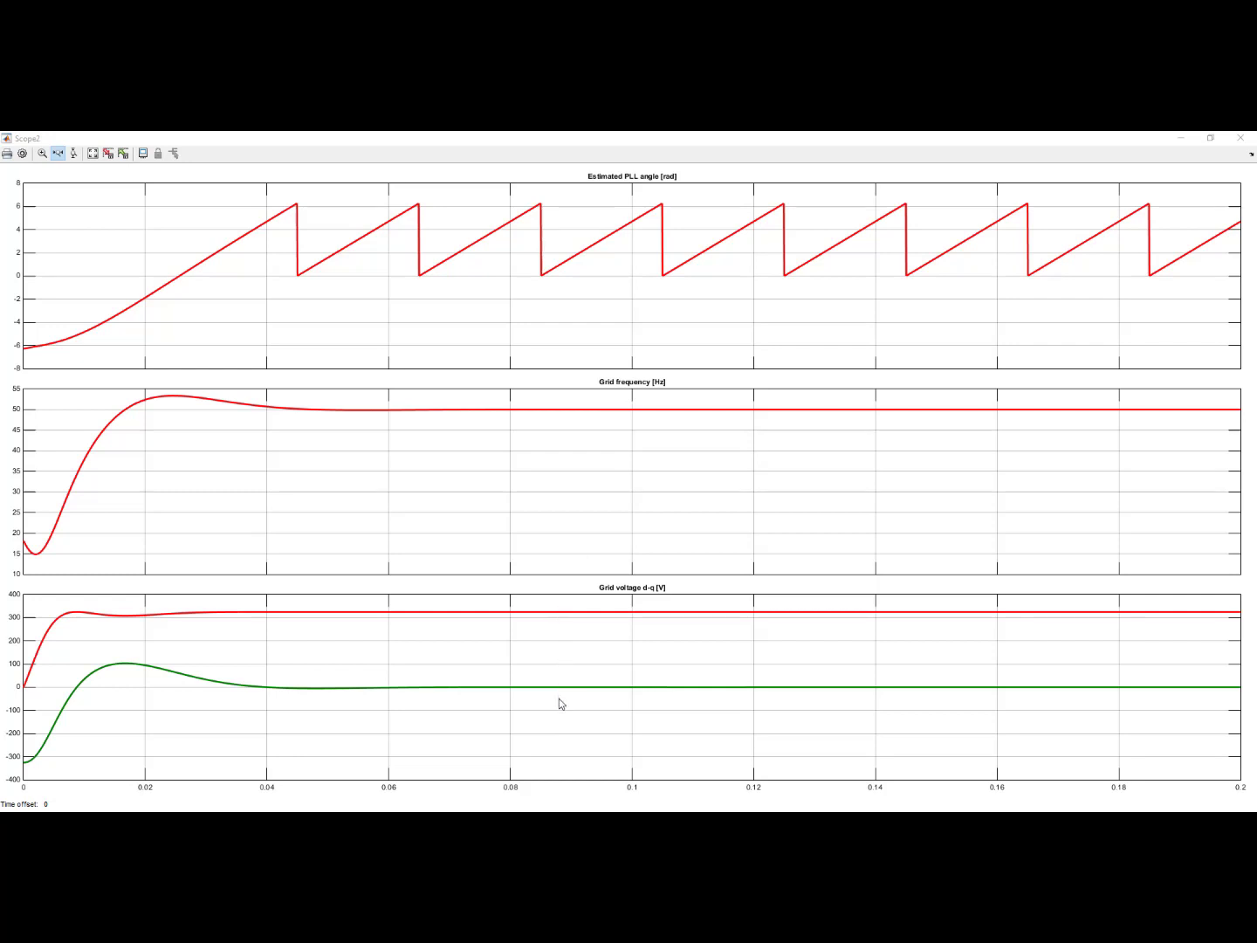
mouse_move(567, 628)
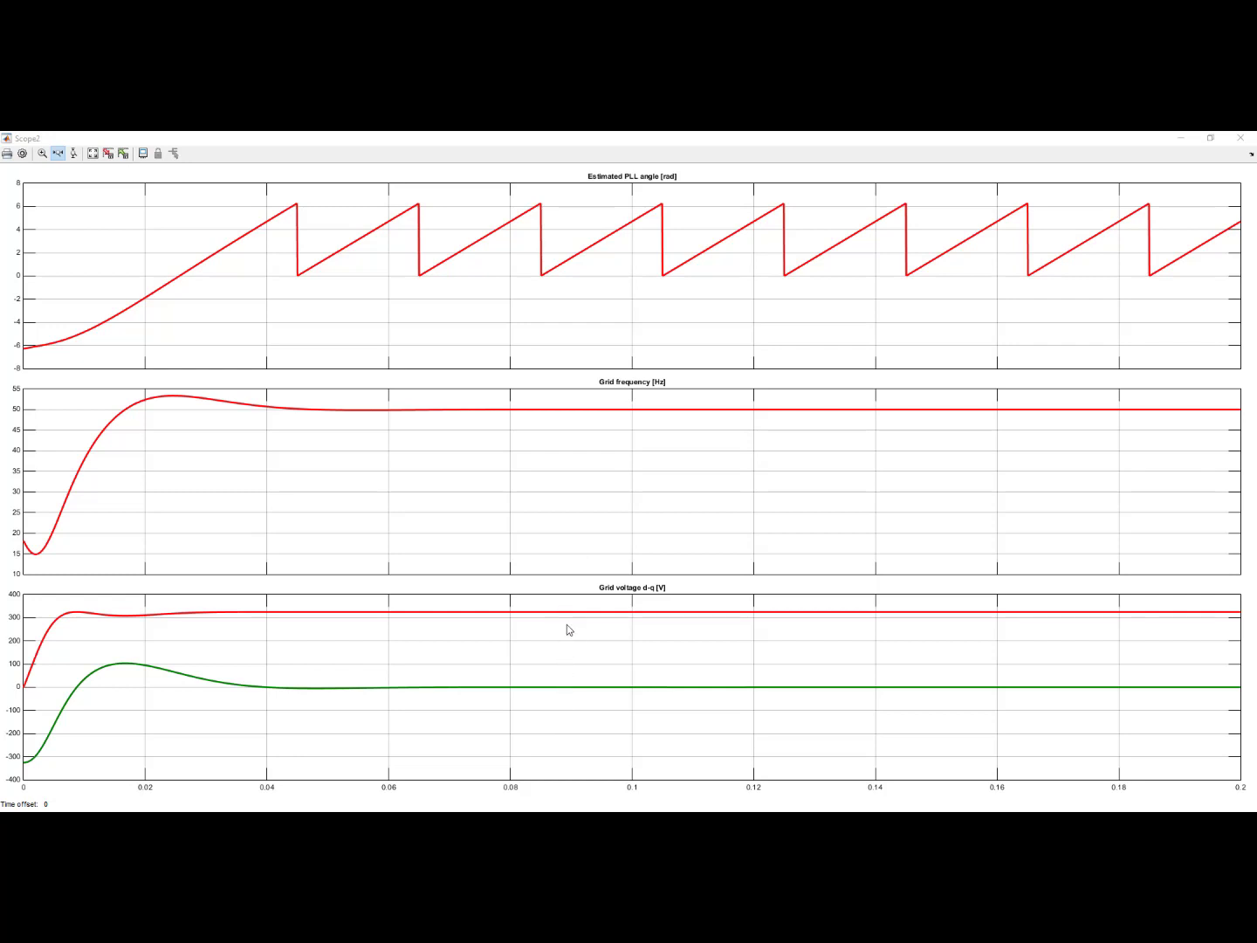
mouse_move(569, 619)
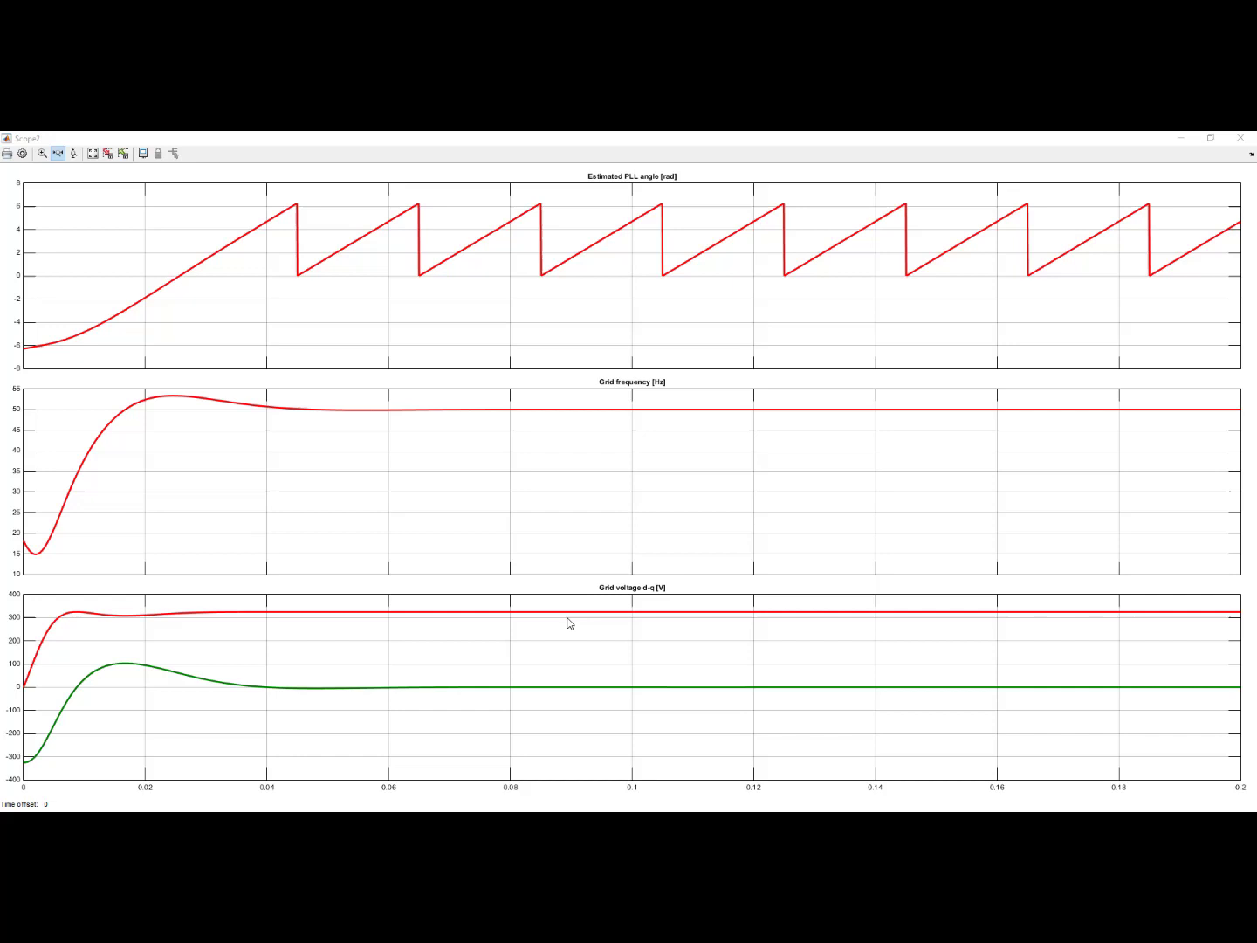
mouse_move(571, 692)
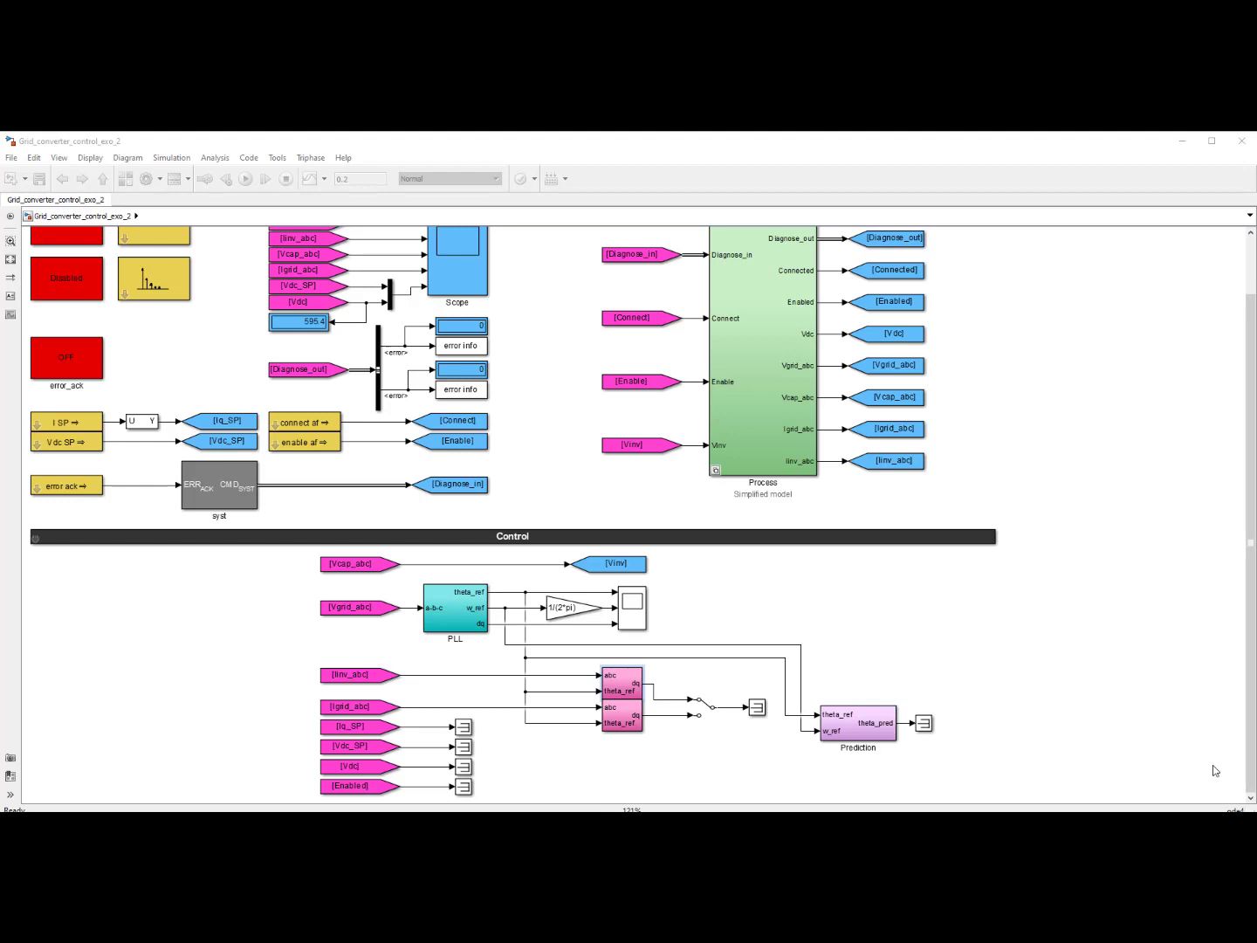
mouse_move(636, 702)
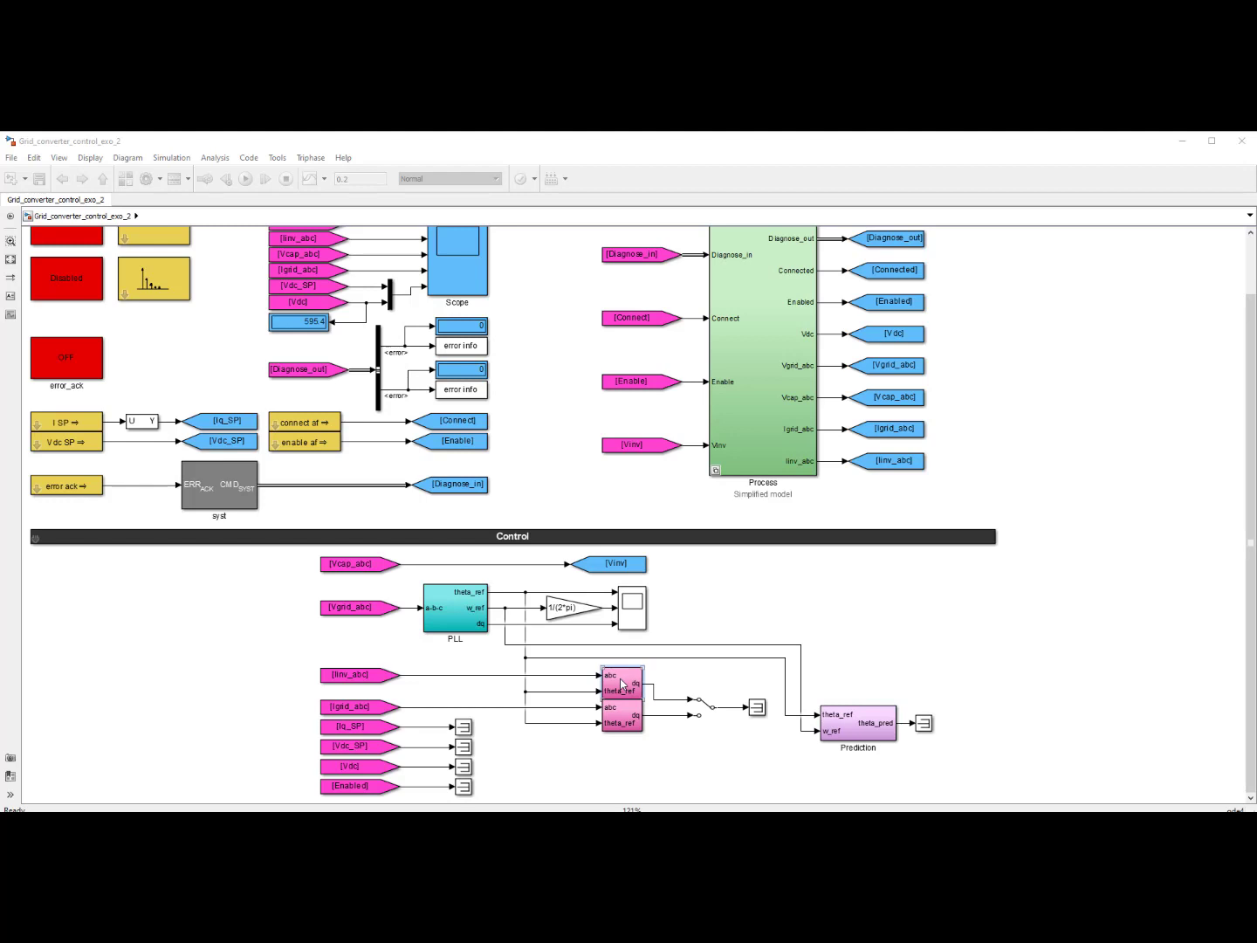
Step: Open the abc to dq subsystem showing the Clarke and rotation blocks
double_click(622, 690)
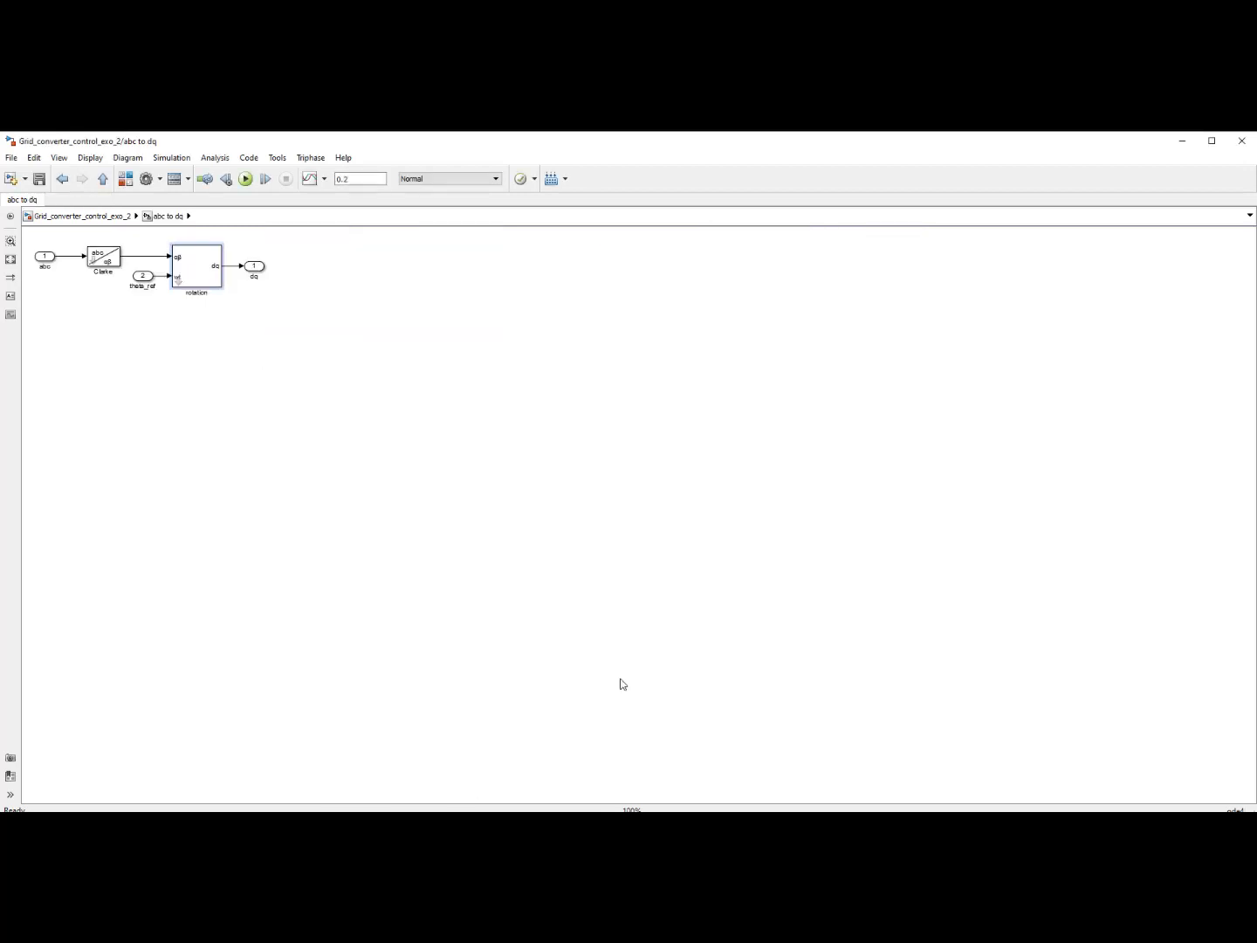
Step: Look under the Clarke block's mask to reveal its matrix gain and 2/3 gain
left_click(104, 288)
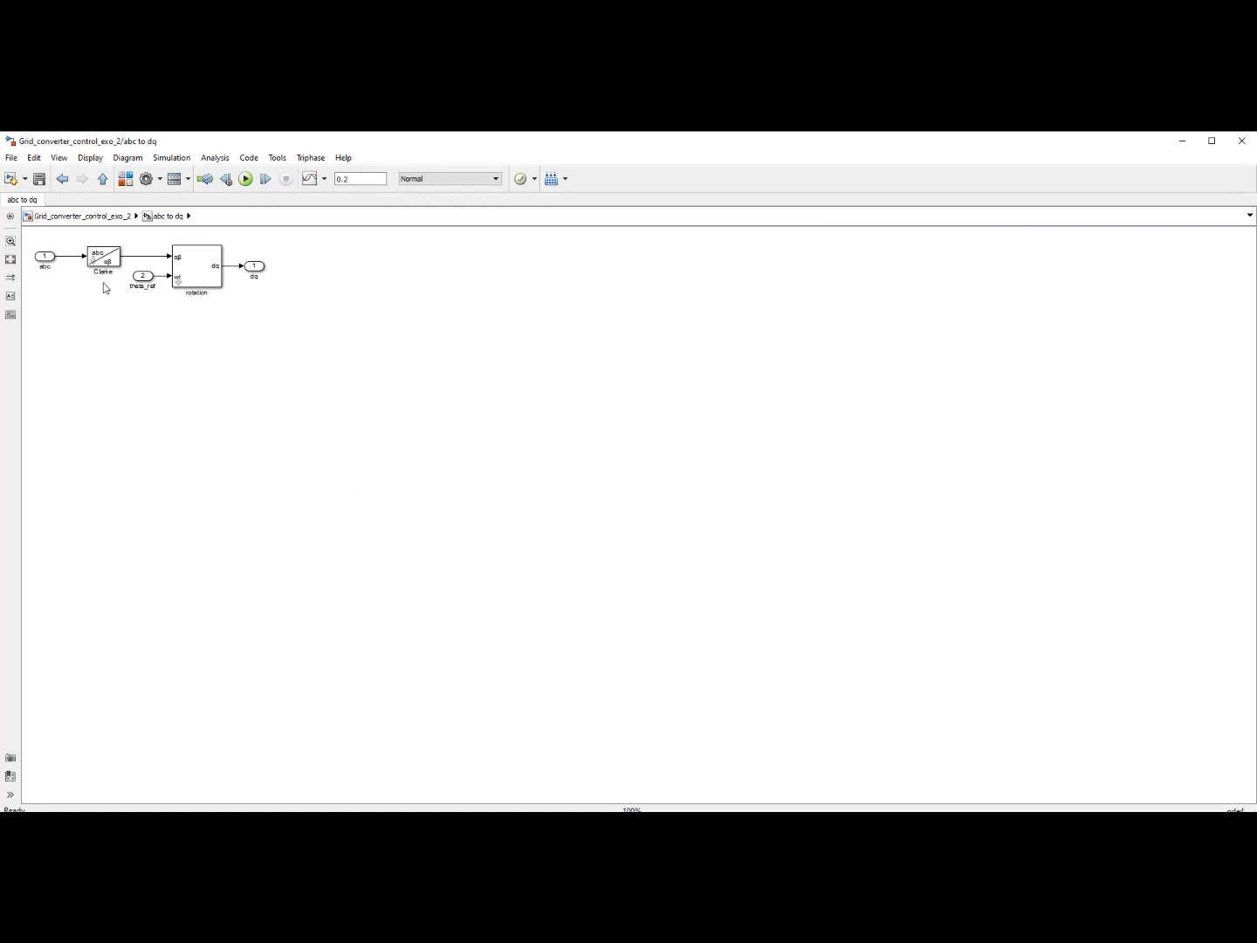
mouse_move(129, 272)
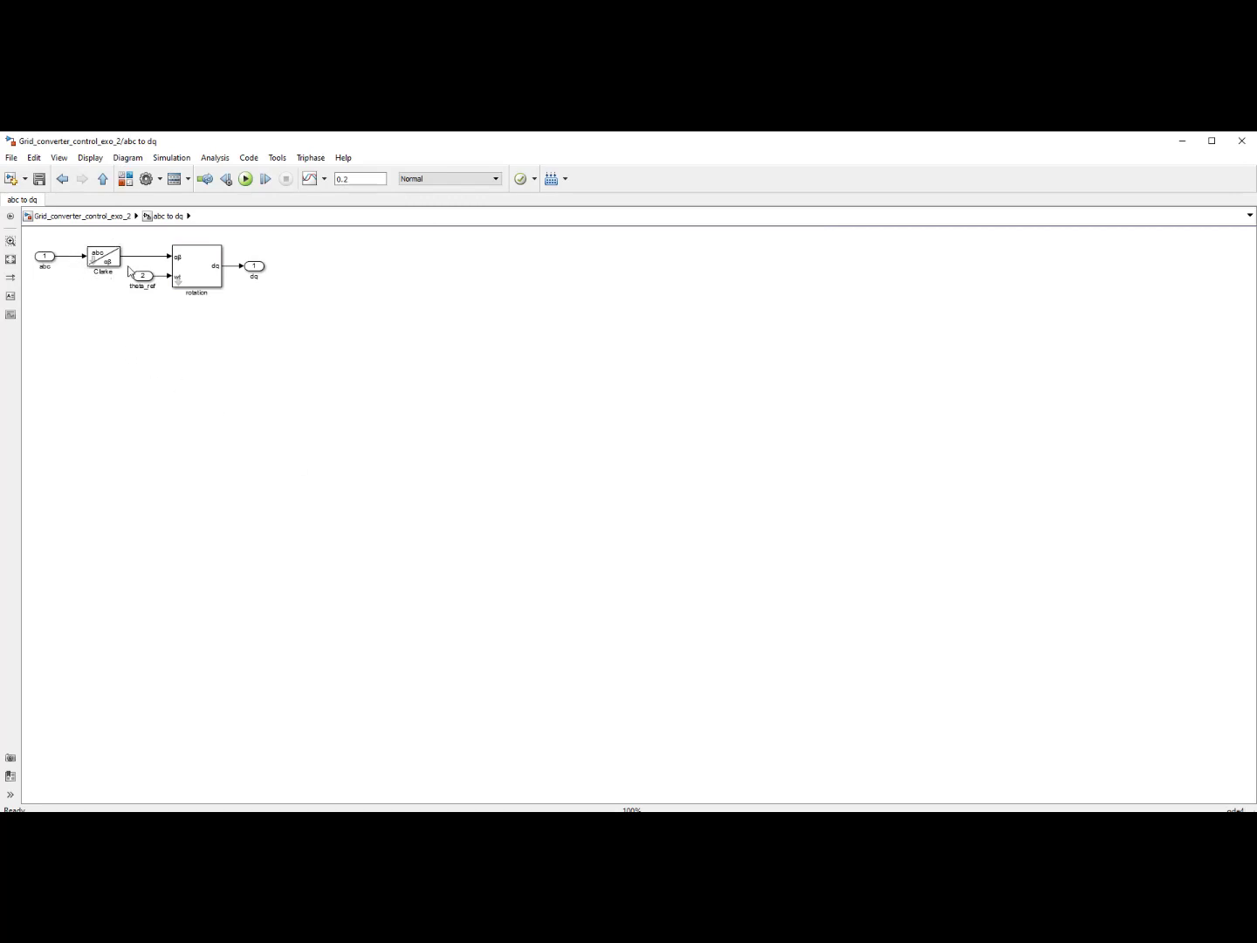
mouse_move(218, 251)
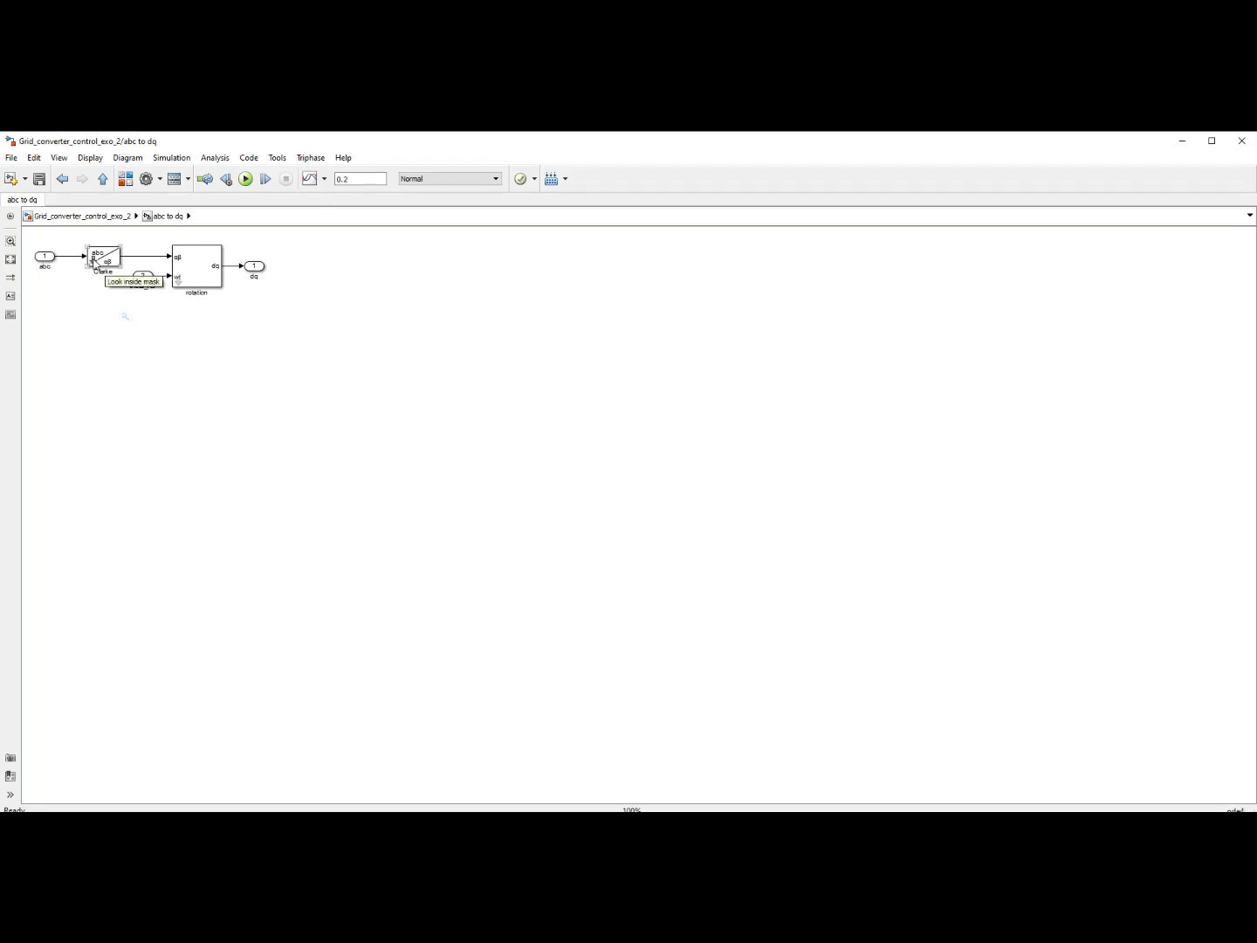
double_click(103, 262)
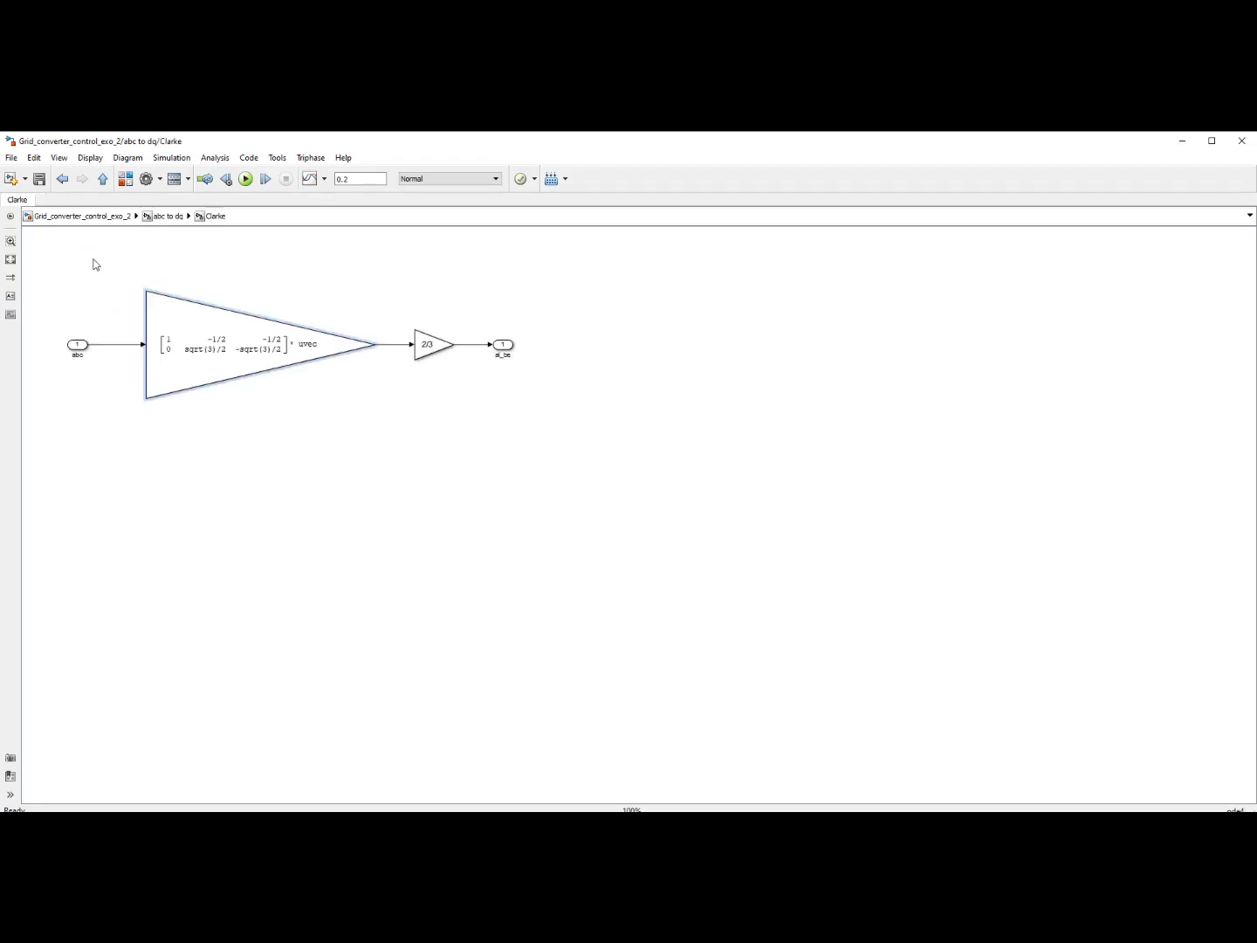
left_click(259, 344)
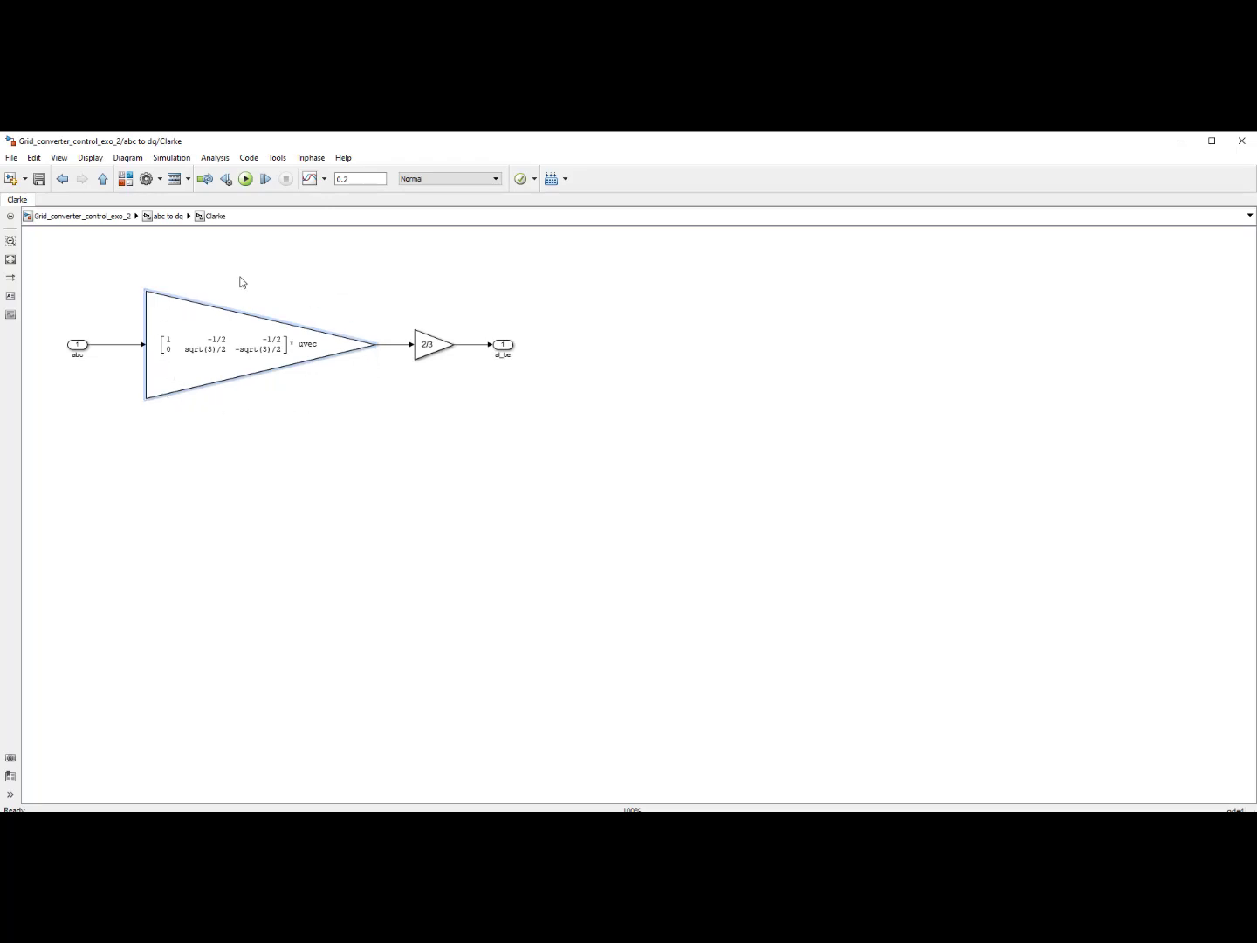
mouse_move(246, 447)
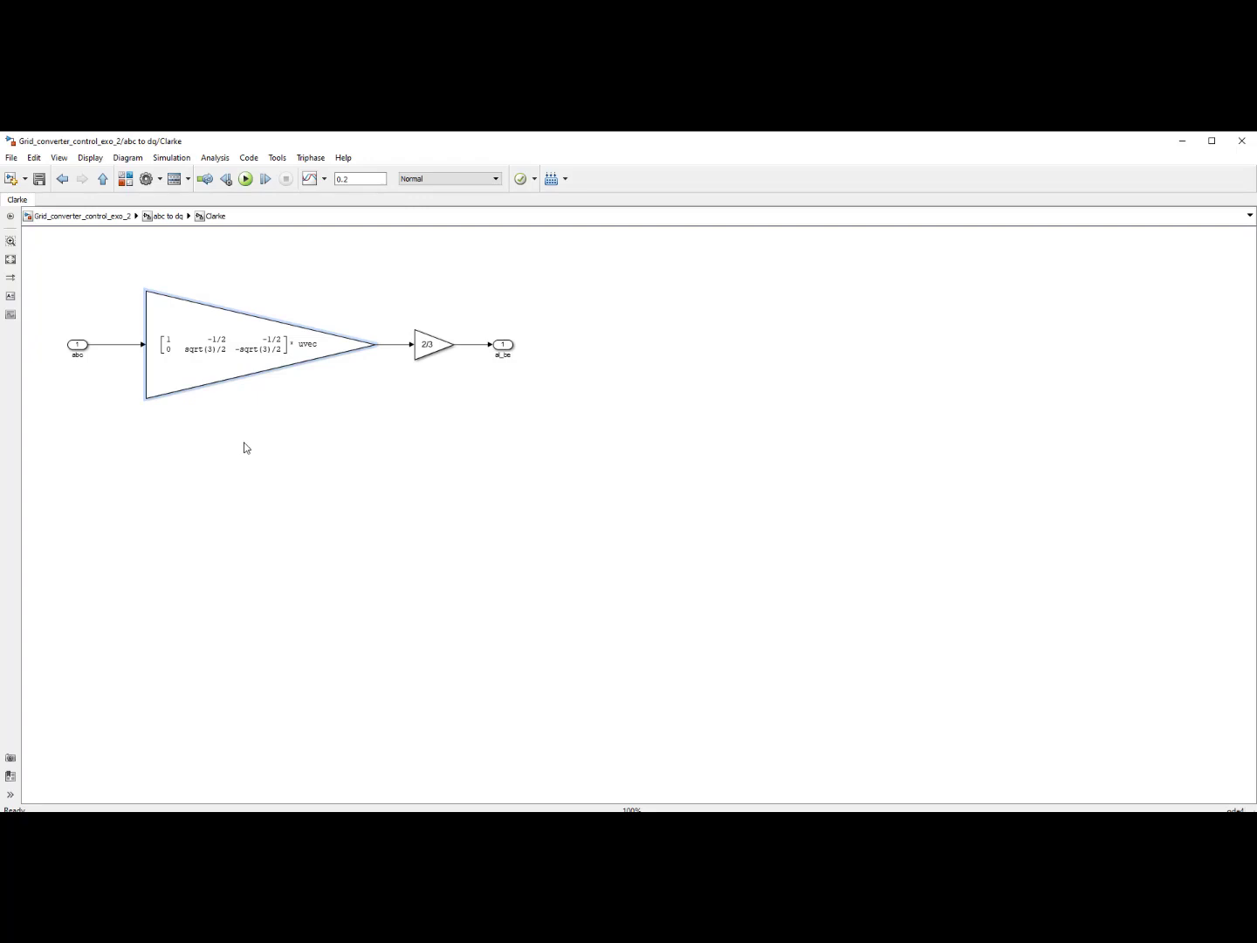
left_click(223, 365)
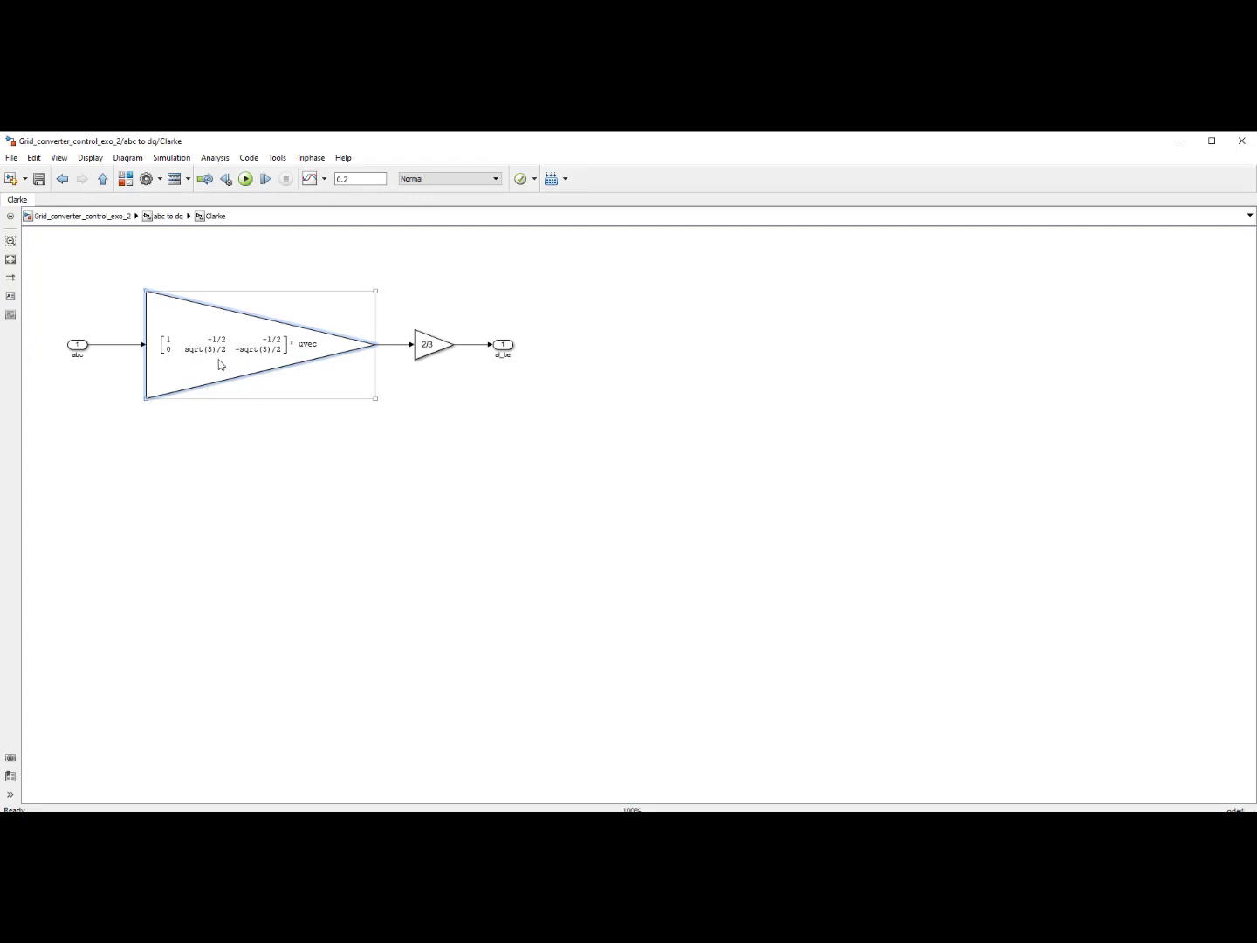
double_click(260, 342)
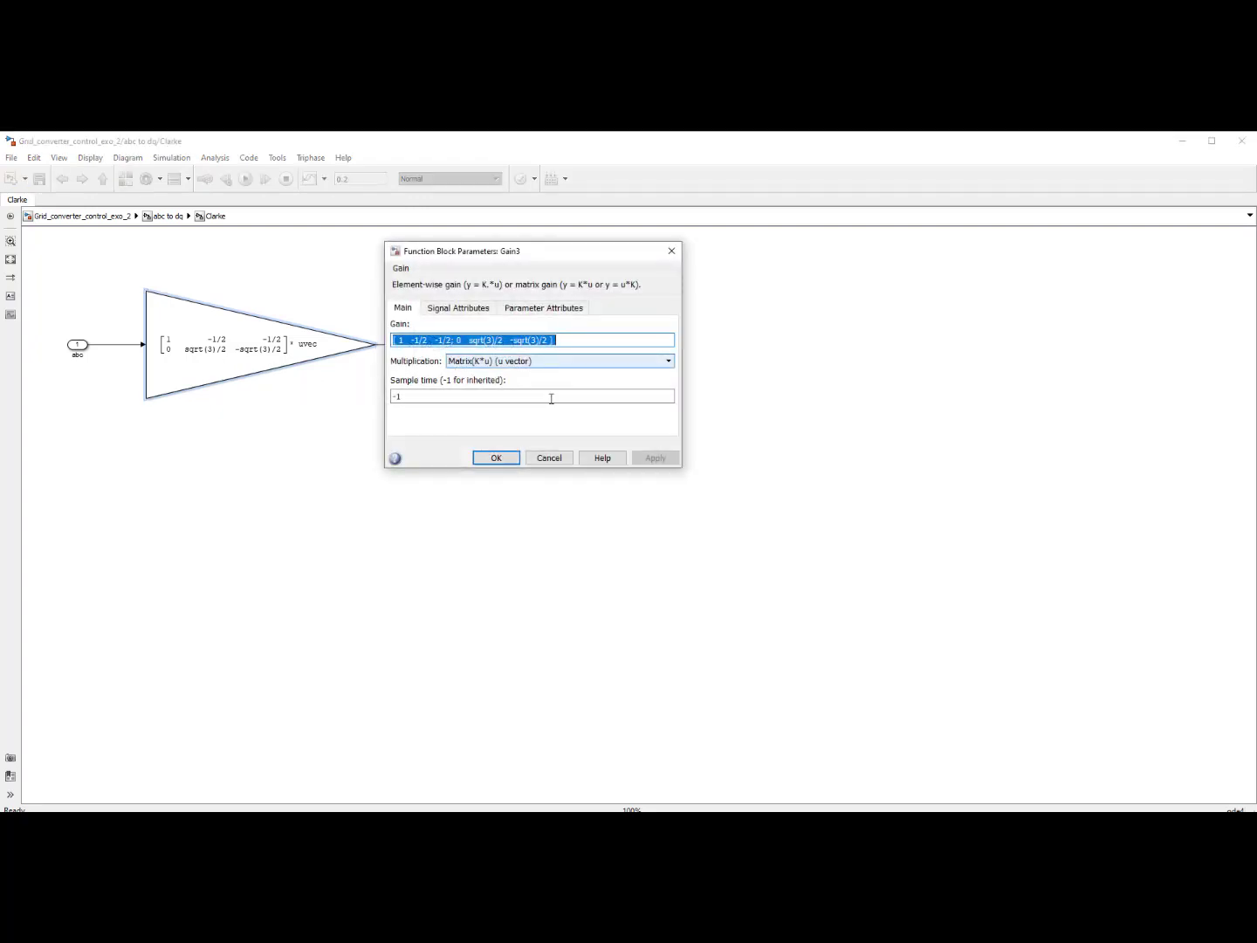
left_click(259, 346)
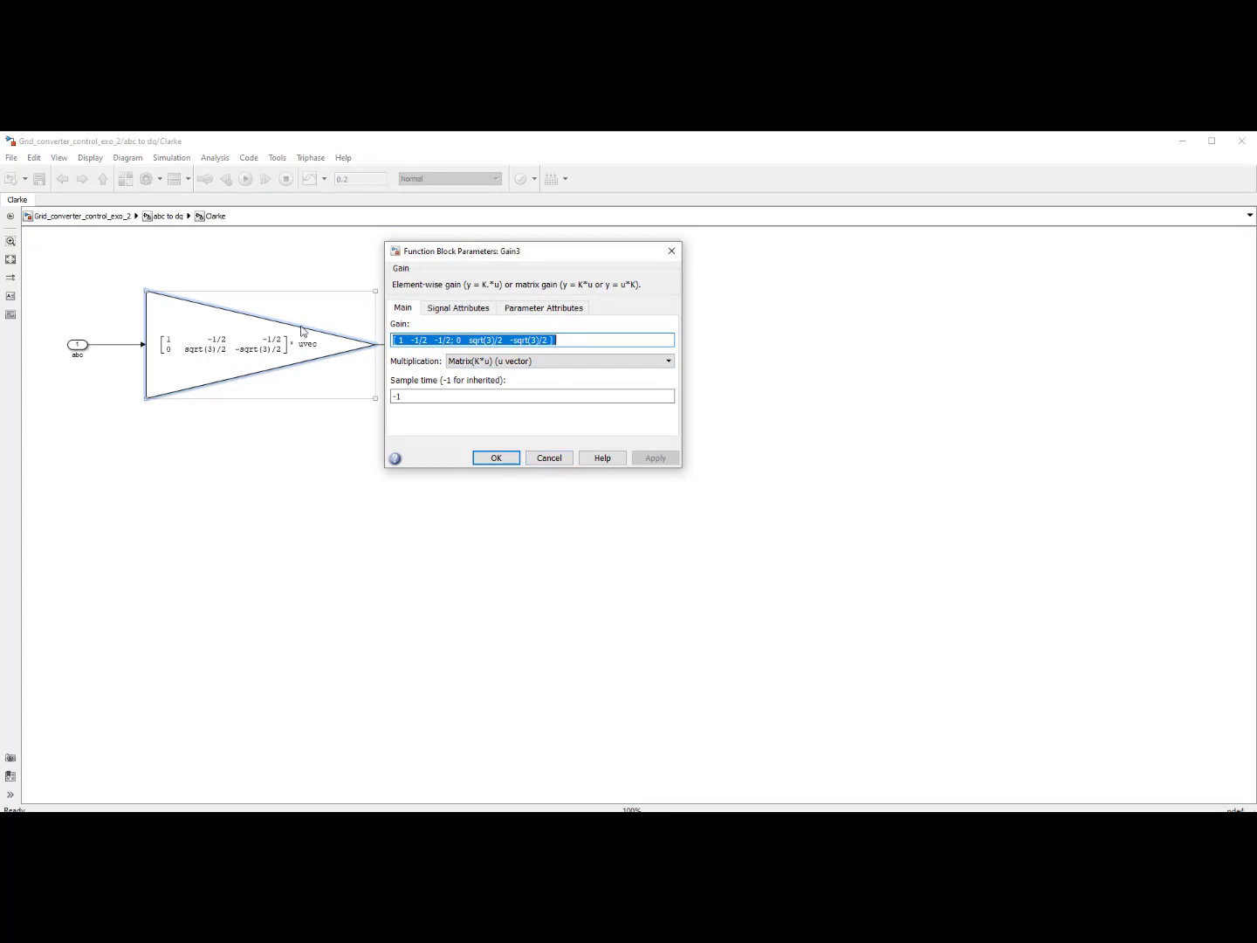
left_click(496, 457)
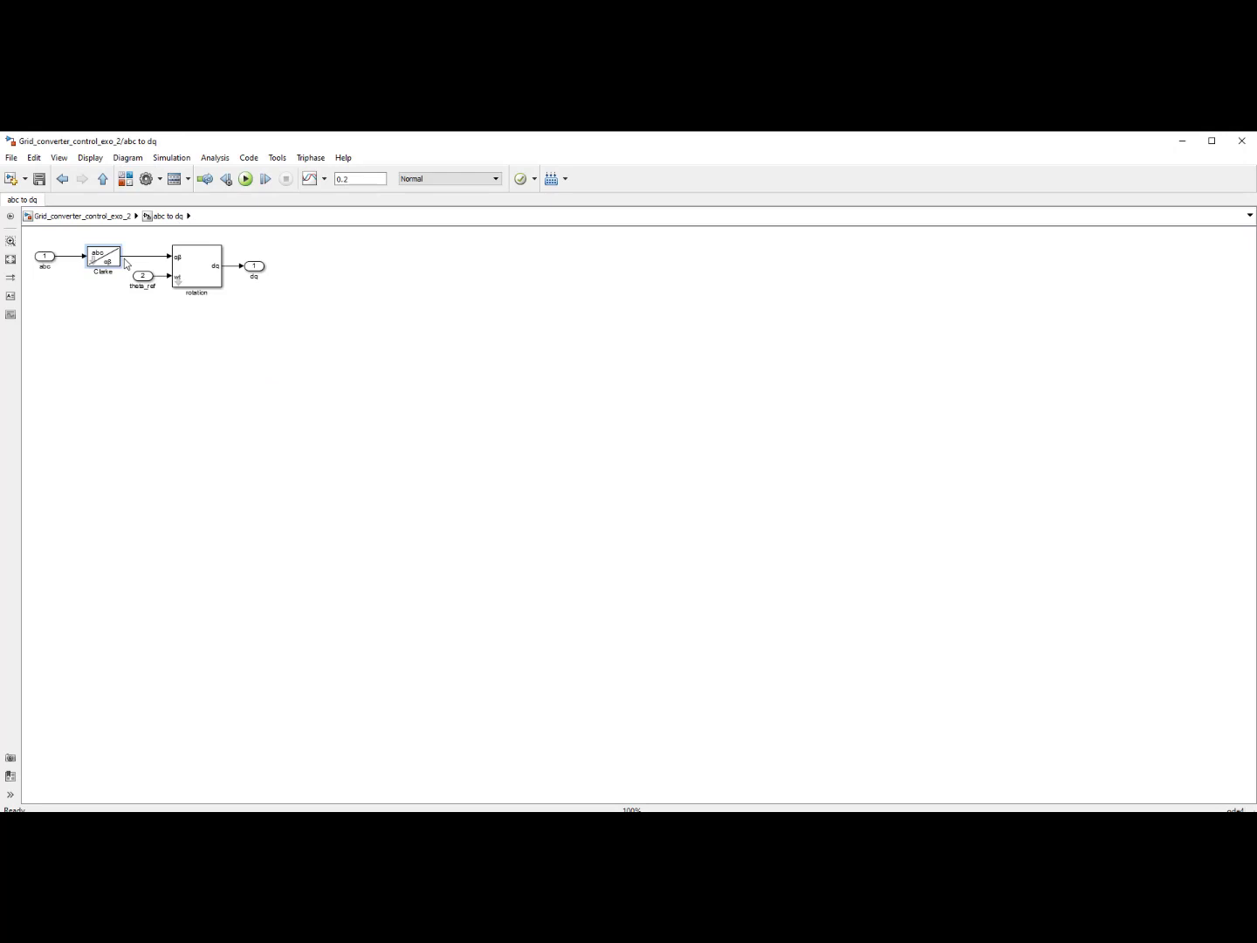
mouse_move(176, 297)
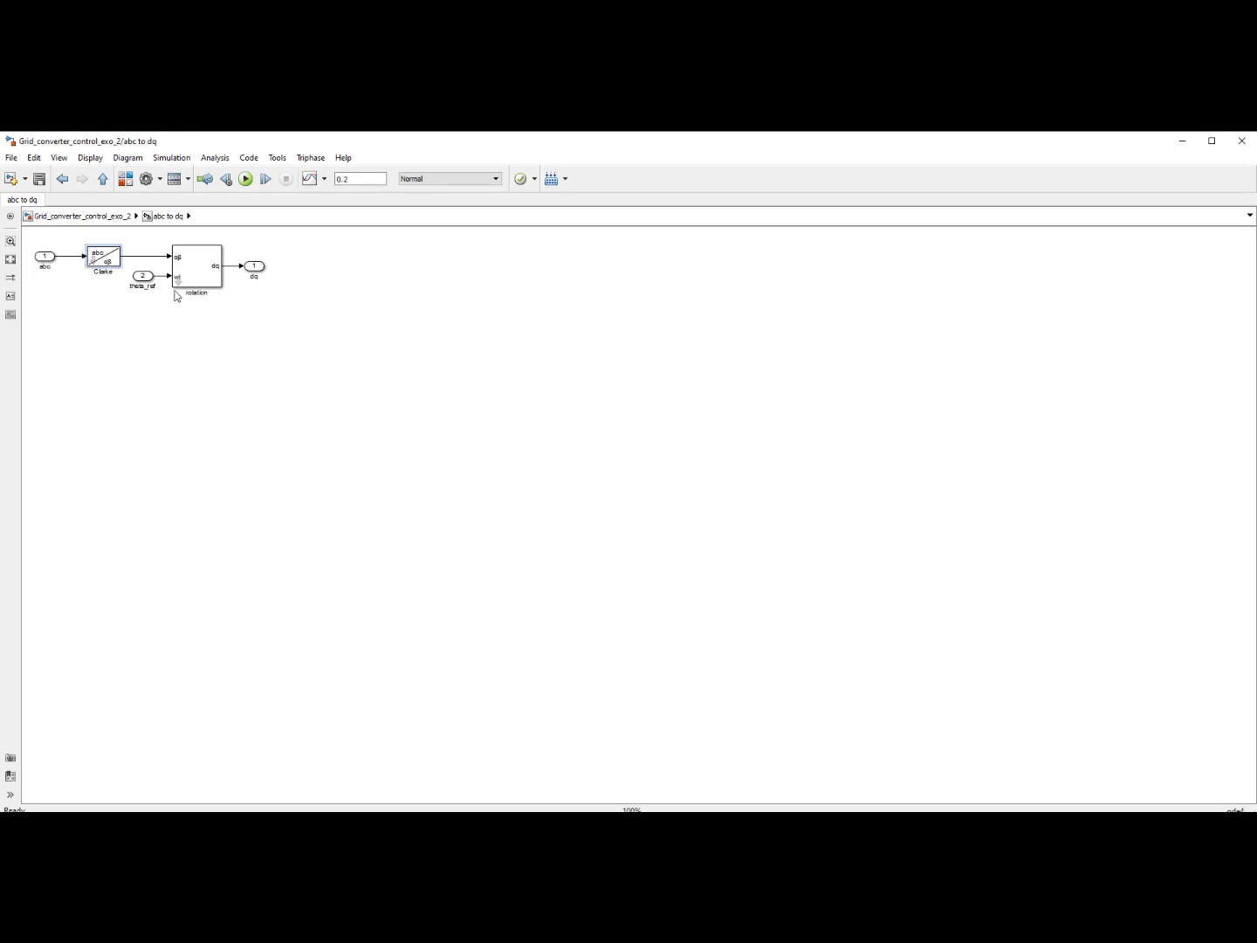
mouse_move(178, 288)
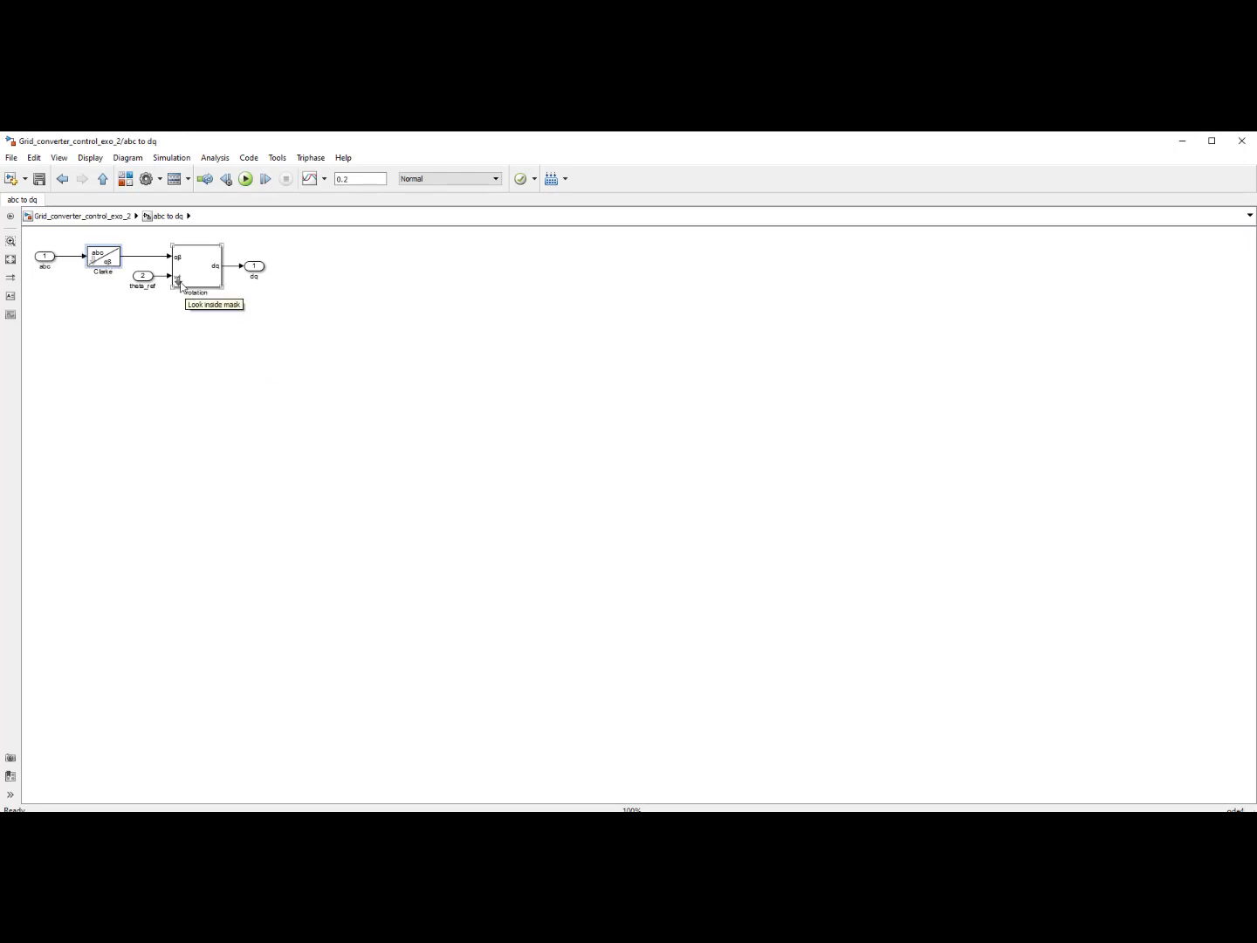
Step: Look inside the rotation block before returning to the top-level model
double_click(196, 265)
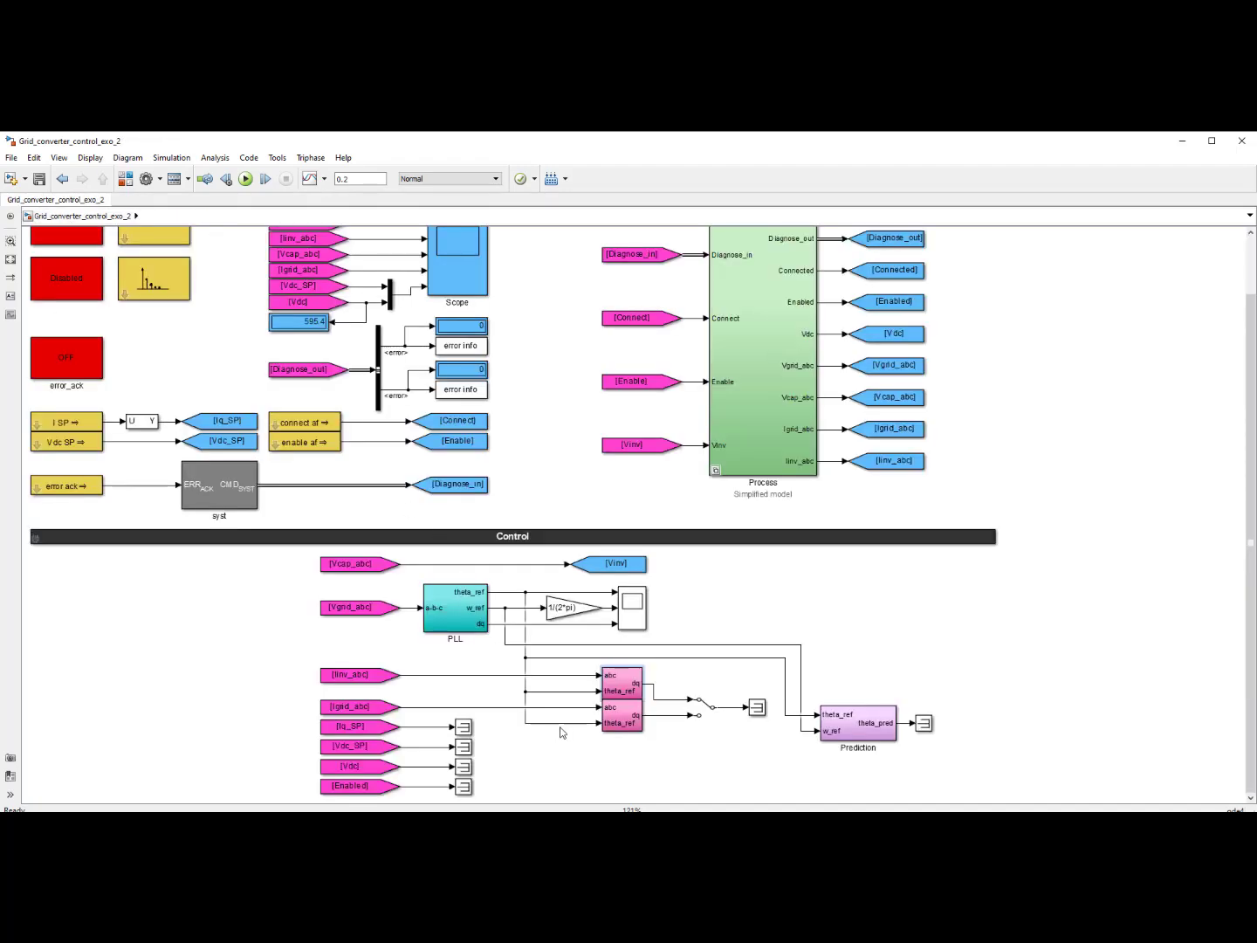
mouse_move(635, 702)
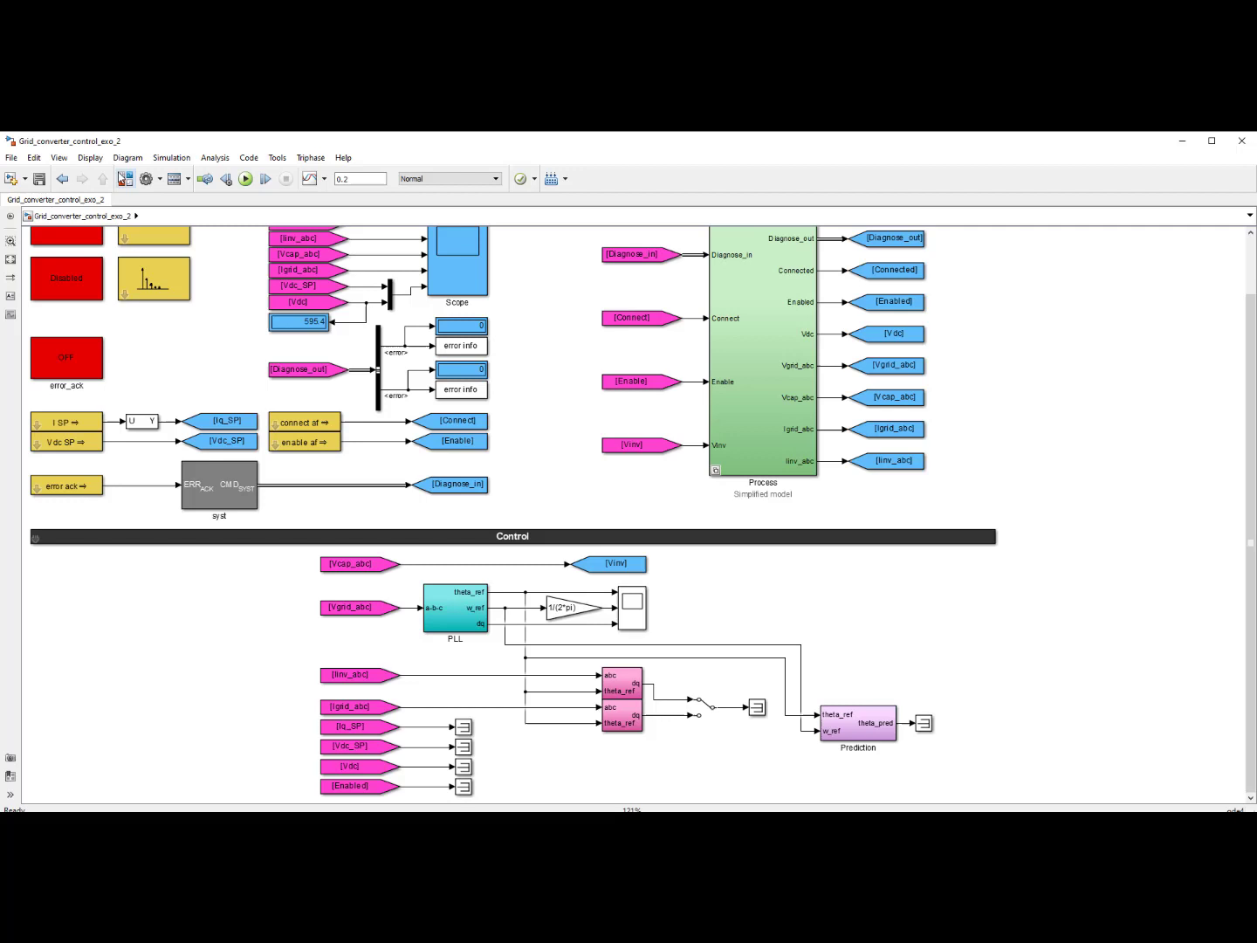
mouse_move(125, 178)
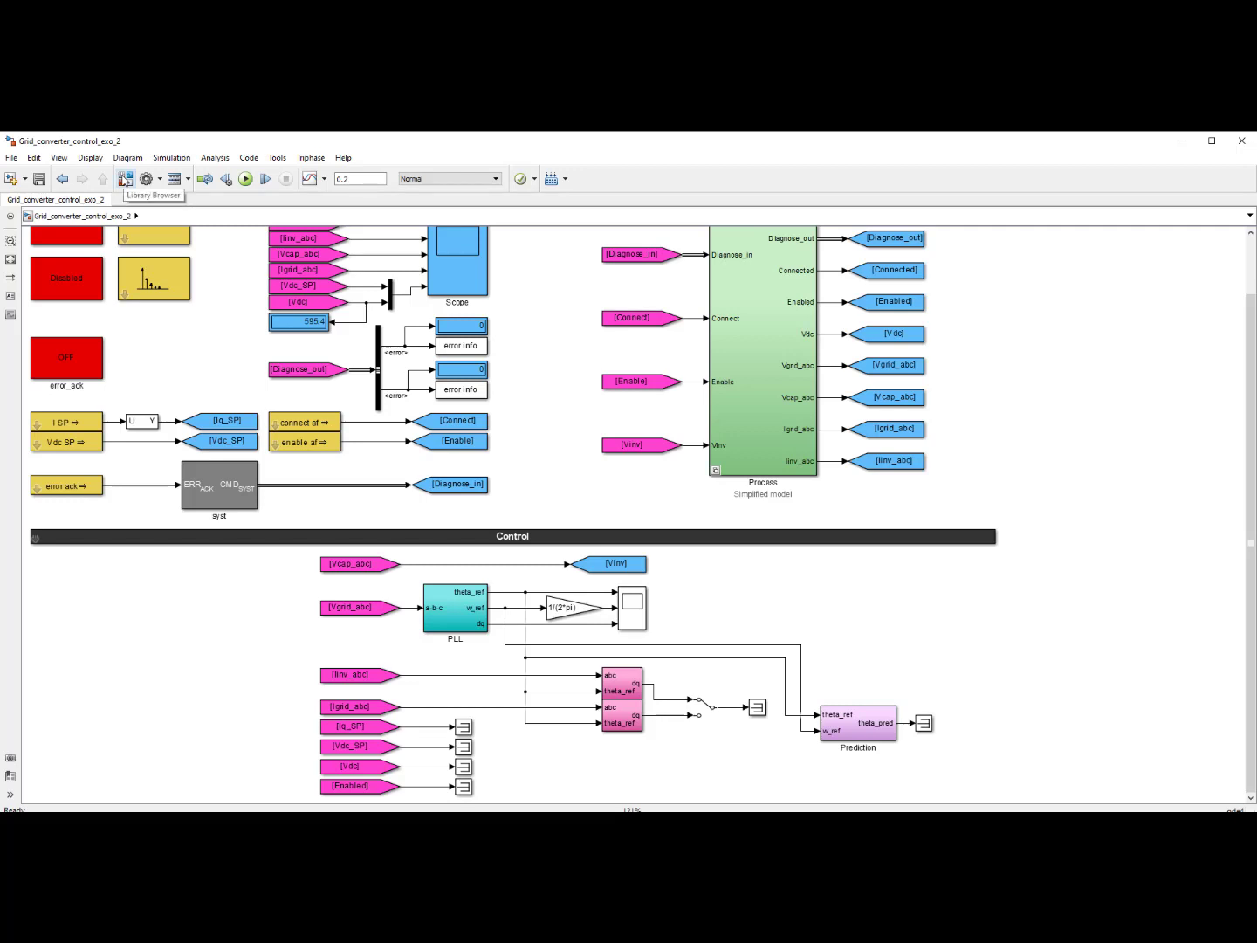
left_click(126, 178)
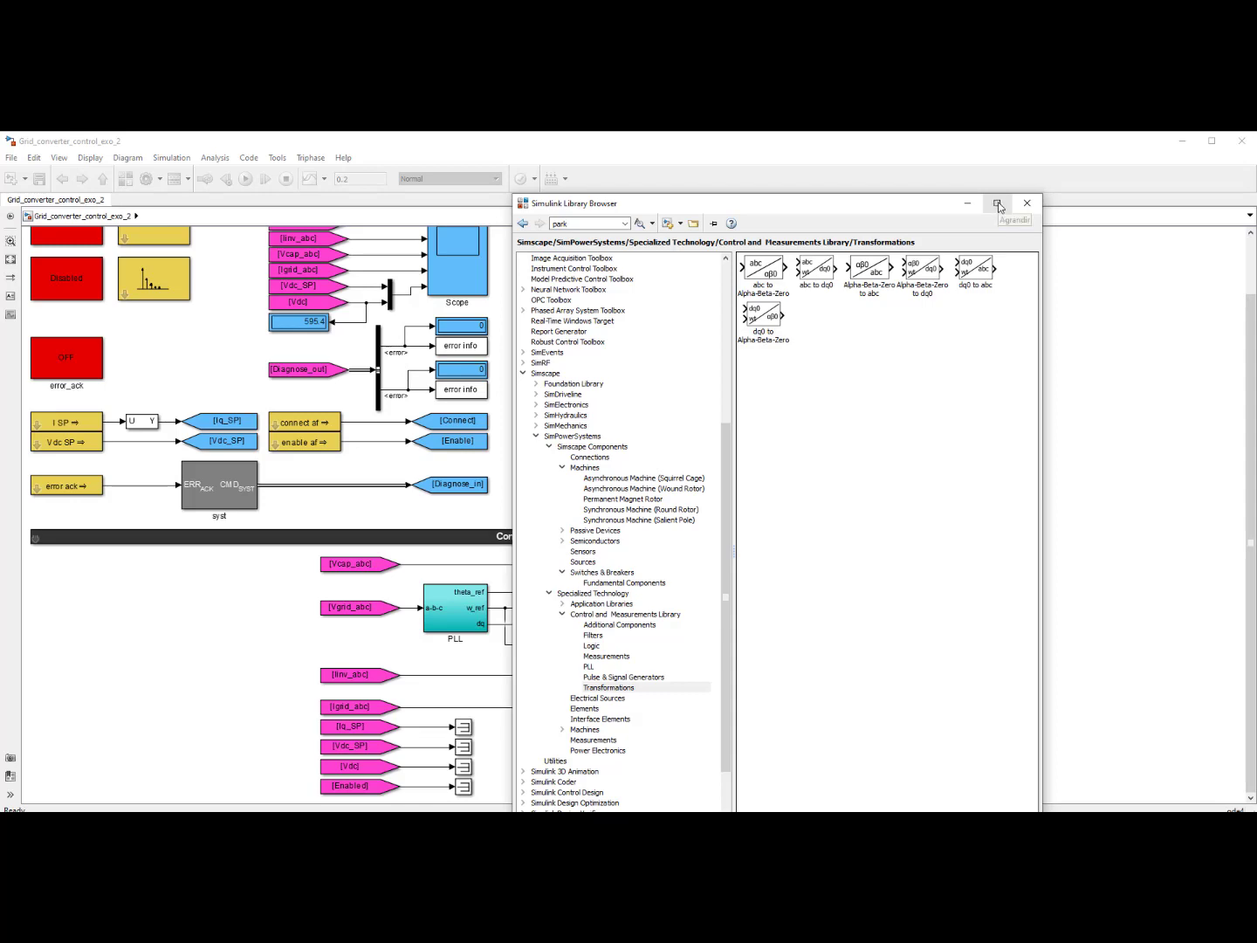
left_click(999, 202)
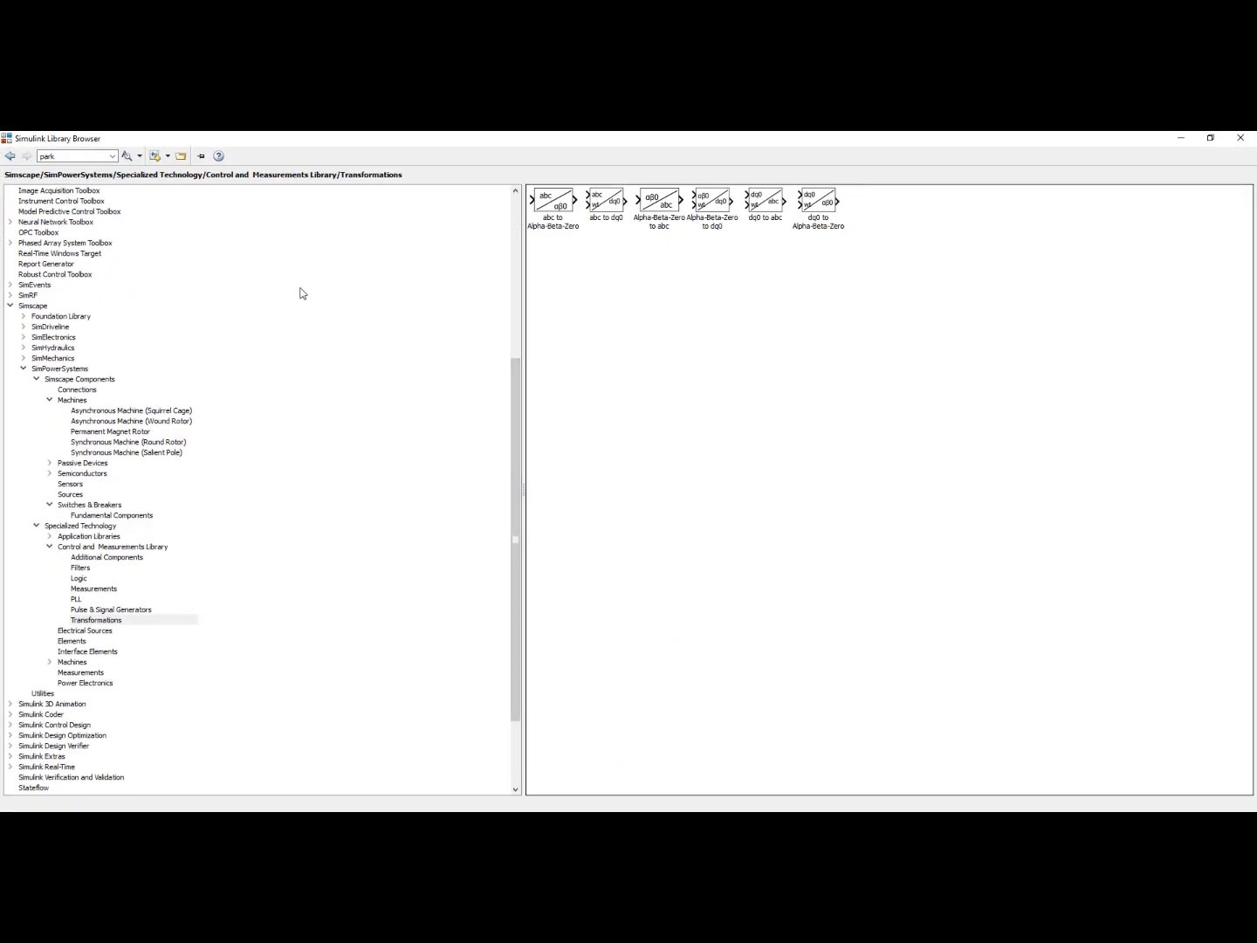
left_click(96, 619)
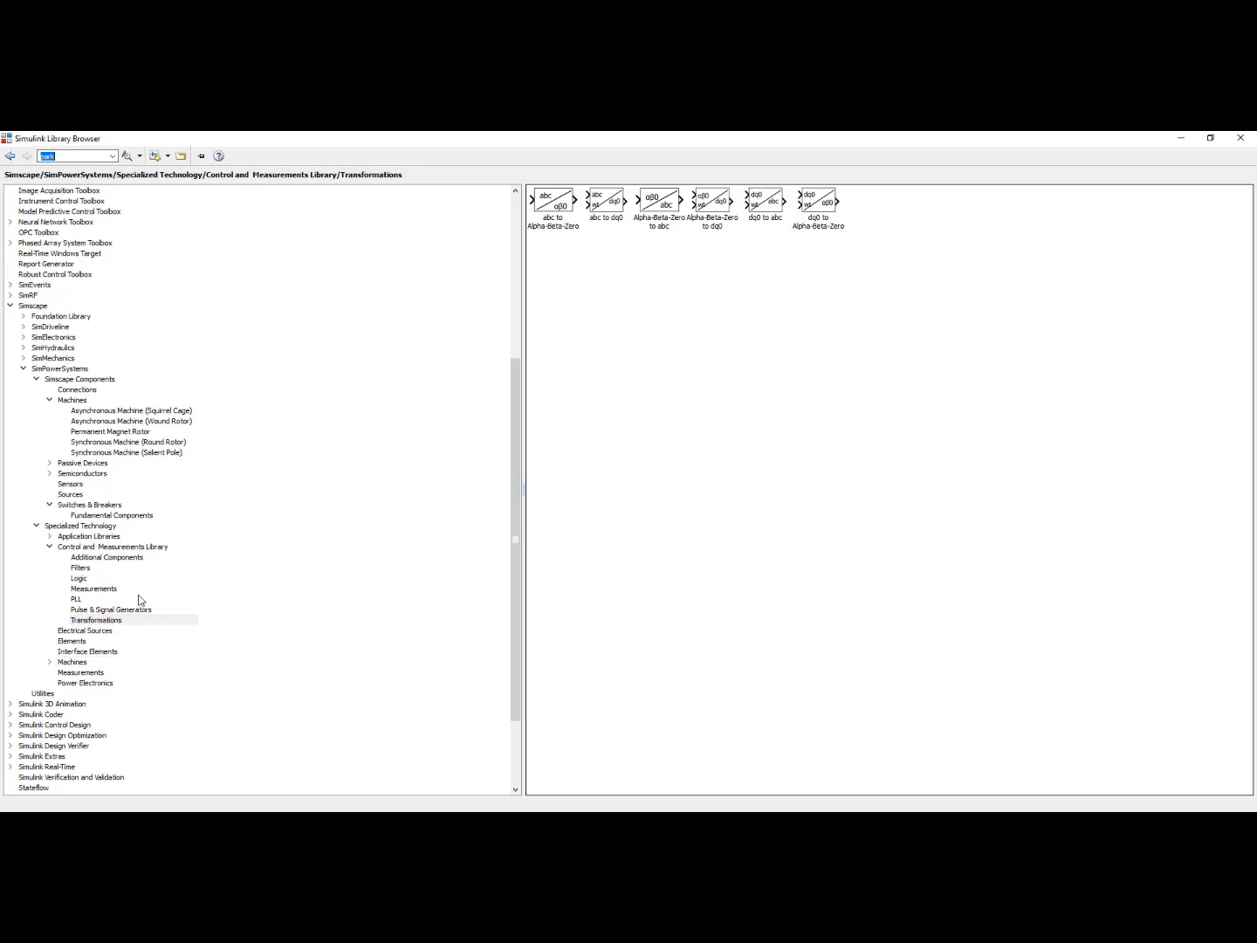
mouse_move(74, 611)
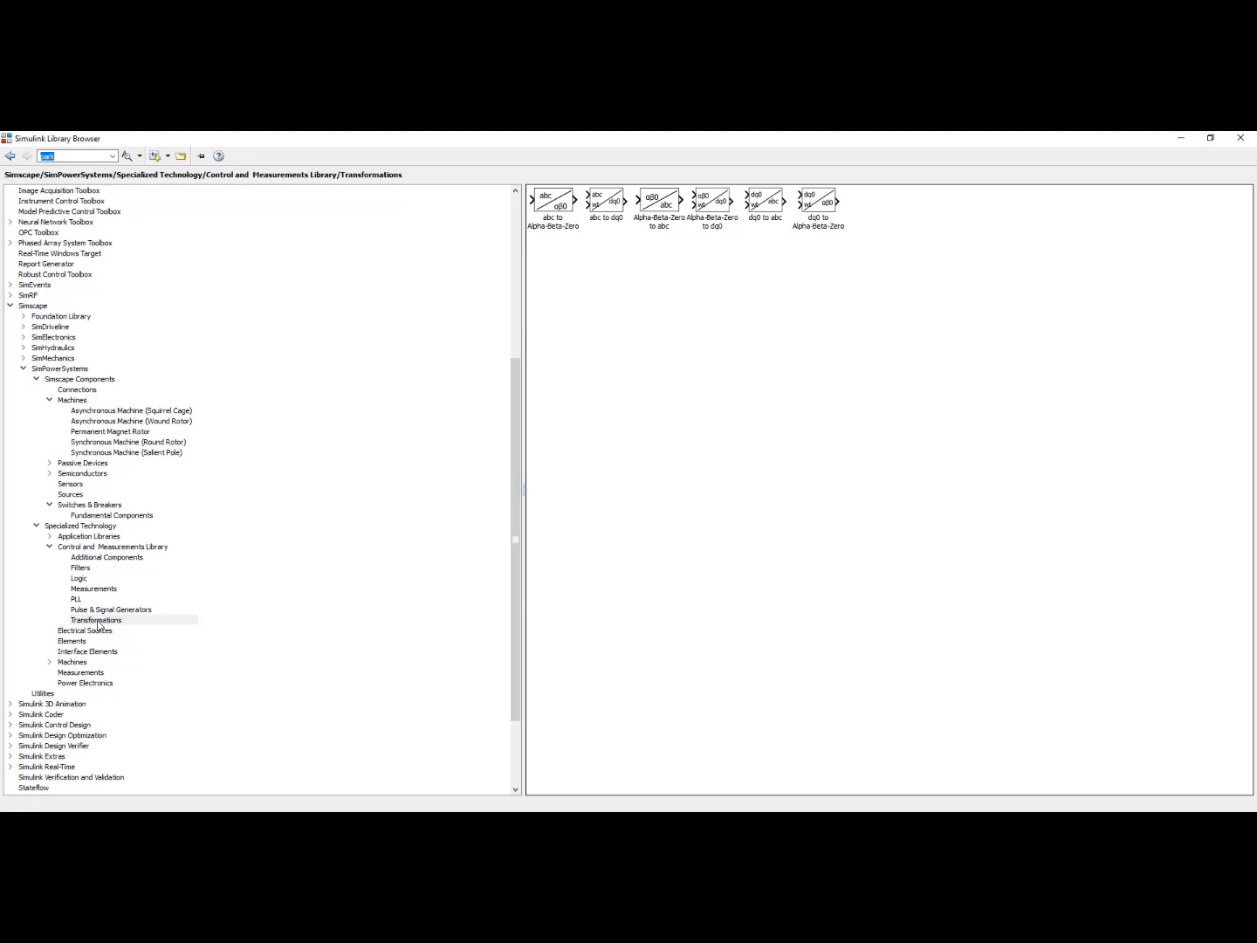
mouse_move(69, 423)
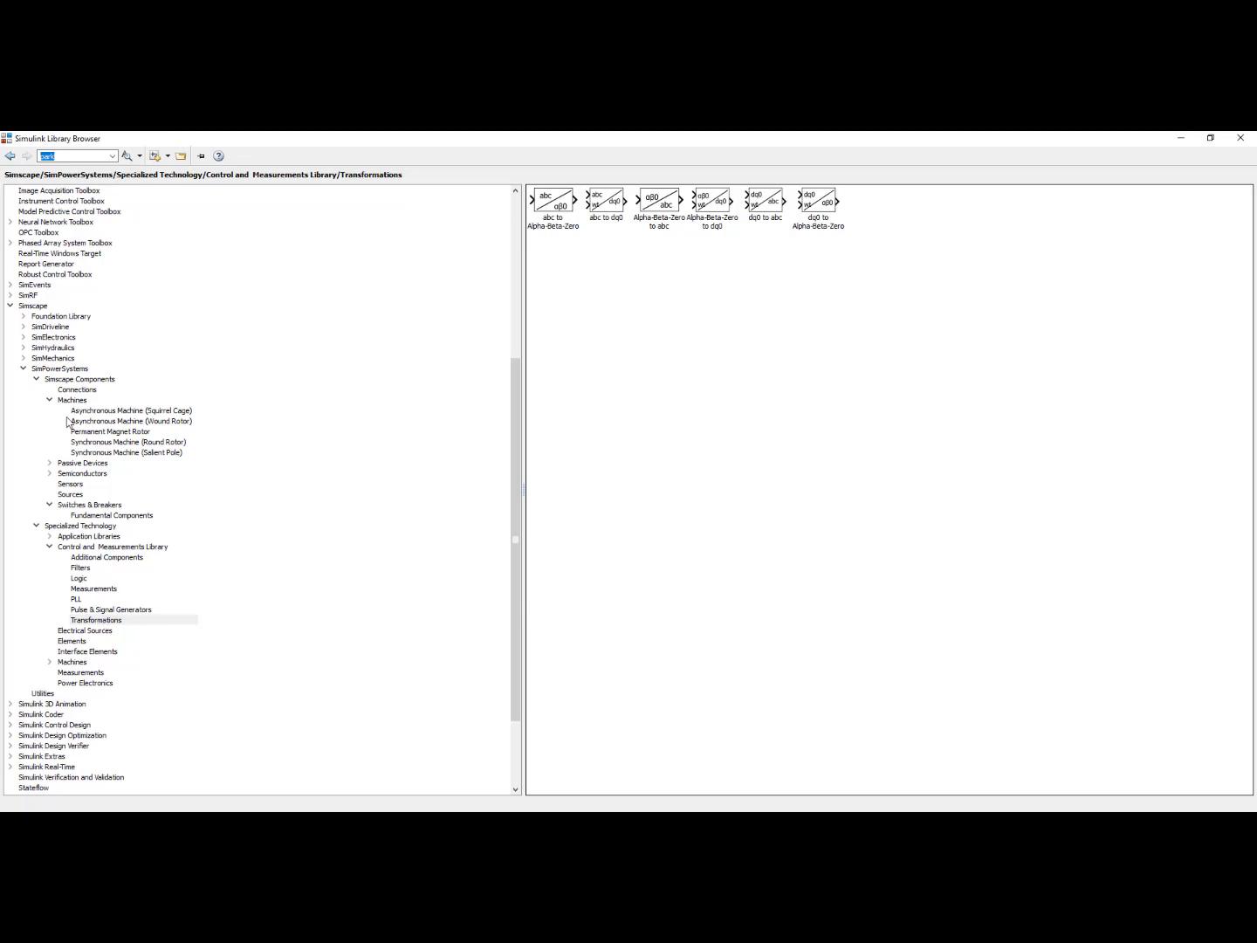
mouse_move(95, 374)
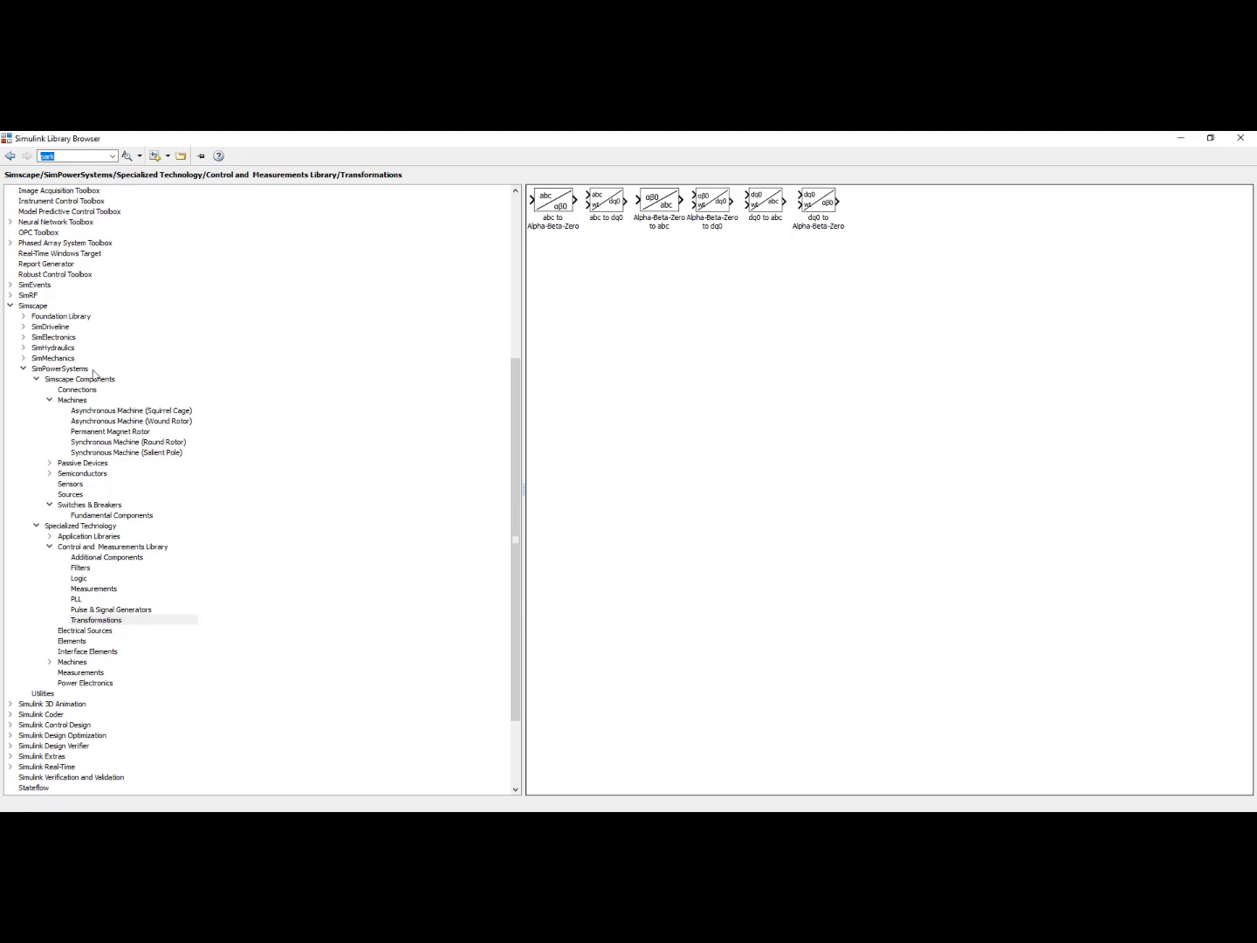
mouse_move(861, 238)
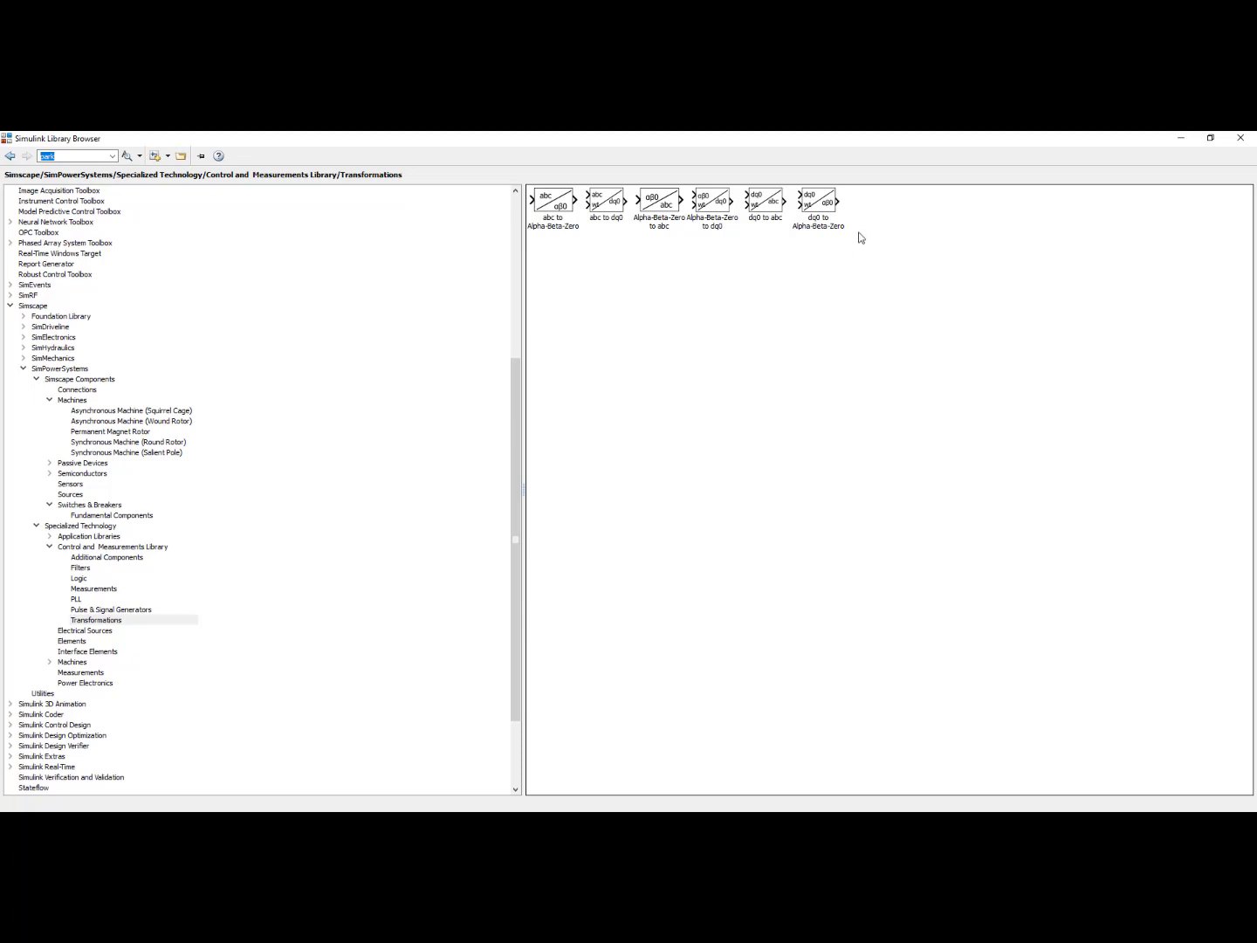
mouse_move(848, 248)
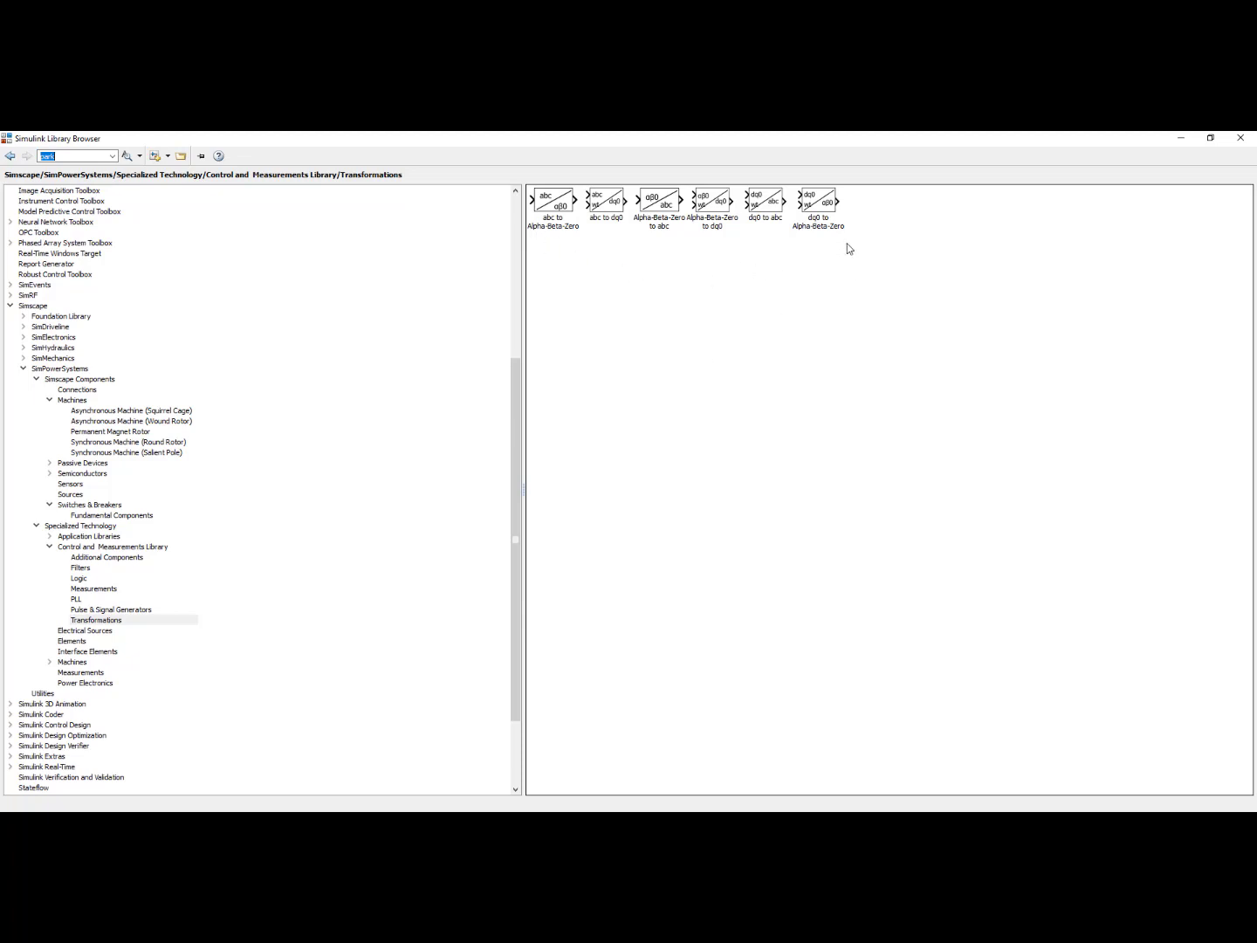
mouse_move(600, 224)
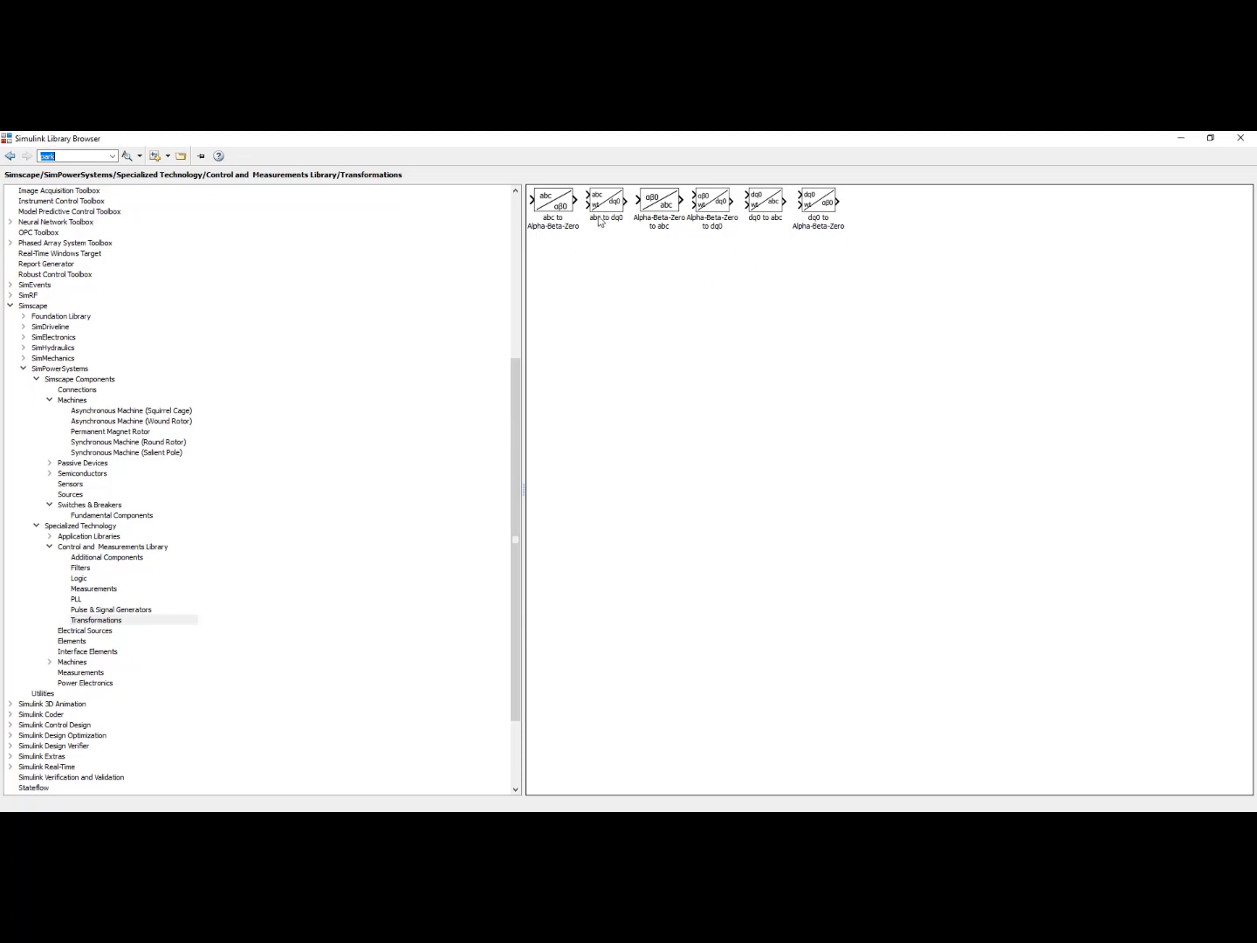
mouse_move(635, 192)
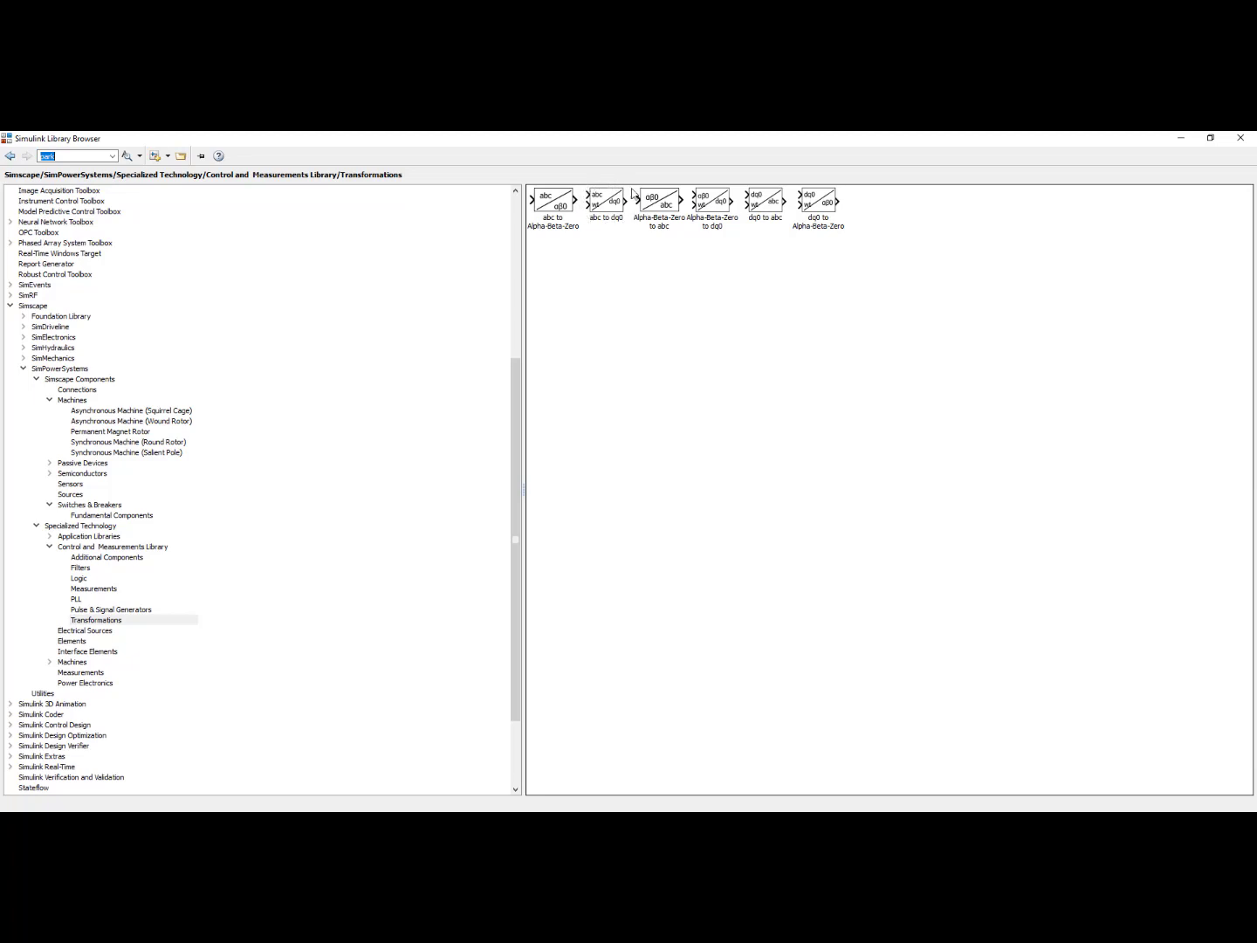
mouse_move(619, 227)
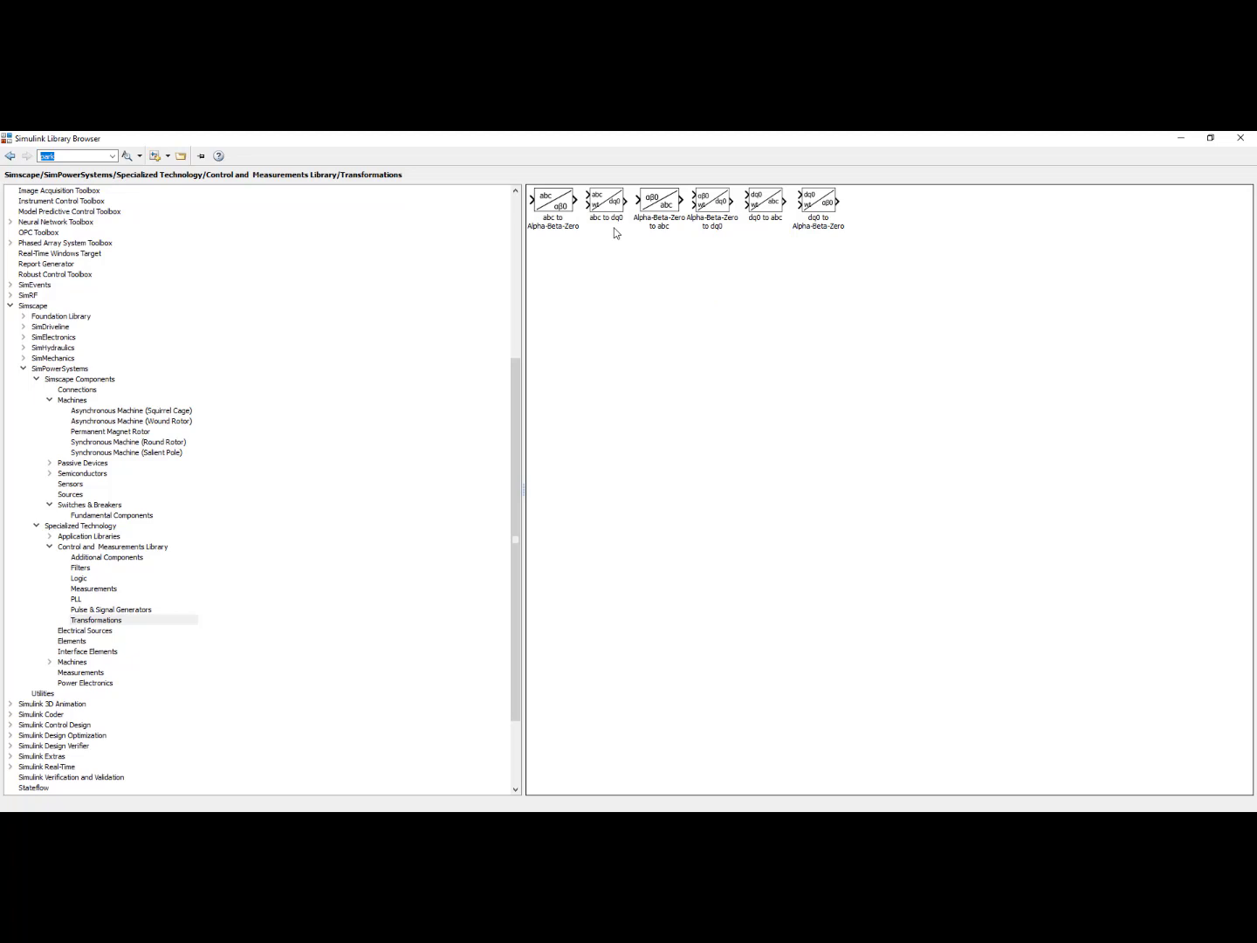
mouse_move(604, 201)
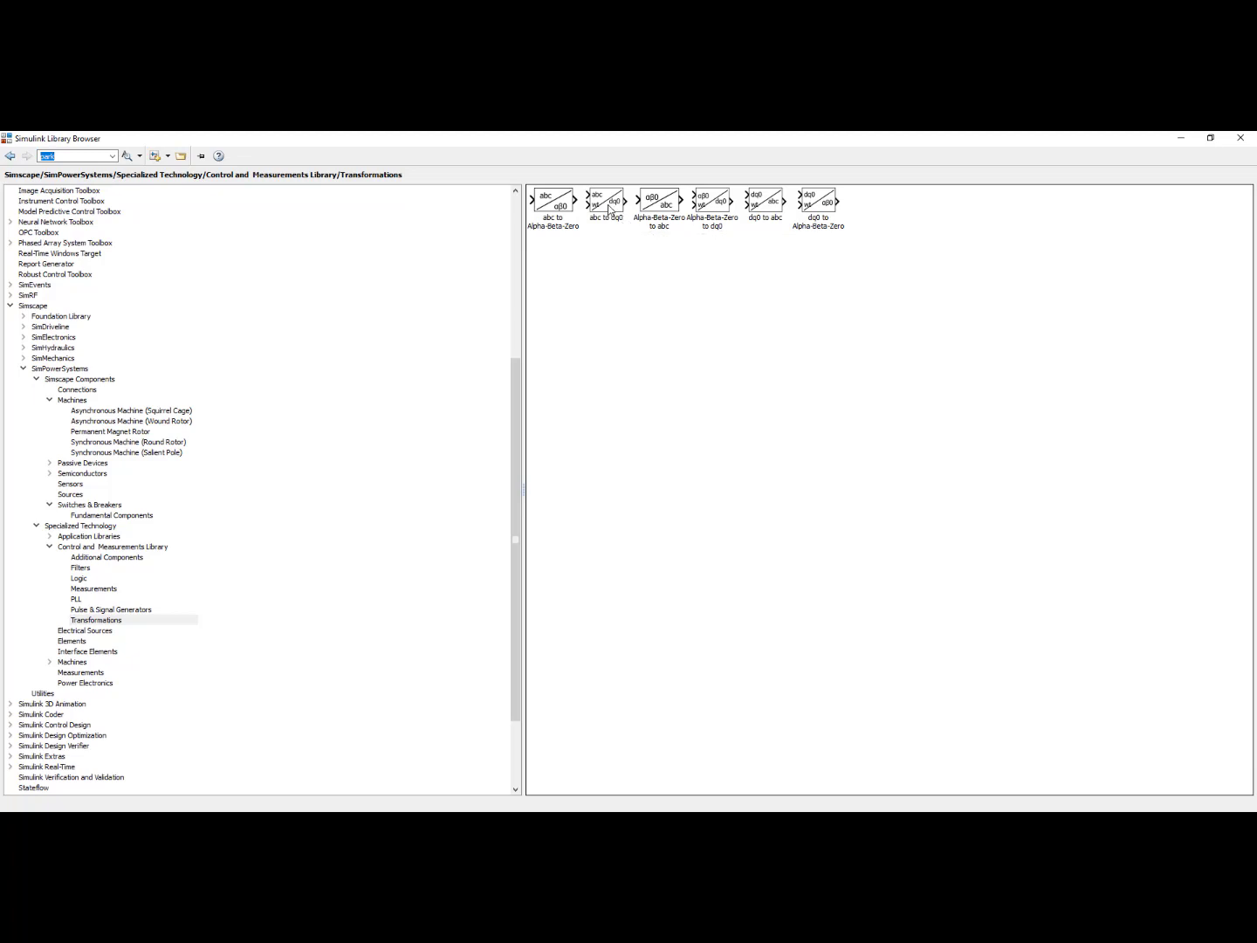
mouse_move(606, 199)
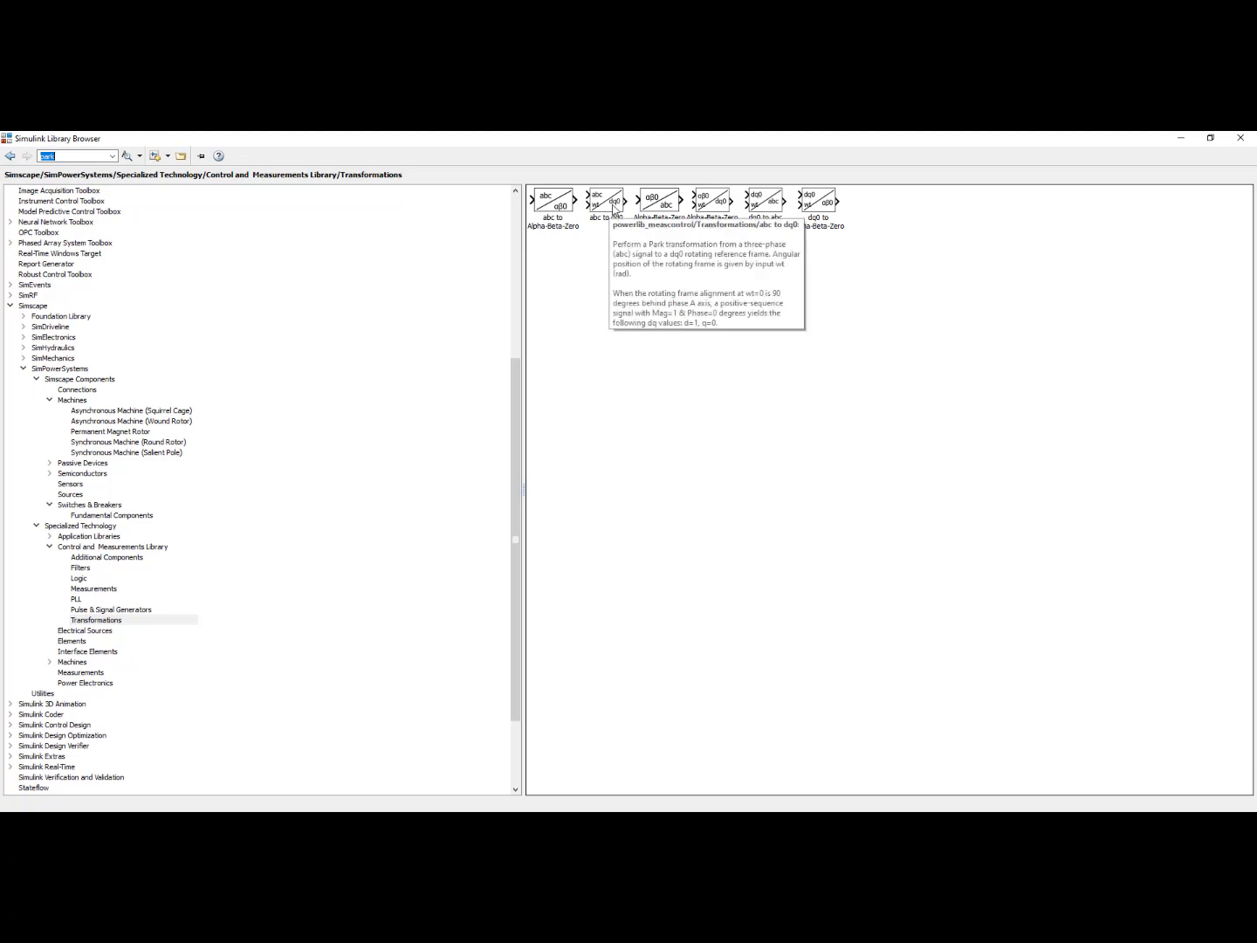
mouse_move(576, 298)
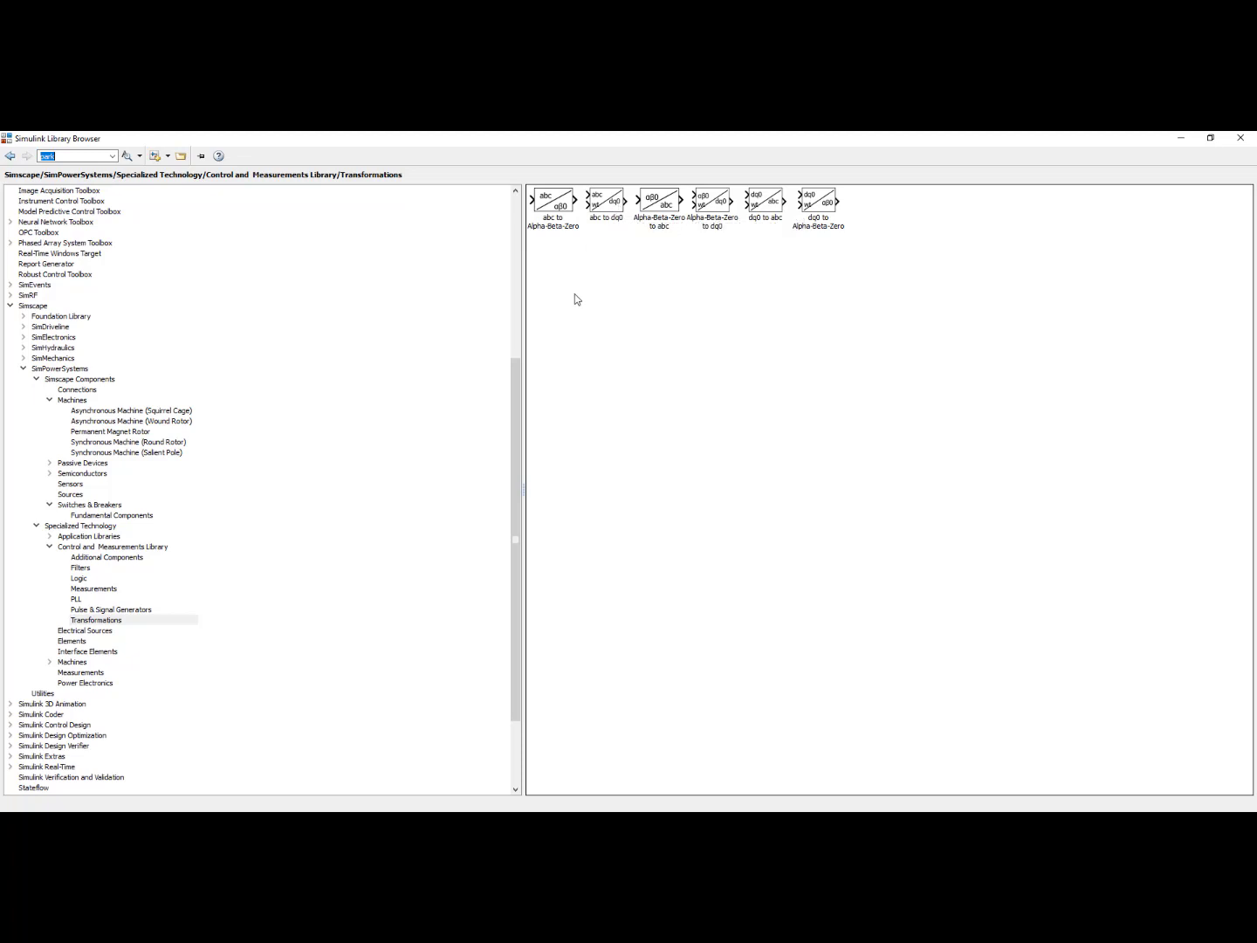
mouse_move(761, 255)
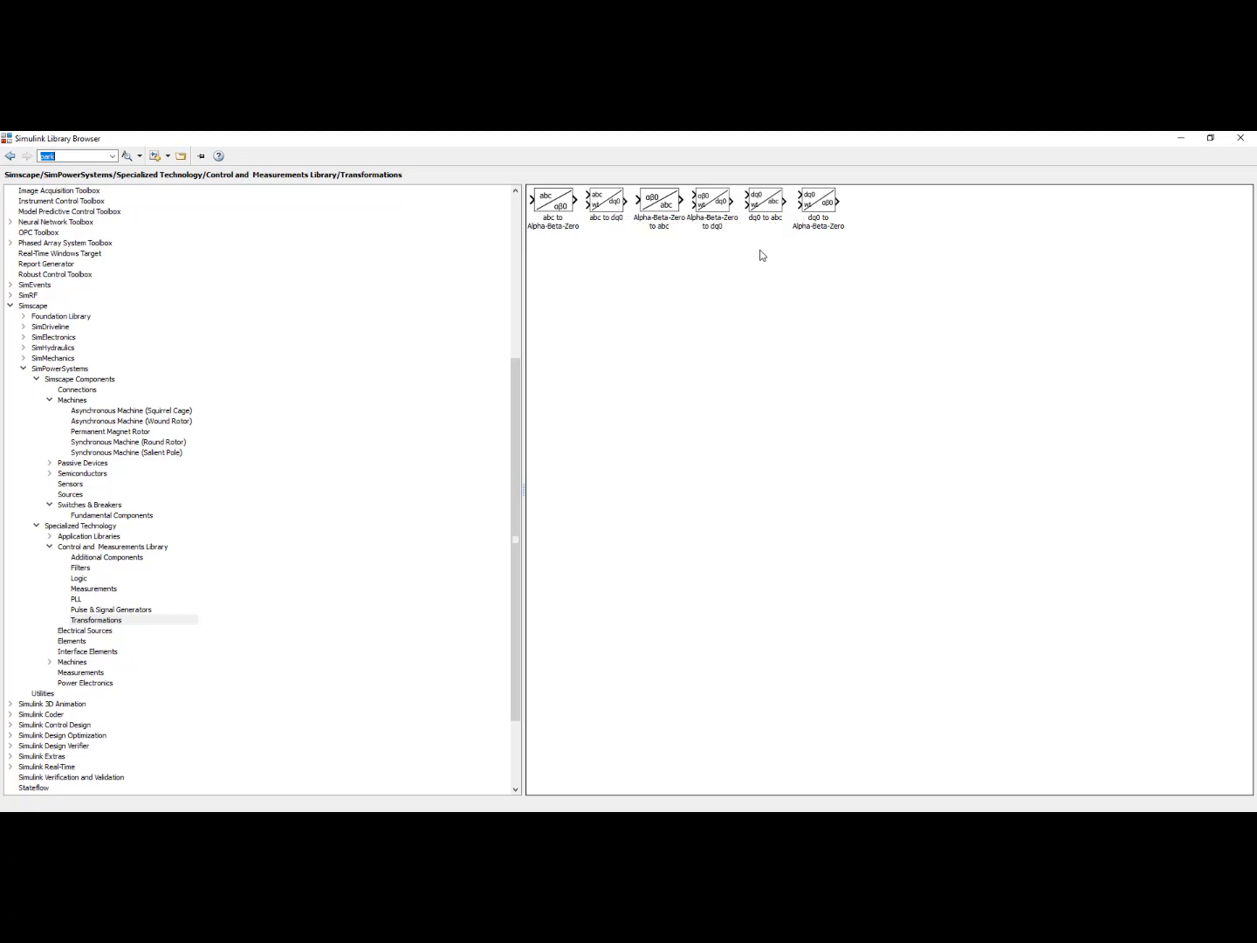
mouse_move(782, 220)
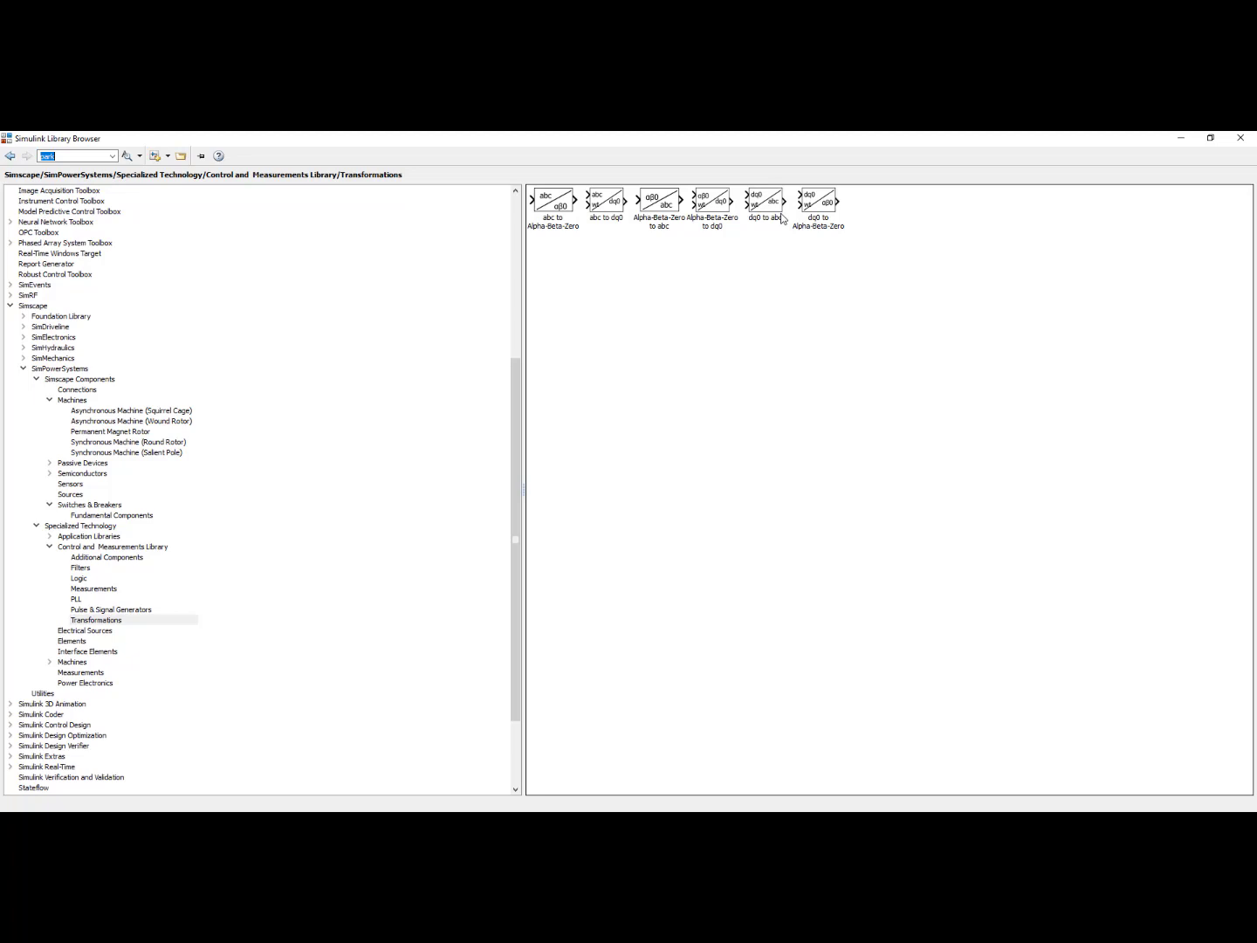
mouse_move(784, 213)
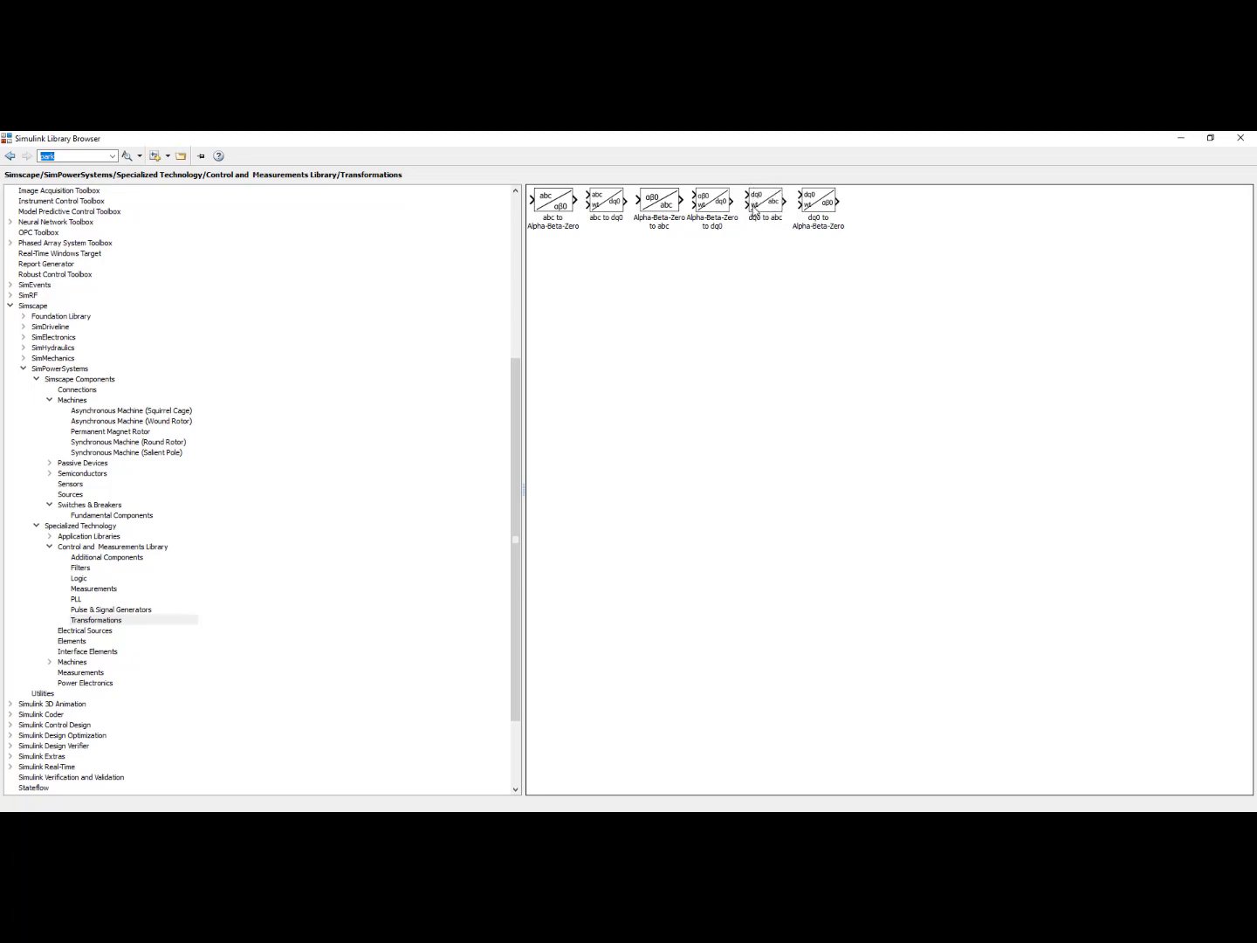
mouse_move(762, 210)
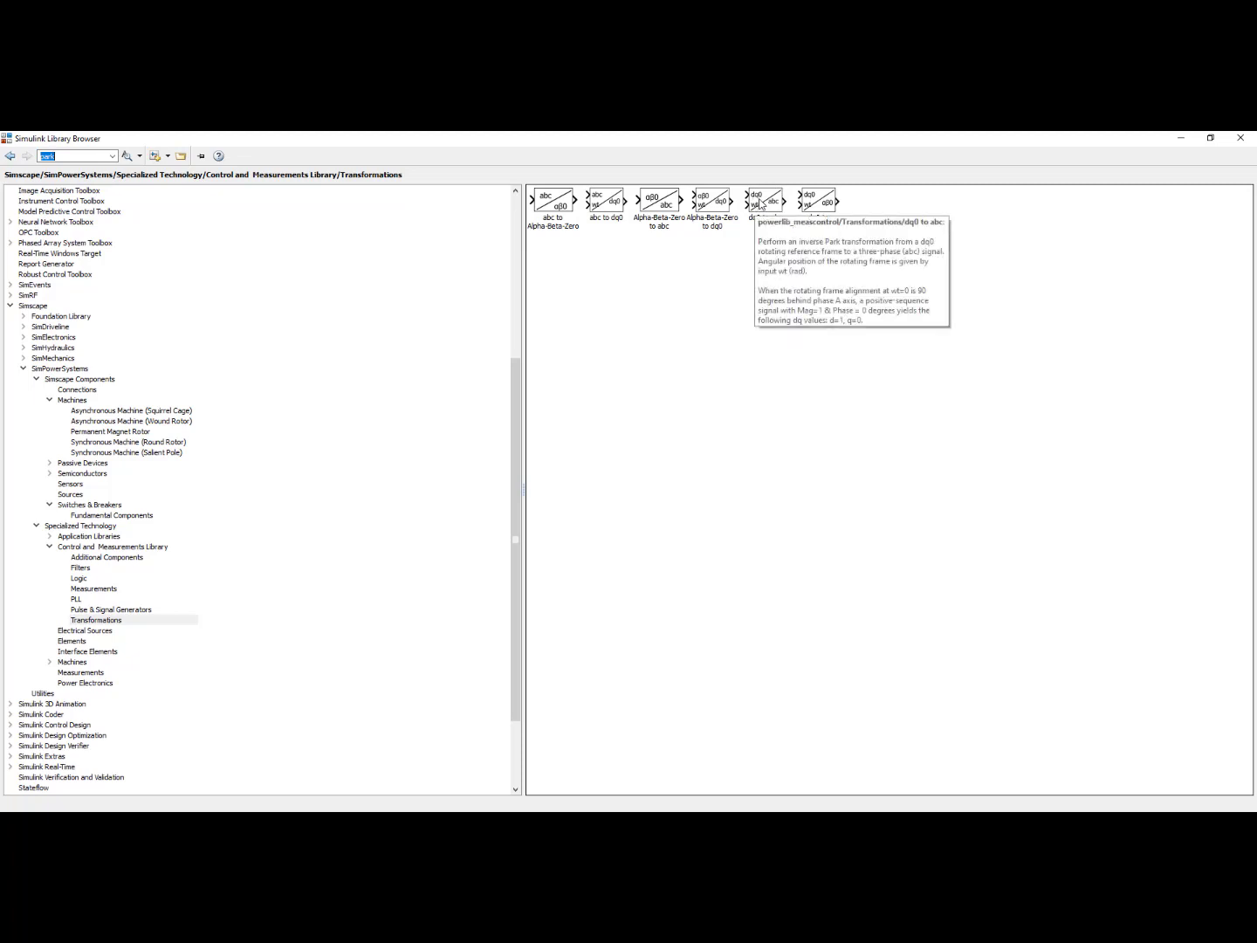
mouse_move(735, 241)
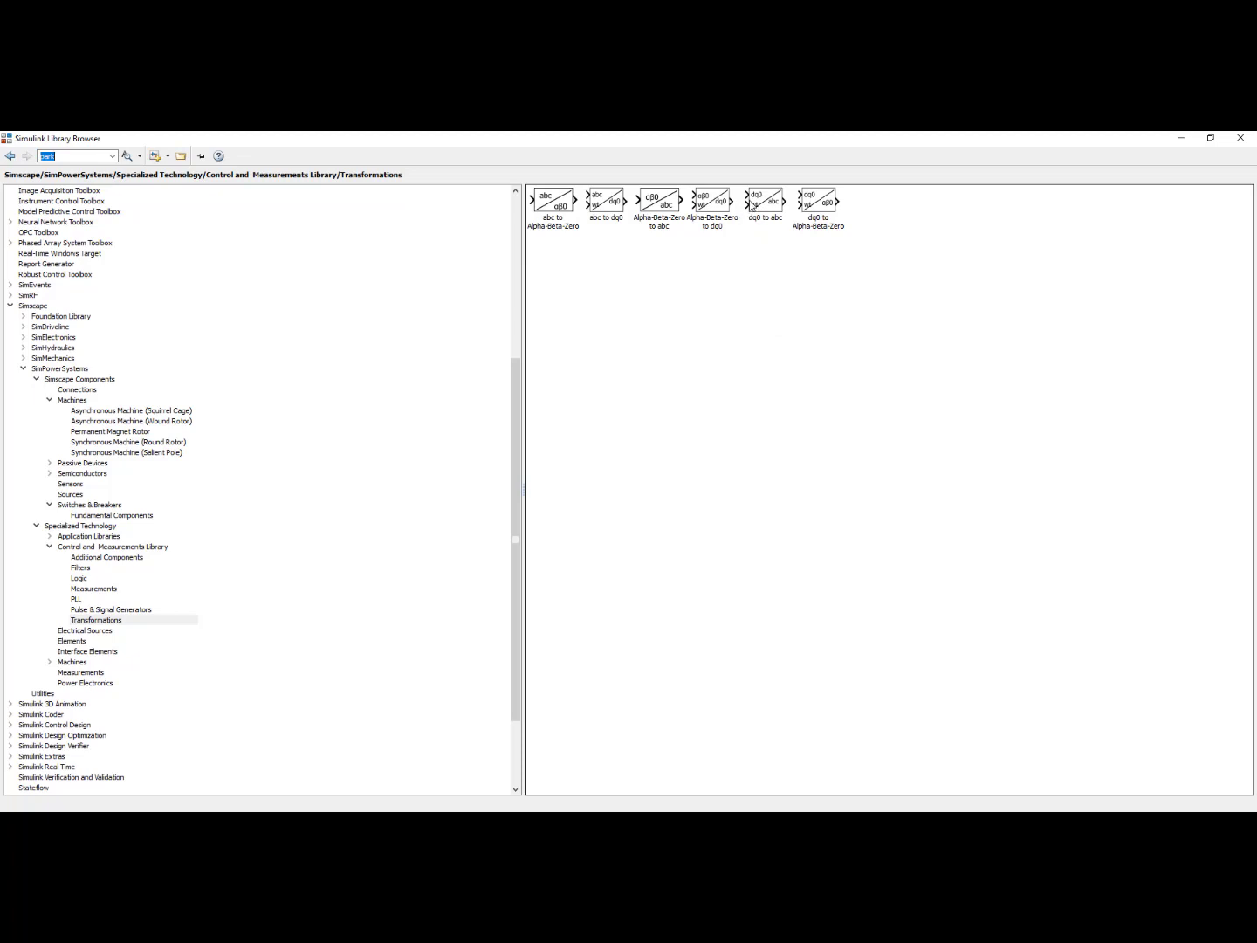
mouse_move(765, 202)
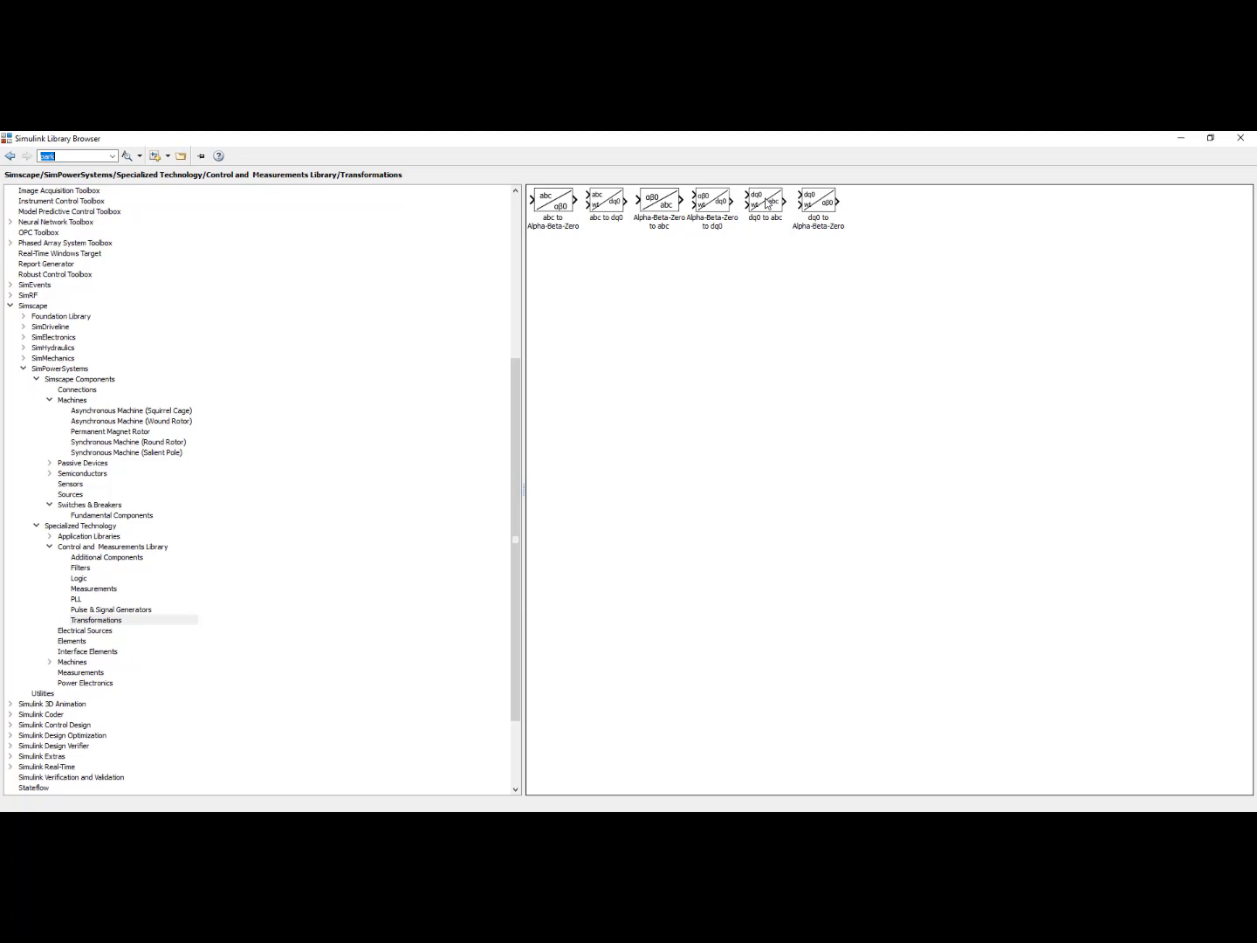
mouse_move(772, 206)
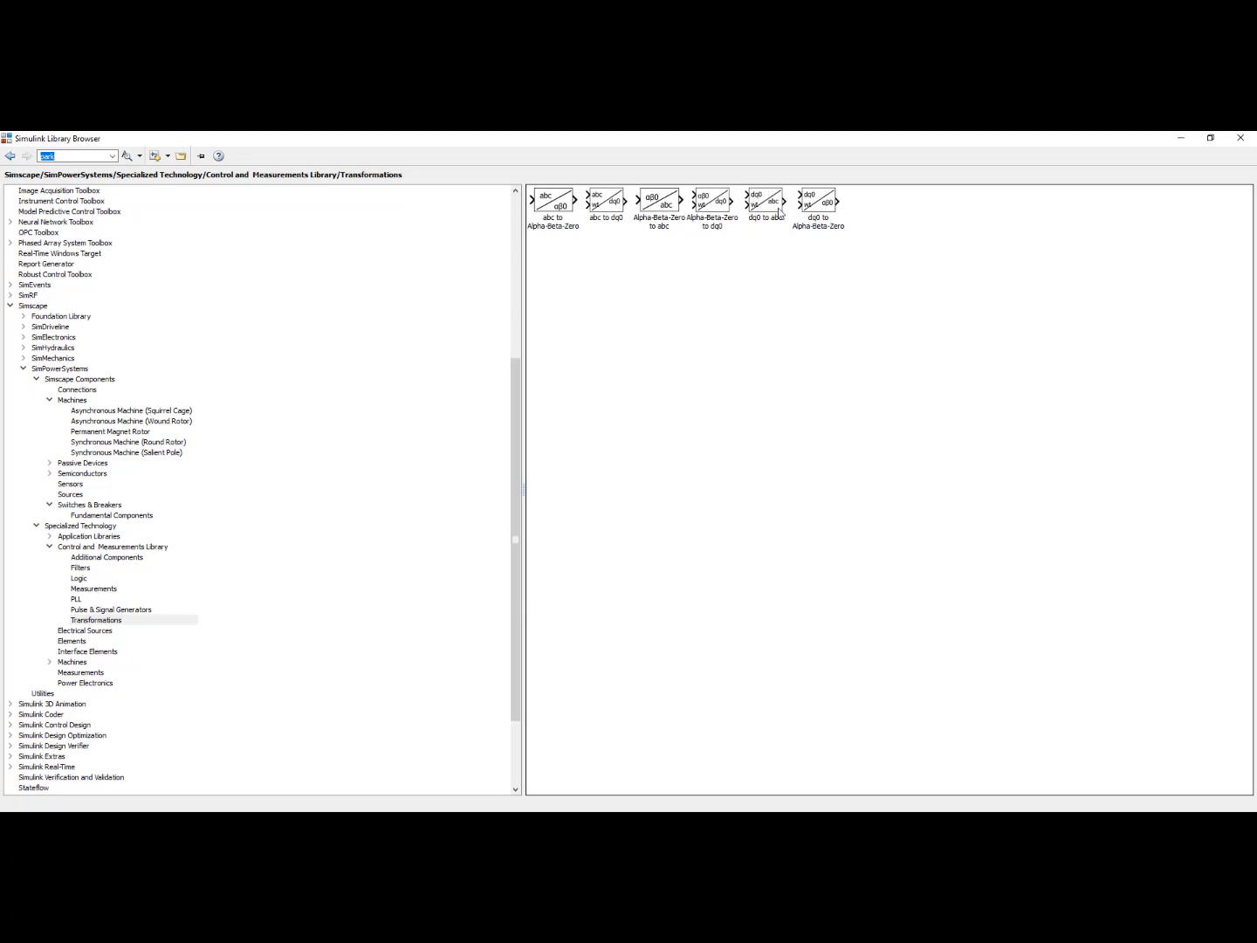
mouse_move(775, 217)
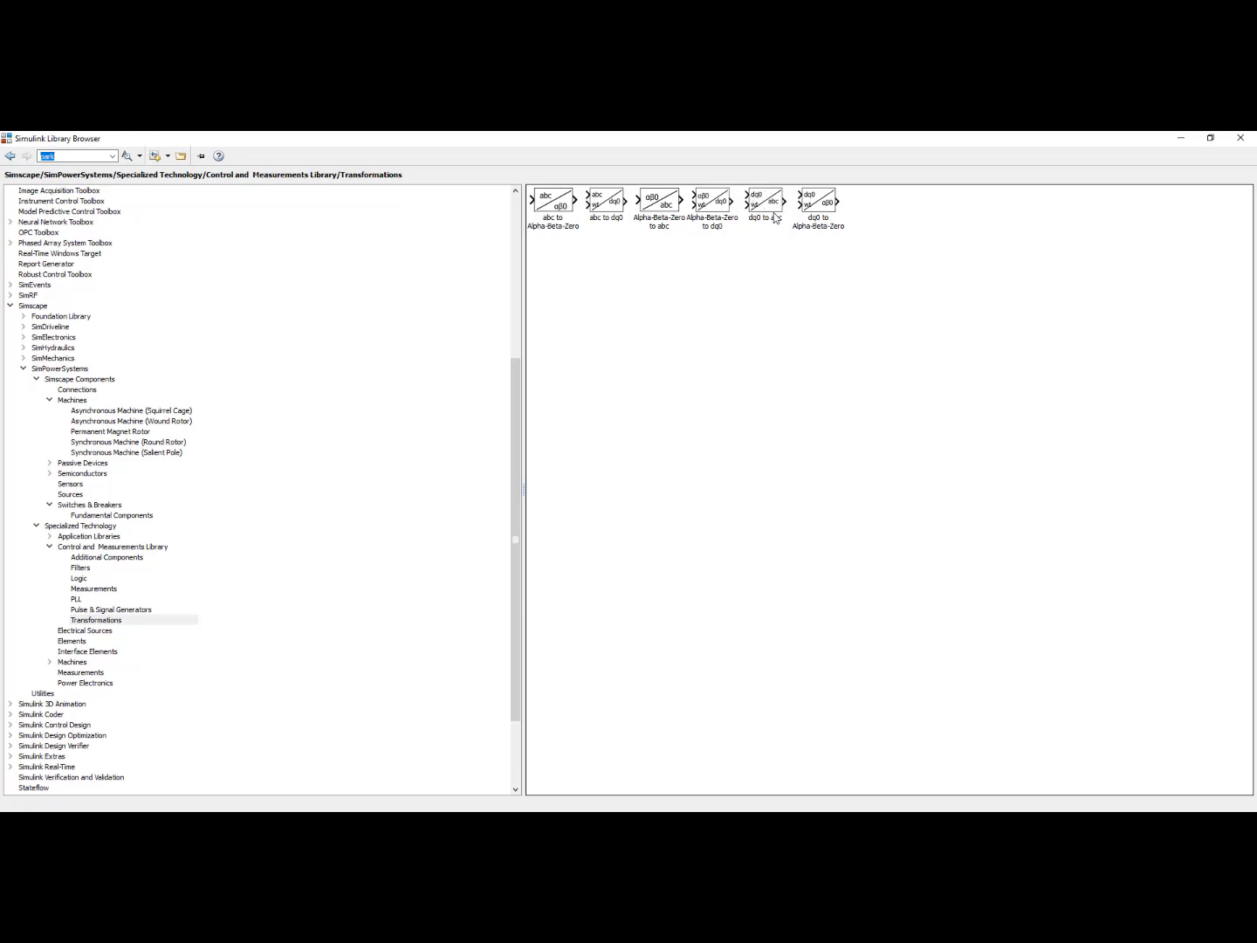
mouse_move(791, 300)
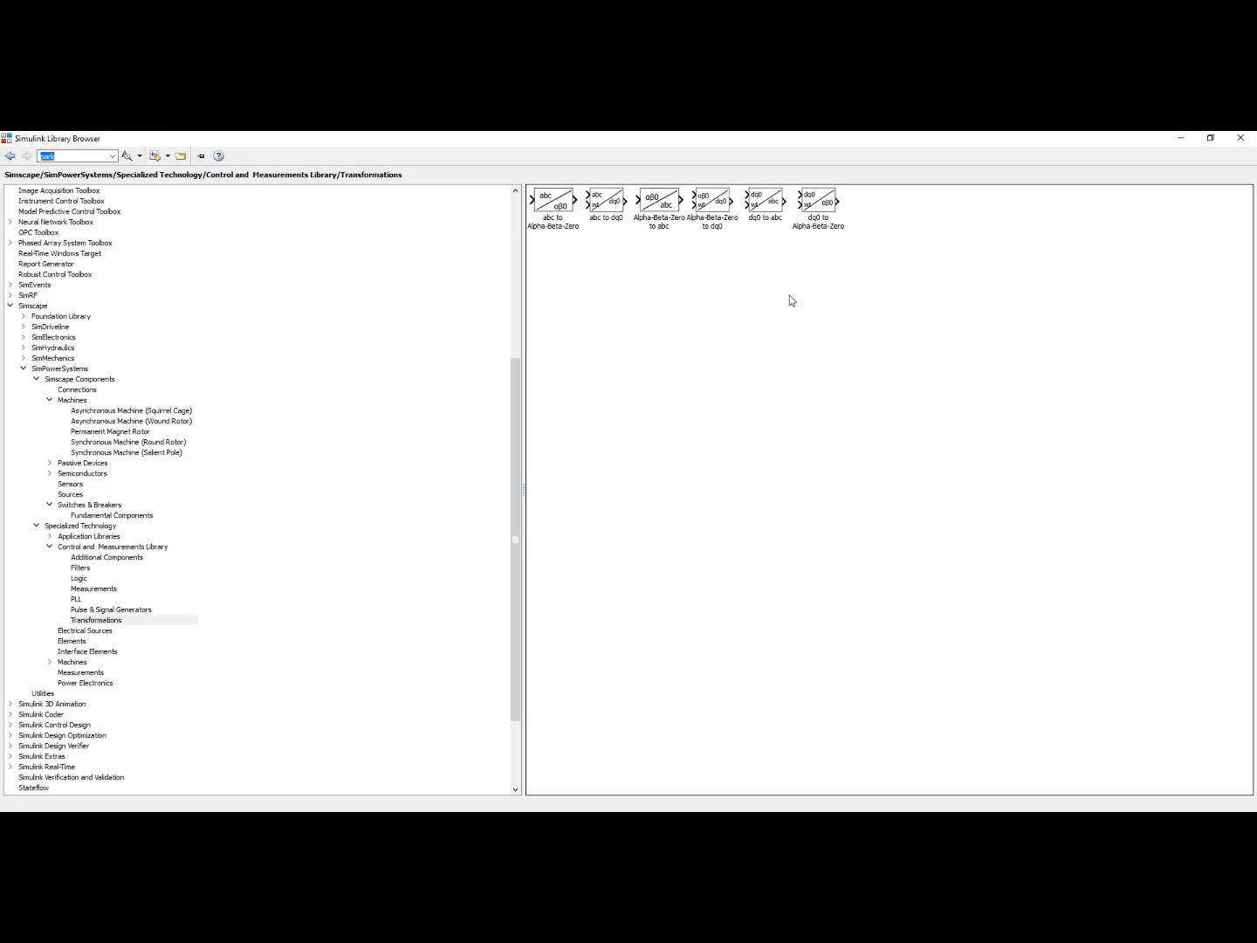